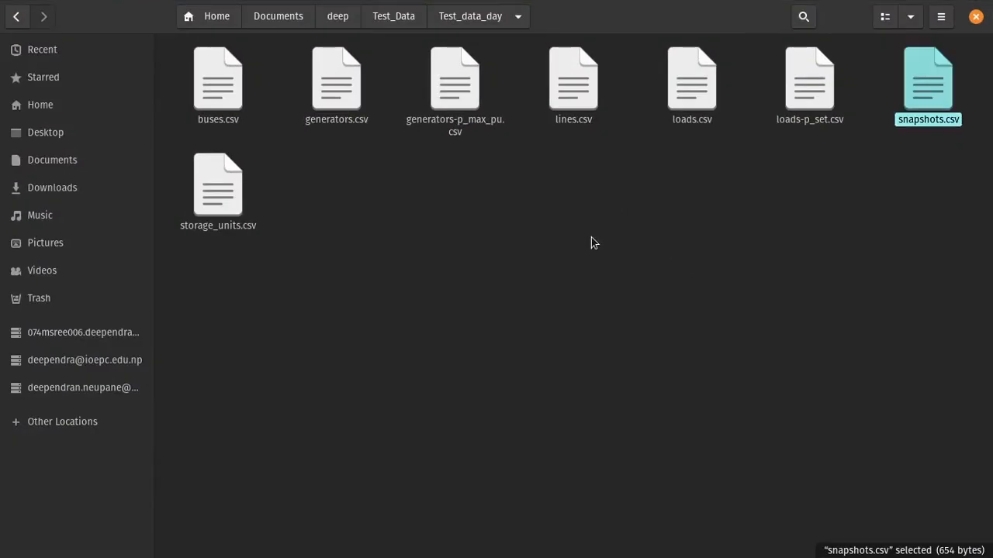
{"action": "mouse_move", "coordinate": [425, 261]}
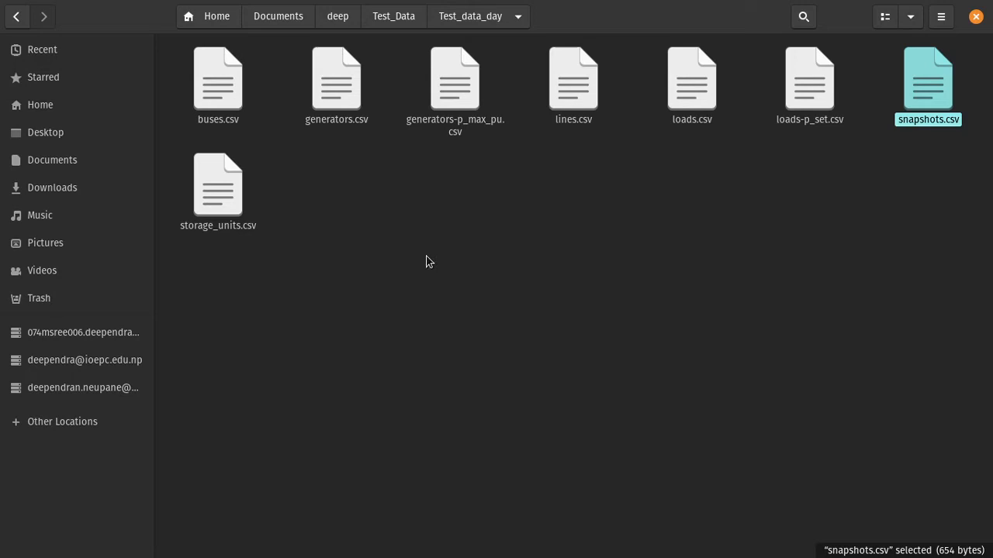
{"action": "mouse_move", "coordinate": [474, 217]}
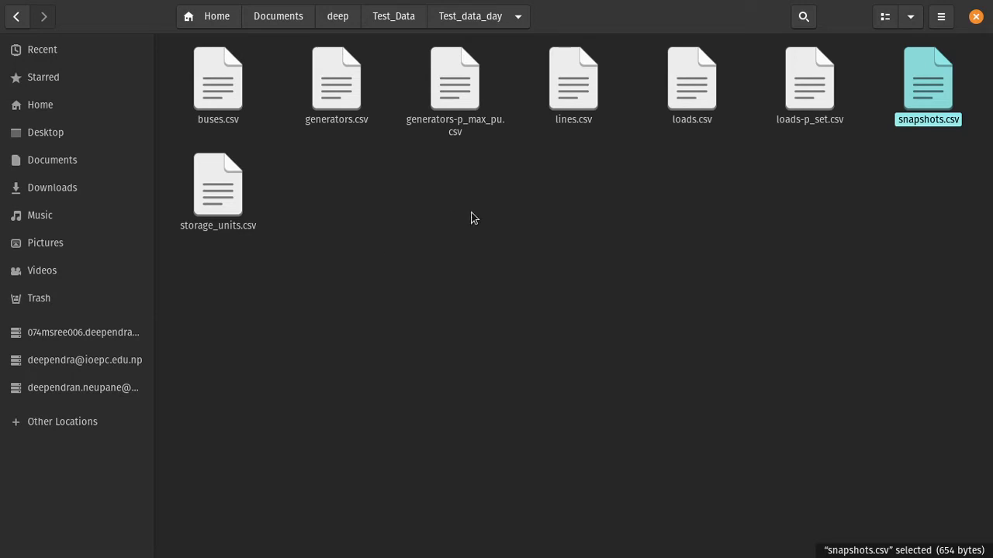
Open and close the buses table, then open snapshots.csv in WPS Spreadsheets
{"action": "left_click", "coordinate": [218, 77]}
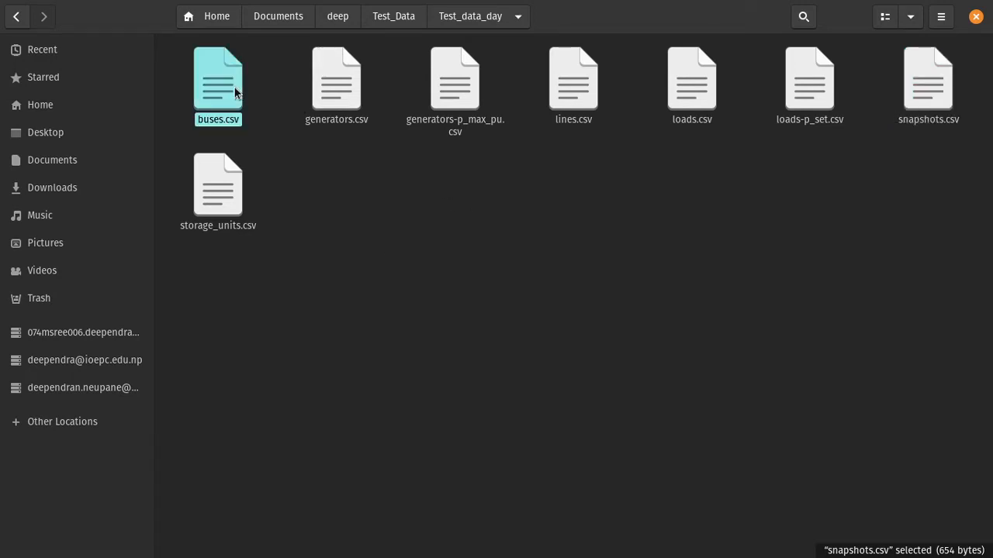
{"action": "double_click", "coordinate": [218, 77]}
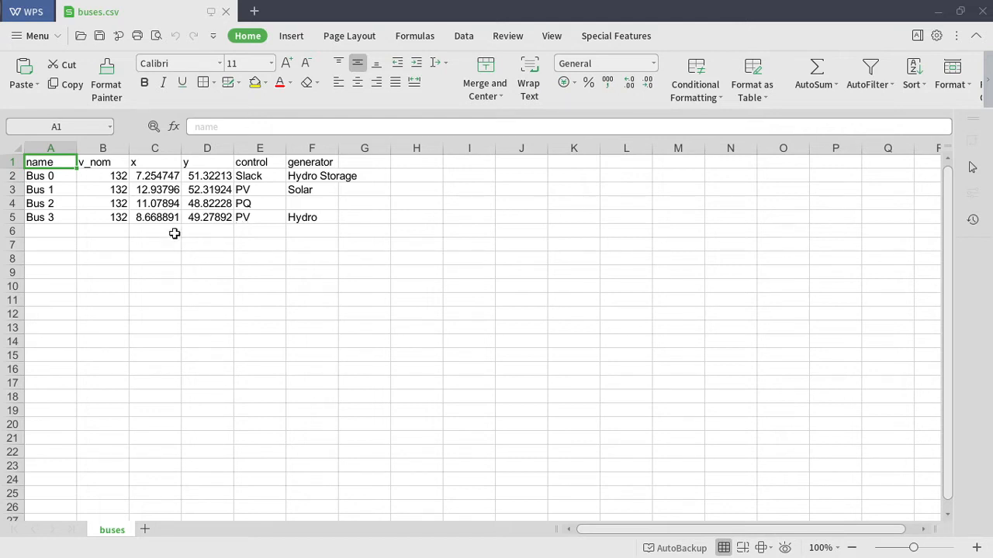
{"action": "mouse_move", "coordinate": [181, 231]}
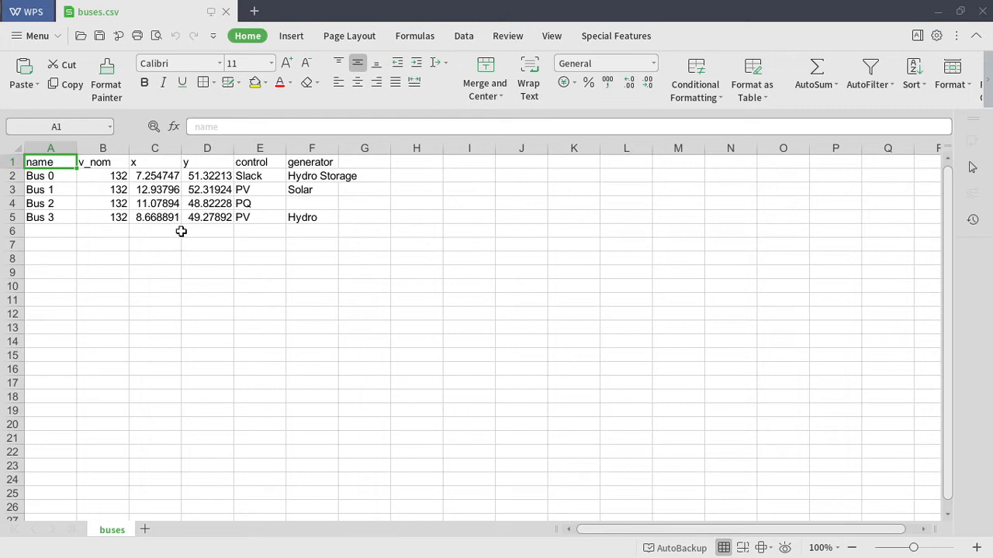
{"action": "left_click", "coordinate": [51, 203]}
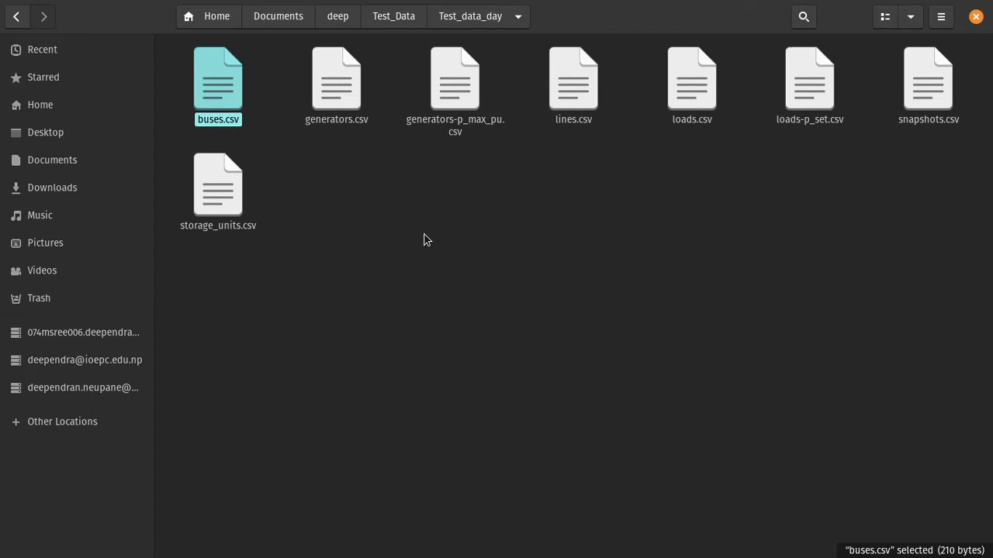
{"action": "left_click", "coordinate": [928, 78]}
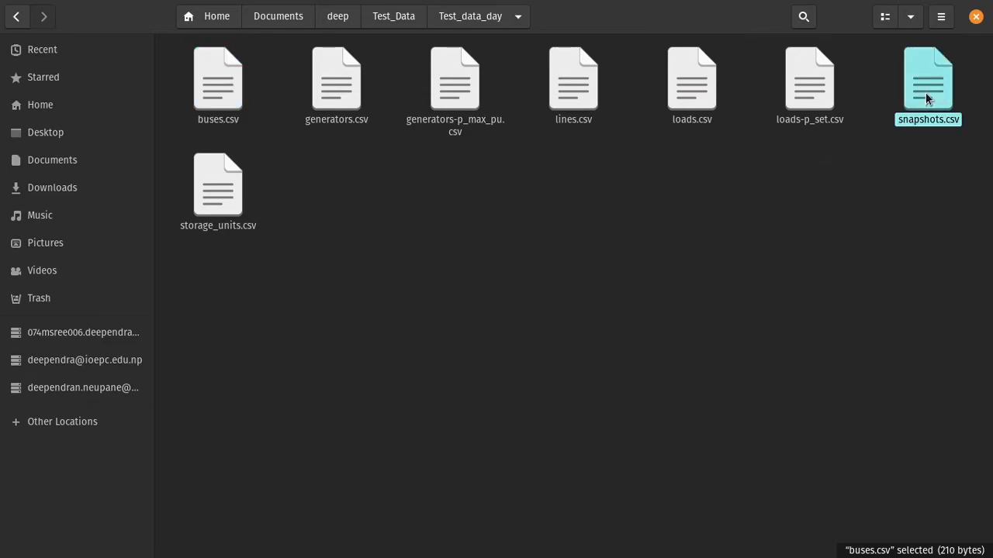
{"action": "double_click", "coordinate": [928, 78]}
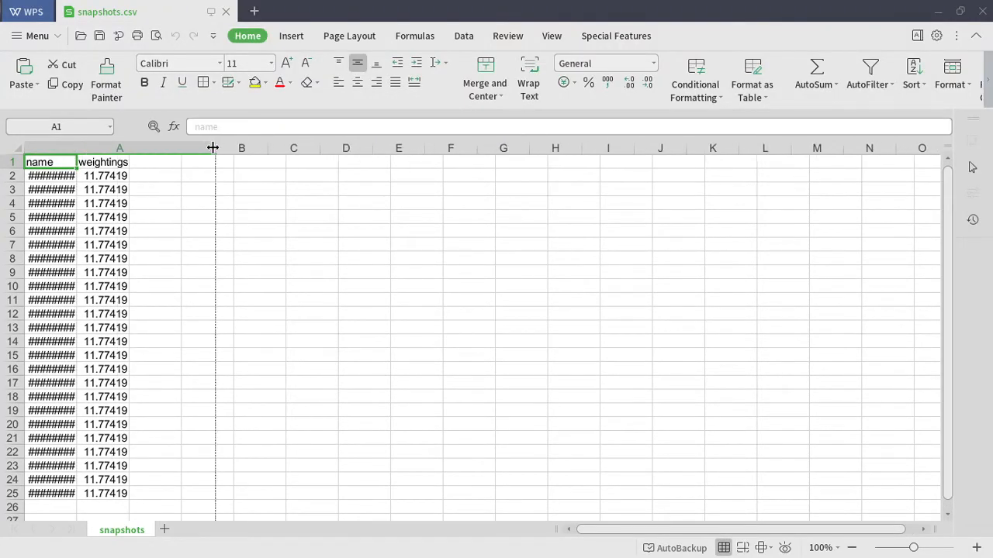
Autofit column A to show full hourly timestamps, then keep snapshots.csv in CSV format
{"action": "double_click", "coordinate": [214, 148]}
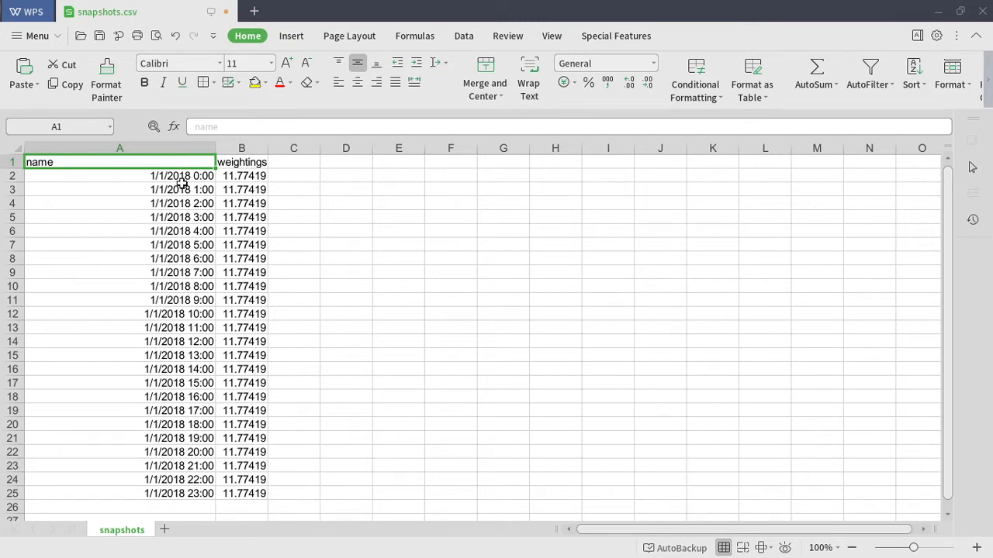
{"action": "scroll", "scroll_direction": "down", "scroll_amount": 3}
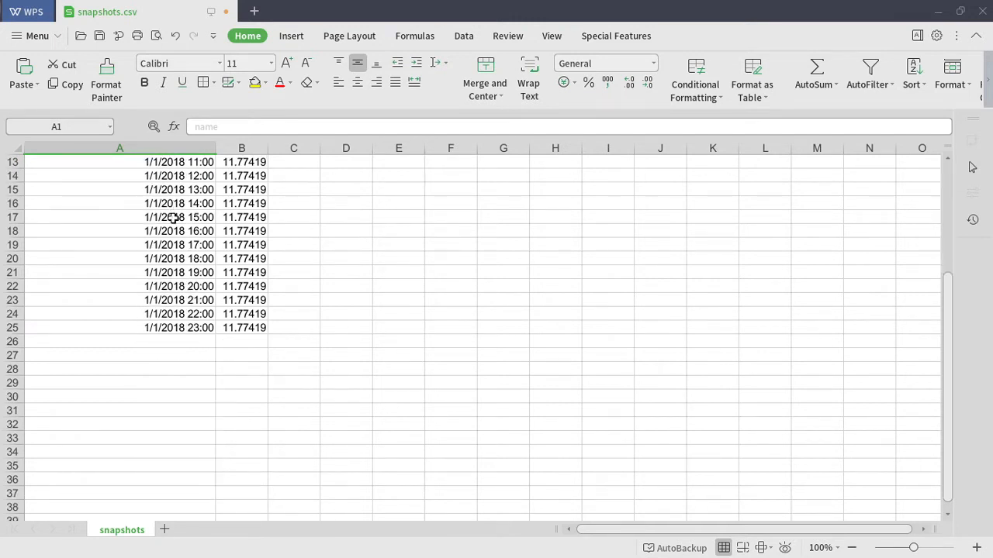
{"action": "scroll", "scroll_direction": "up", "scroll_amount": 3}
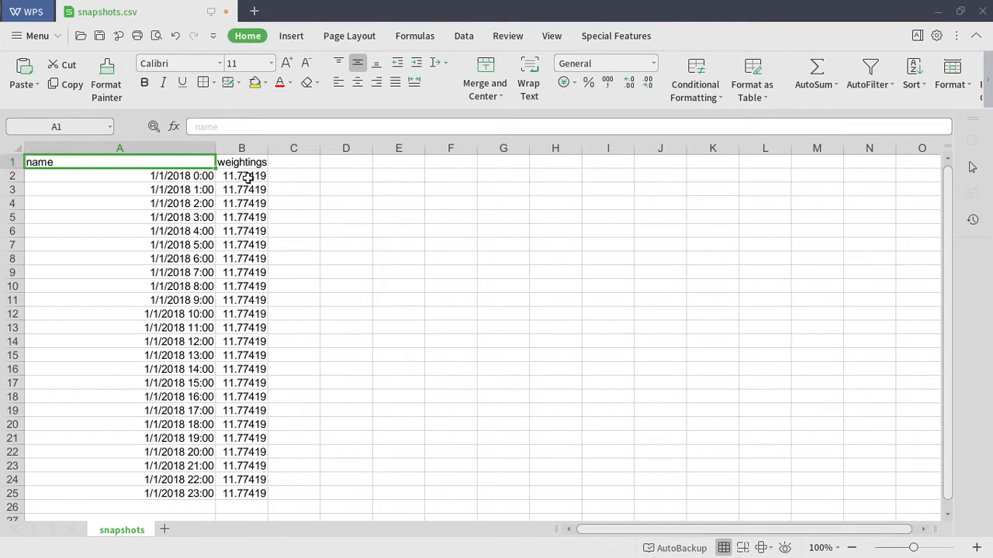
{"action": "mouse_move", "coordinate": [239, 332]}
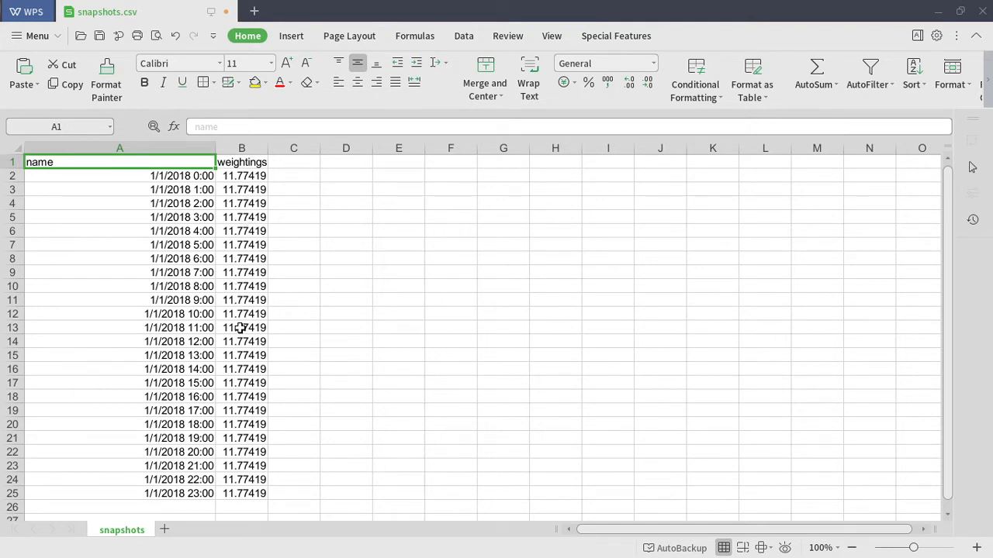
{"action": "mouse_move", "coordinate": [325, 309]}
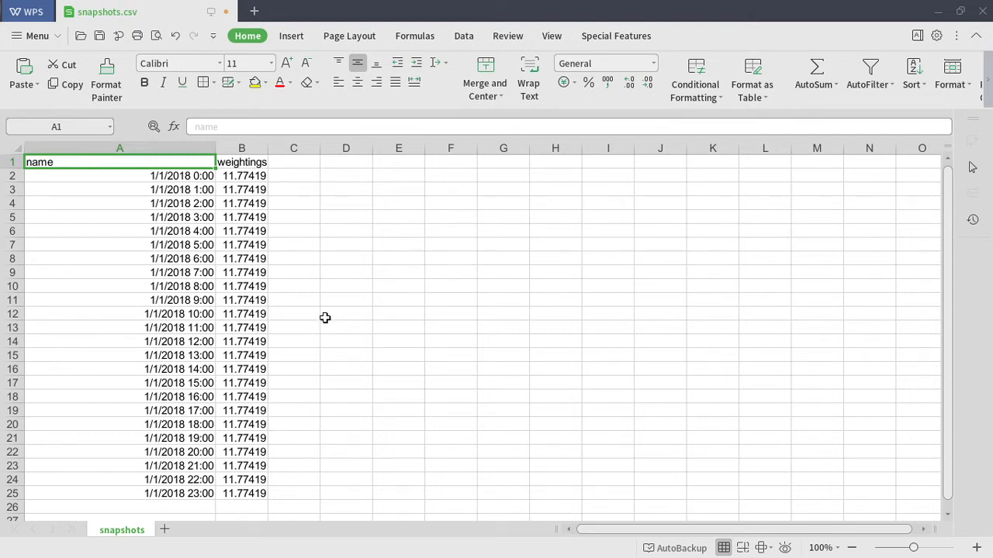
{"action": "mouse_move", "coordinate": [323, 306]}
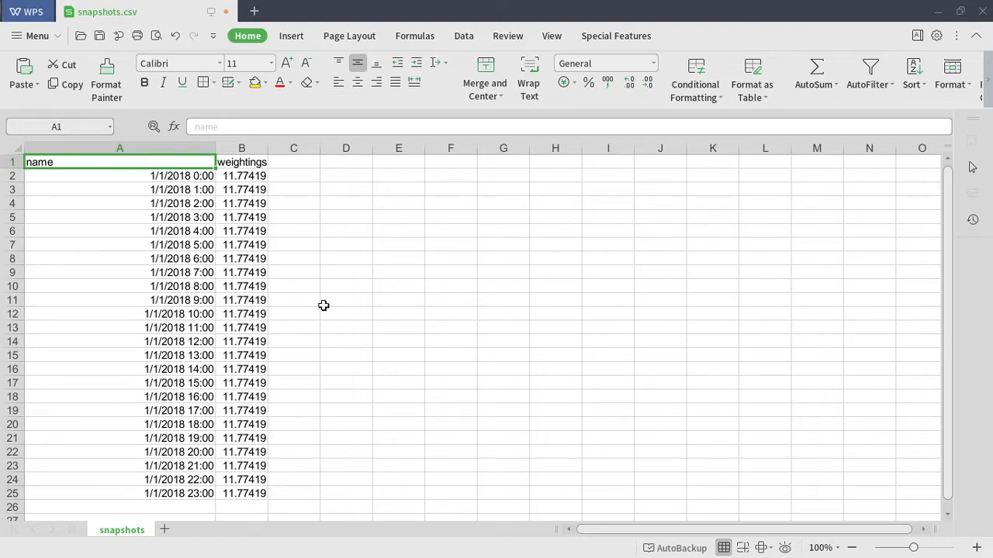
{"action": "mouse_move", "coordinate": [403, 270]}
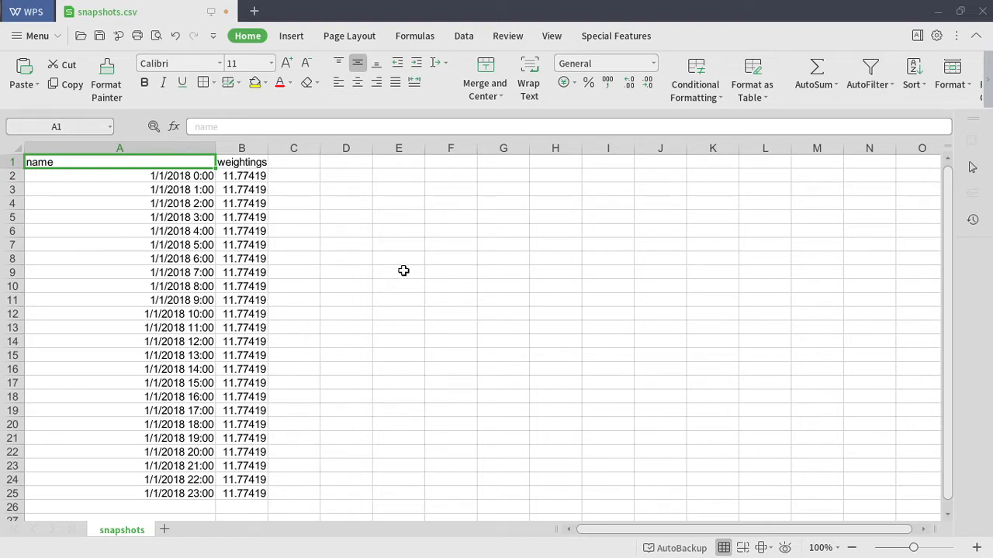
{"action": "mouse_move", "coordinate": [492, 297]}
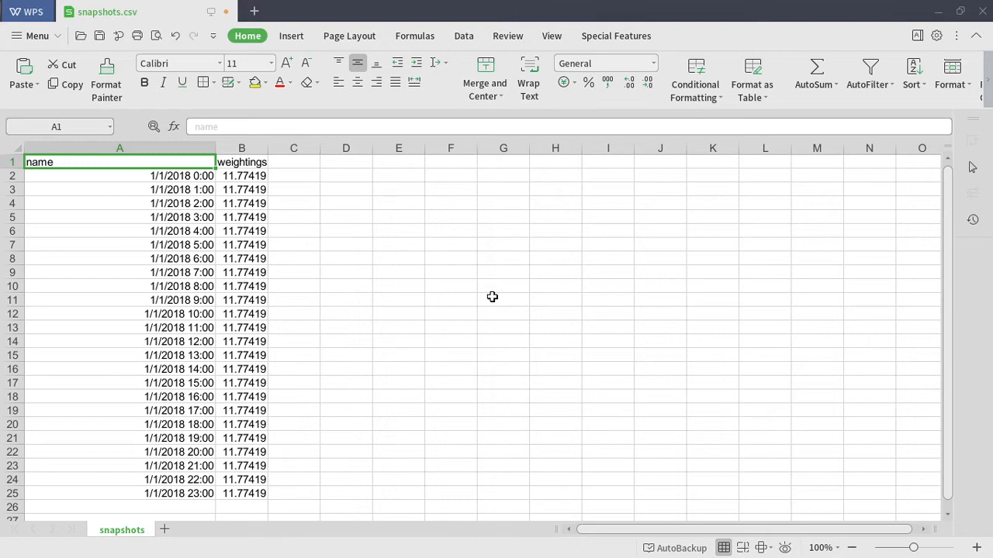
{"action": "mouse_move", "coordinate": [491, 288]}
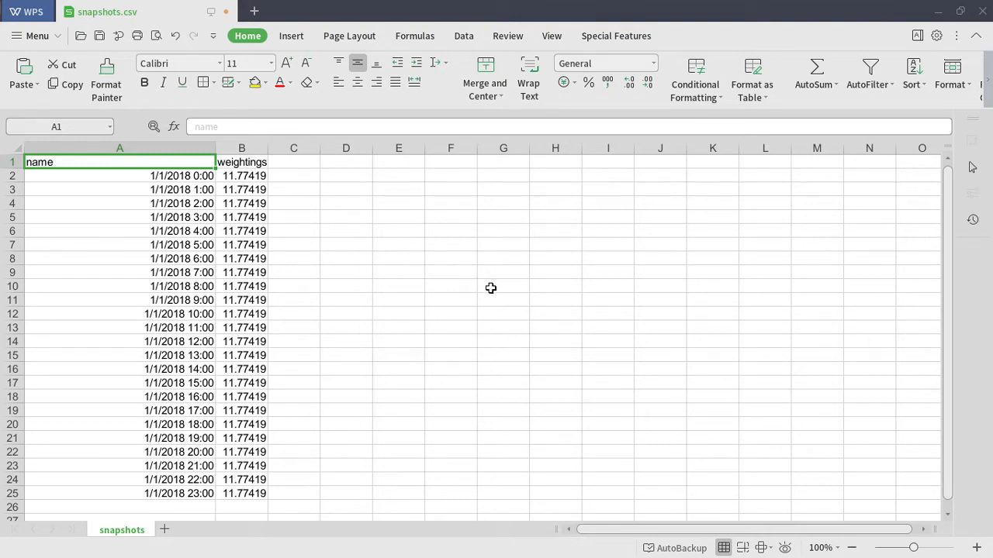
{"action": "mouse_move", "coordinate": [435, 329]}
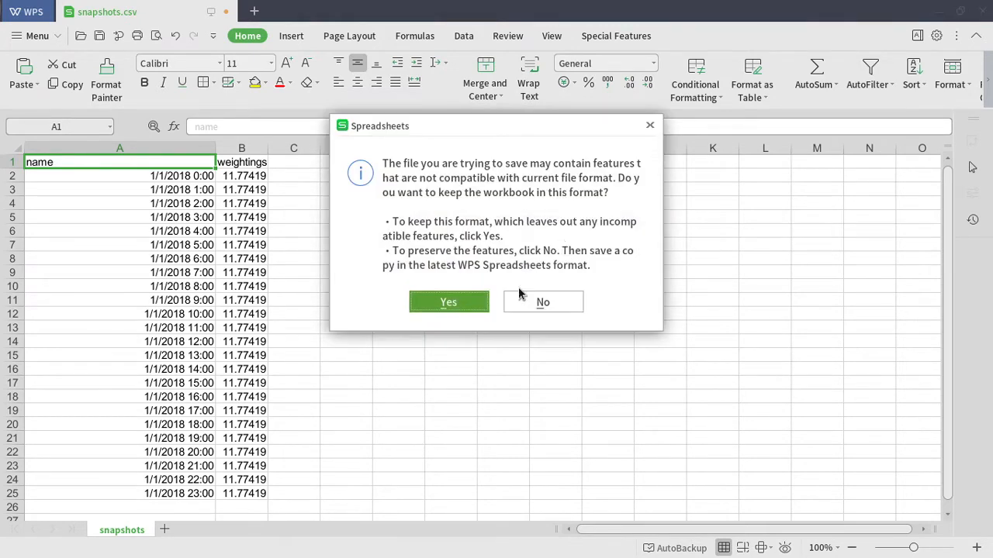
{"action": "left_click", "coordinate": [449, 302]}
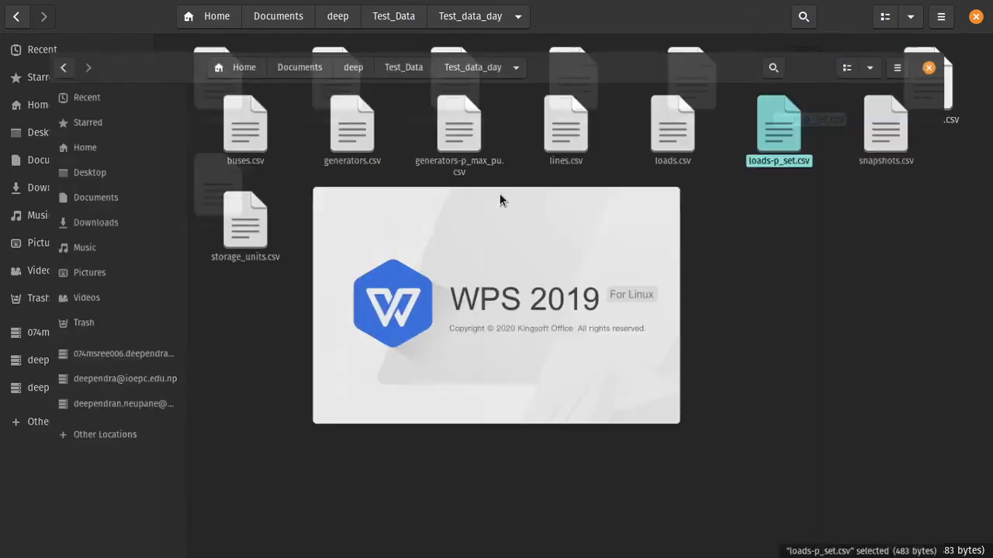
Review loads-p_set.csv and generators-p_max_pu.csv, then close the generators file at the save prompt
{"action": "double_click", "coordinate": [779, 124]}
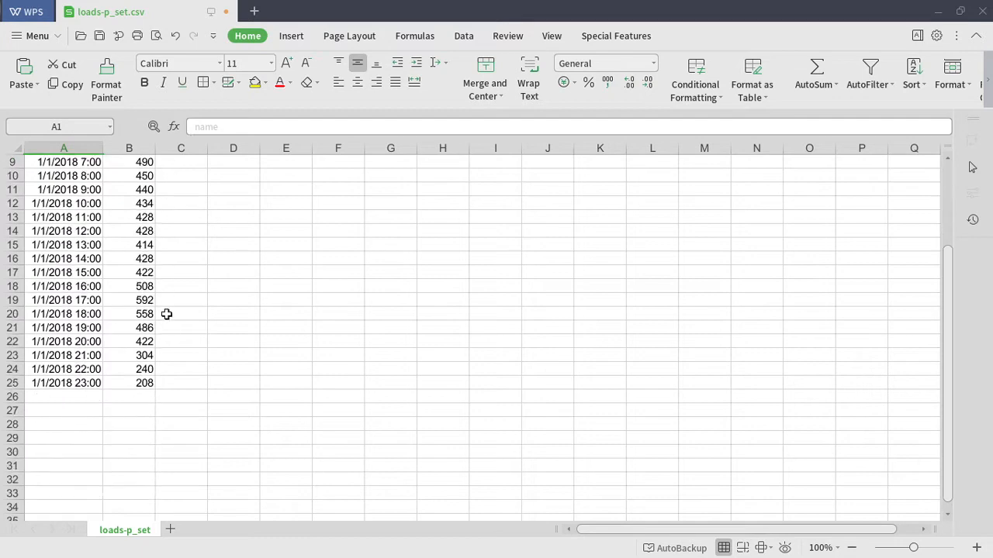
{"action": "scroll", "scroll_direction": "up", "scroll_amount": 3}
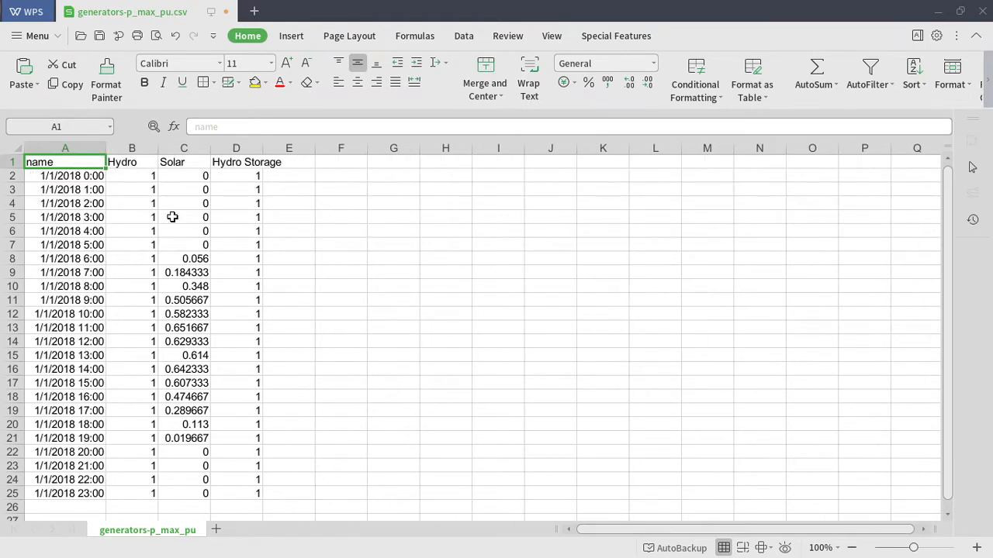
{"action": "mouse_move", "coordinate": [187, 228]}
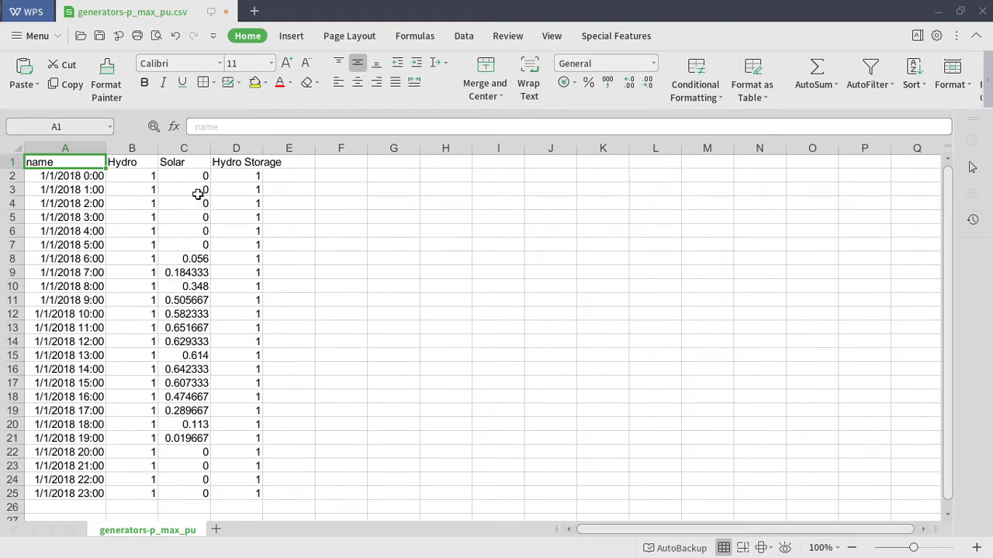
{"action": "mouse_move", "coordinate": [236, 191]}
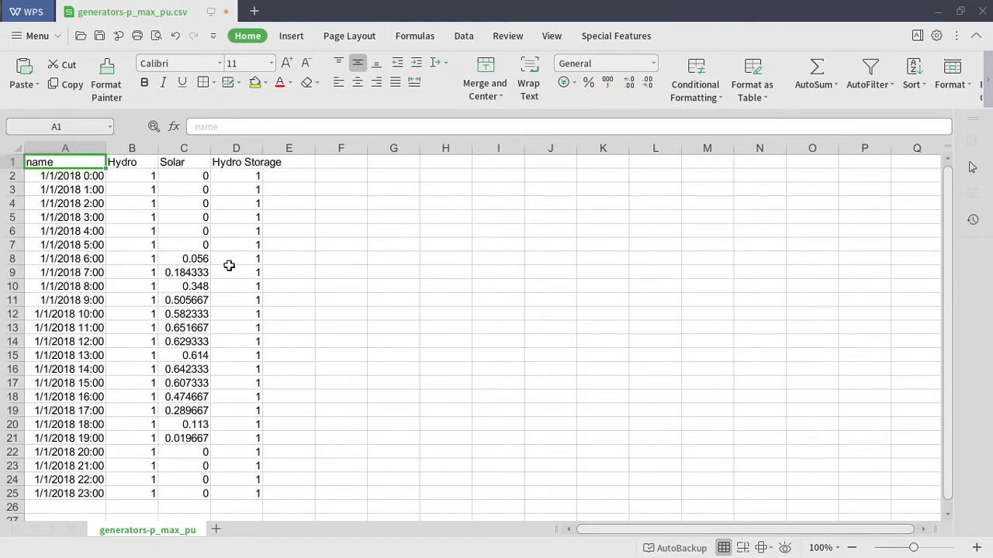
{"action": "mouse_move", "coordinate": [268, 231]}
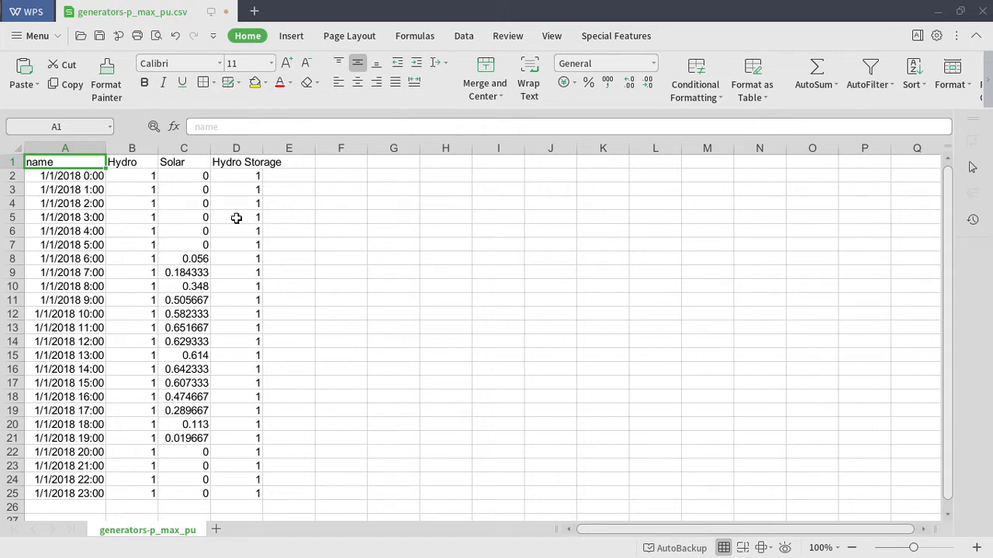
{"action": "mouse_move", "coordinate": [430, 186]}
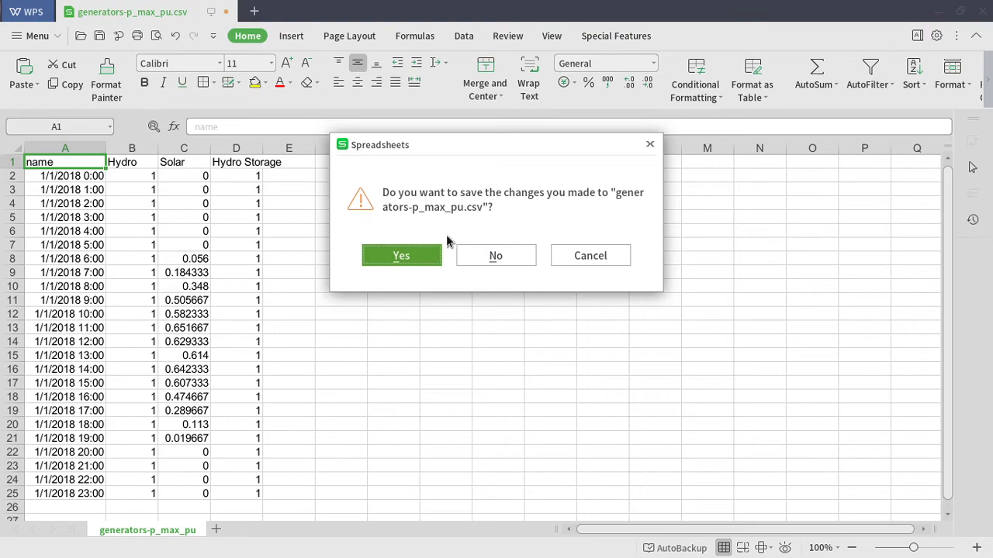
{"action": "left_click", "coordinate": [401, 255]}
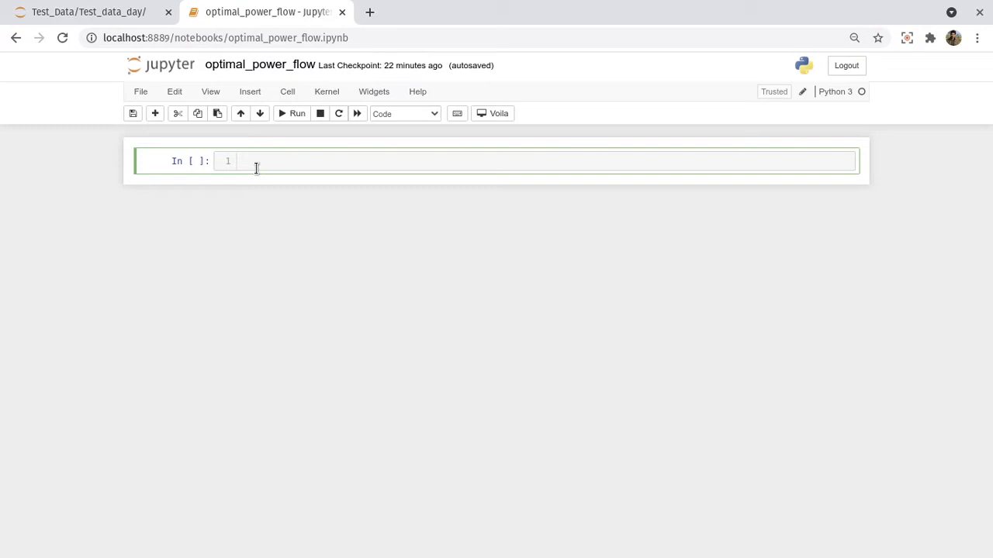
Write imports for pypsa, numpy as np, pandas as pd and matplotlib.pyplot as plt
{"action": "type", "text": "import pypsa"}
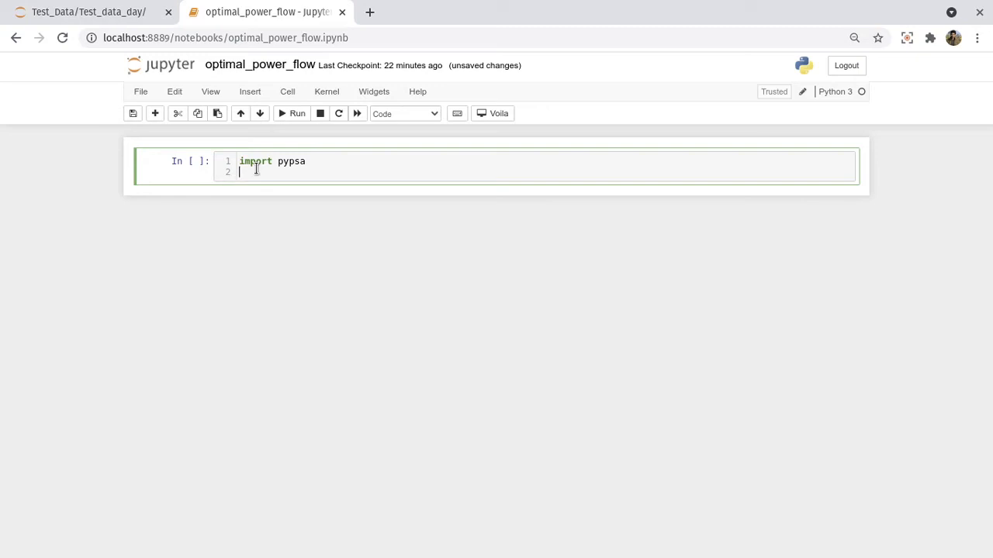
{"action": "type", "text": "impo"}
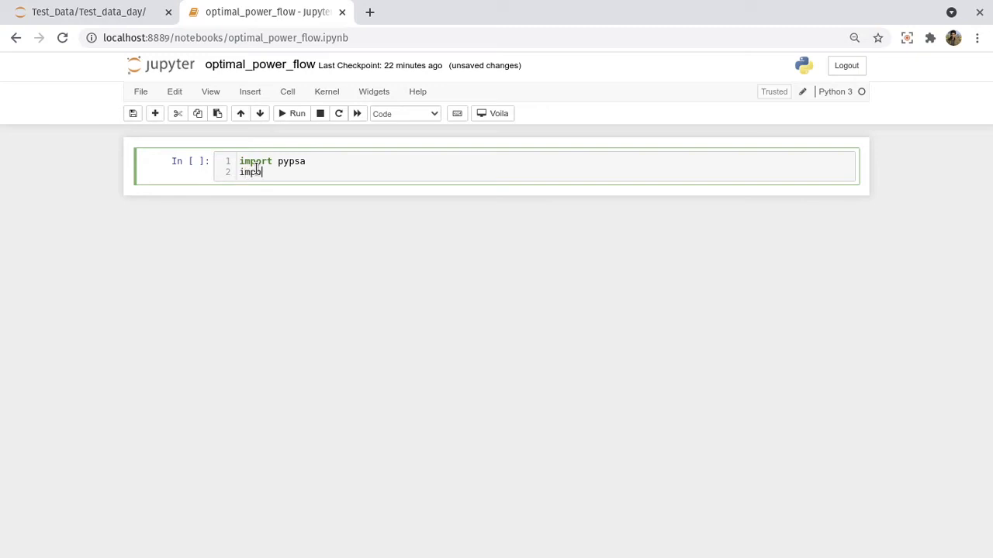
{"action": "type", "text": "ort"}
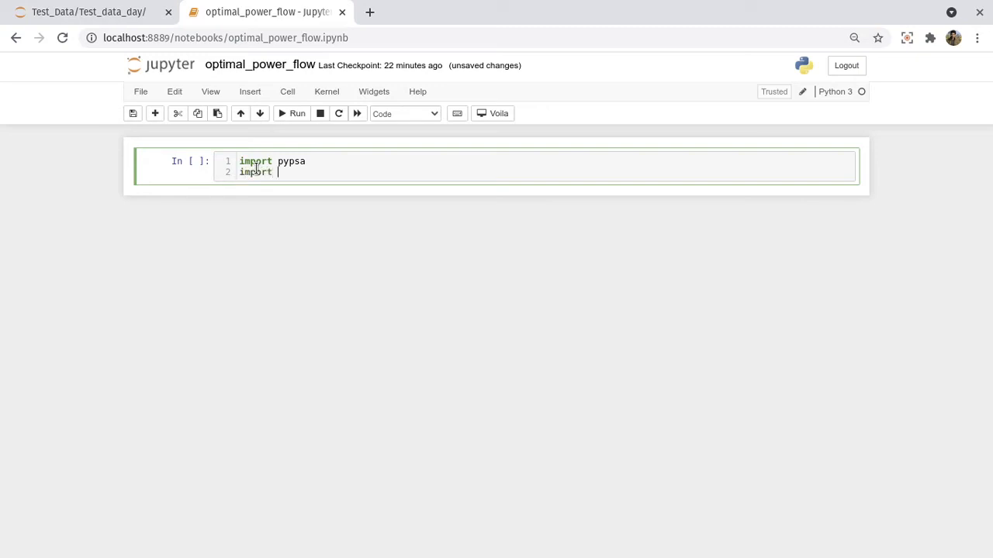
{"action": "type", "text": "numpy as np"}
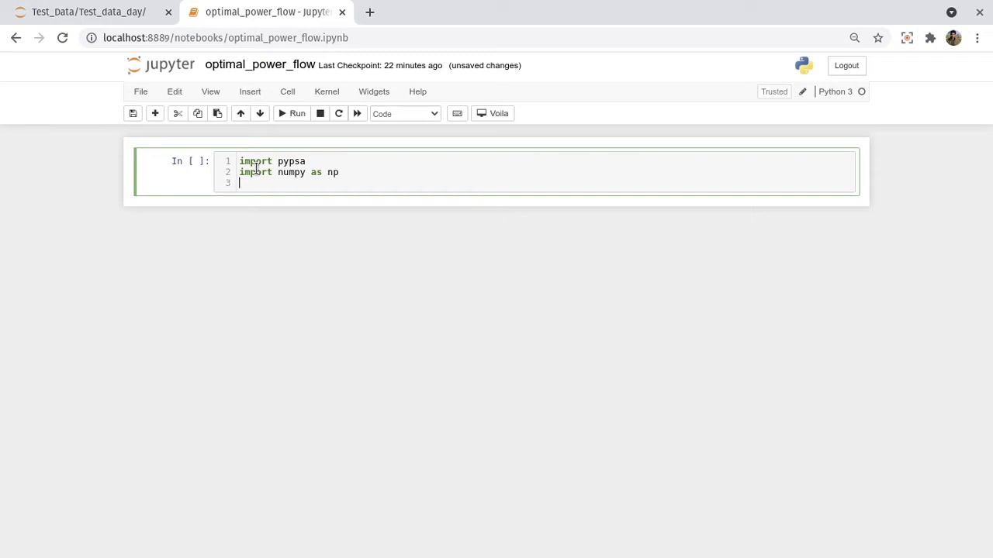
{"action": "type", "text": "import"}
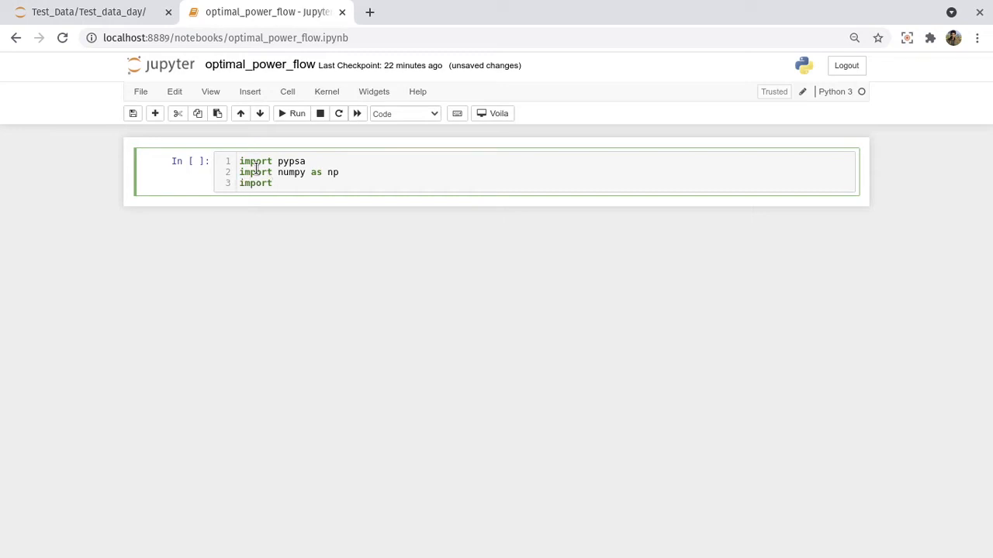
{"action": "type", "text": "pandas as pd"}
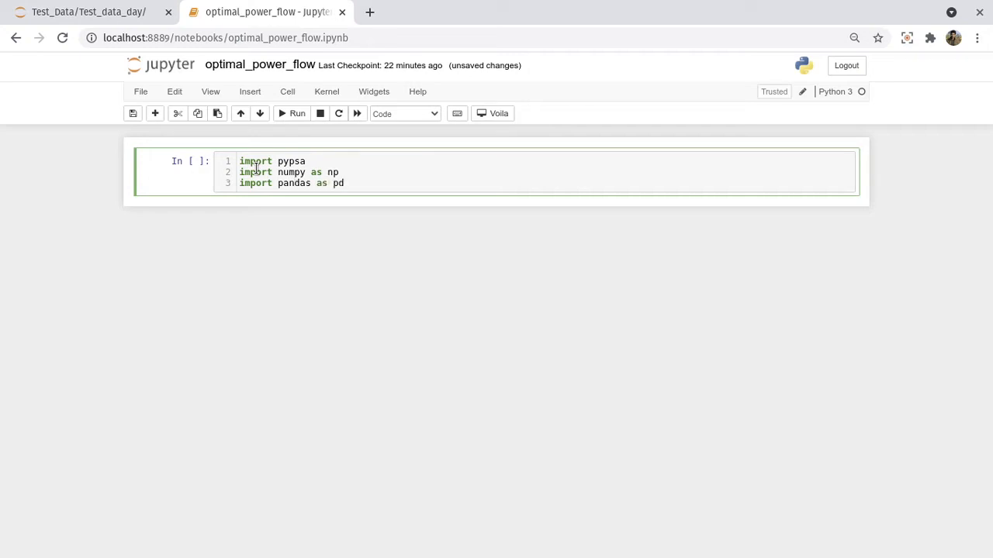
{"action": "key", "text": "enter"}
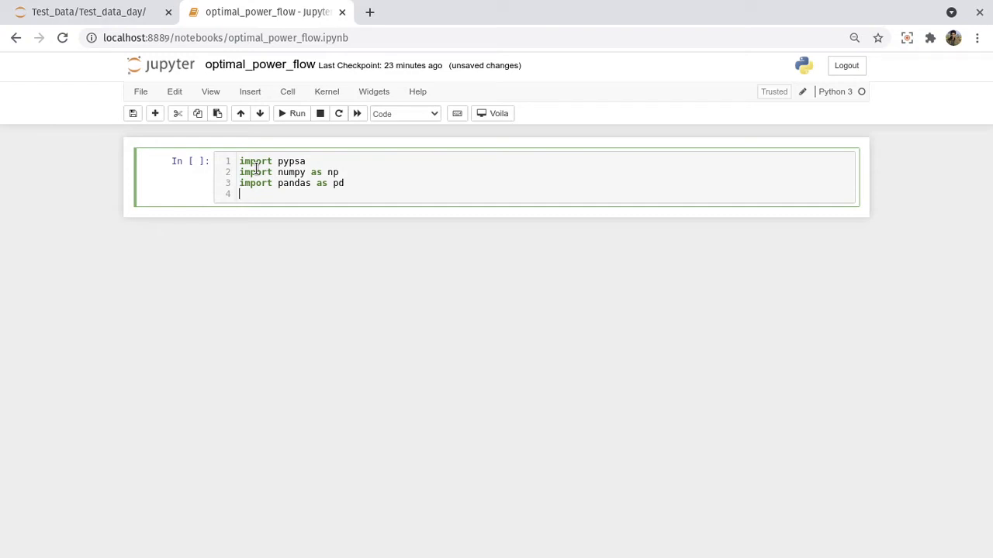
{"action": "type", "text": "import"}
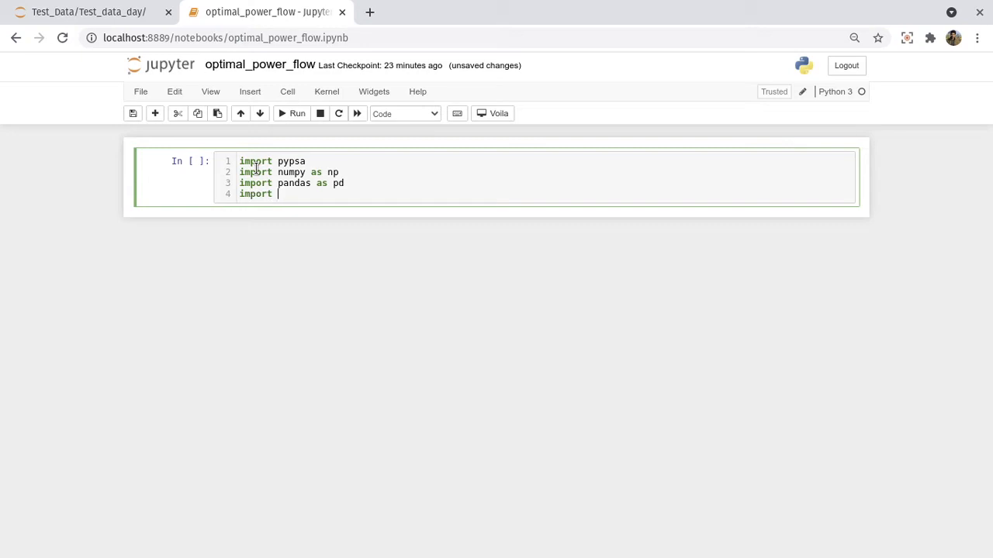
{"action": "type", "text": "matpl"}
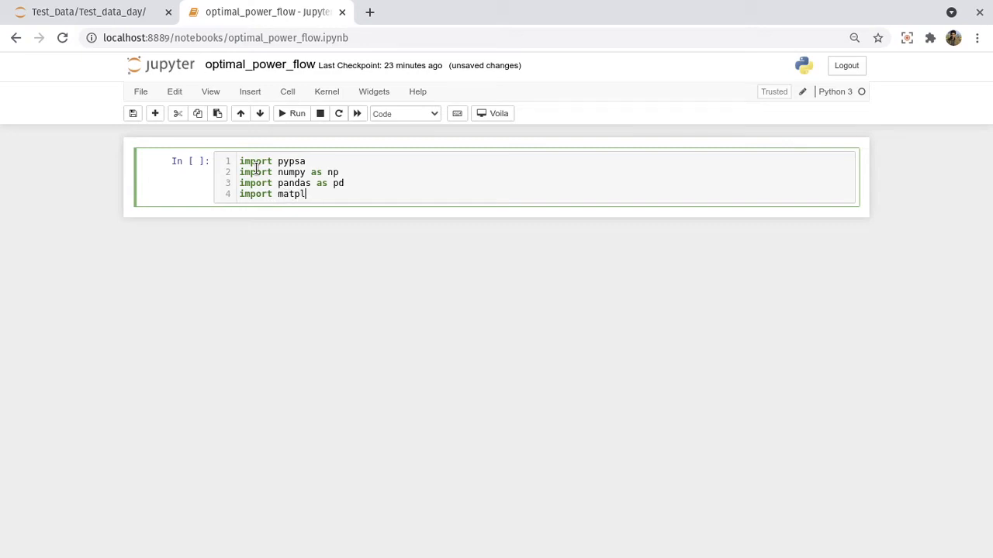
{"action": "type", "text": "otlib.pyplot as plt"}
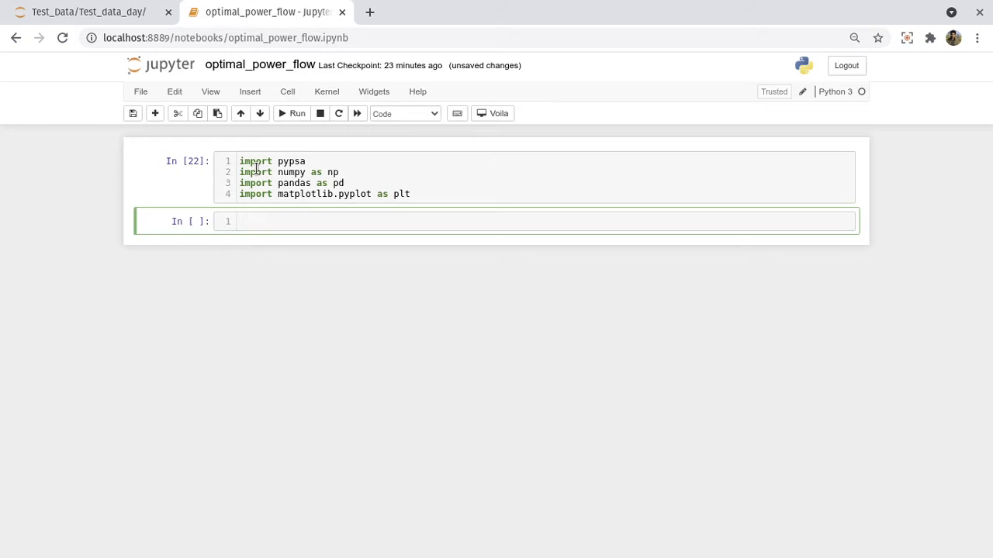
Set data_folder to the Test_data_day folder path, checked against the file browser listing
{"action": "left_click", "coordinate": [85, 11]}
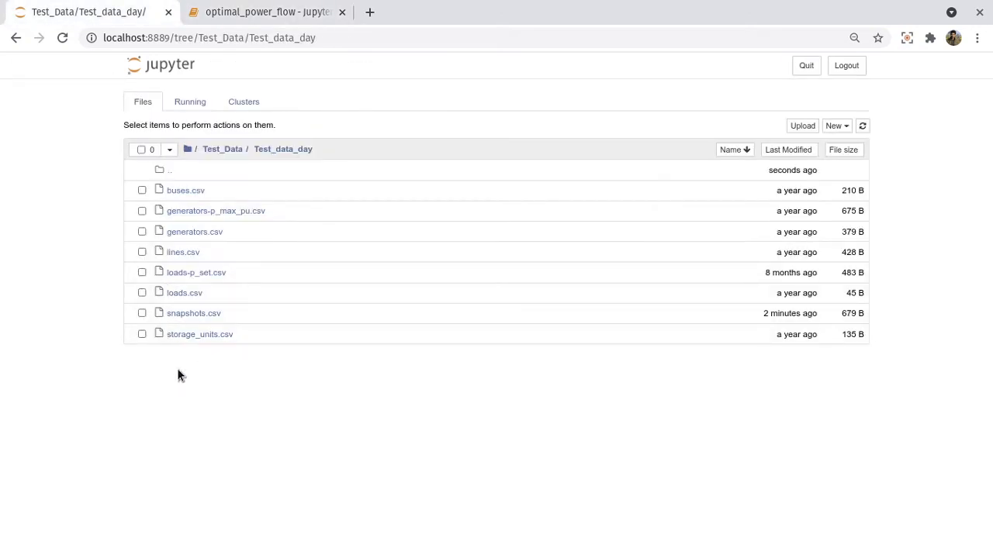
{"action": "mouse_move", "coordinate": [283, 149]}
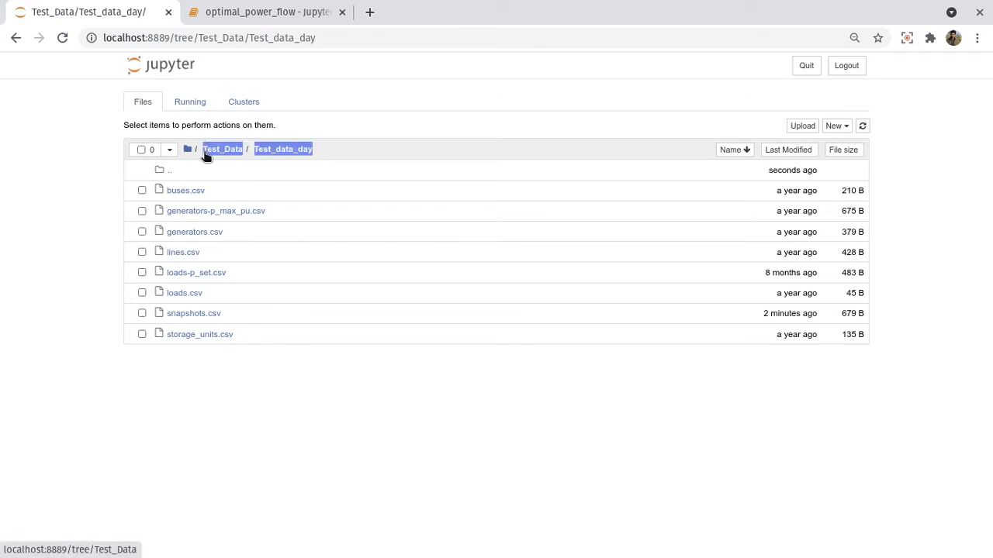
{"action": "left_click", "coordinate": [264, 12]}
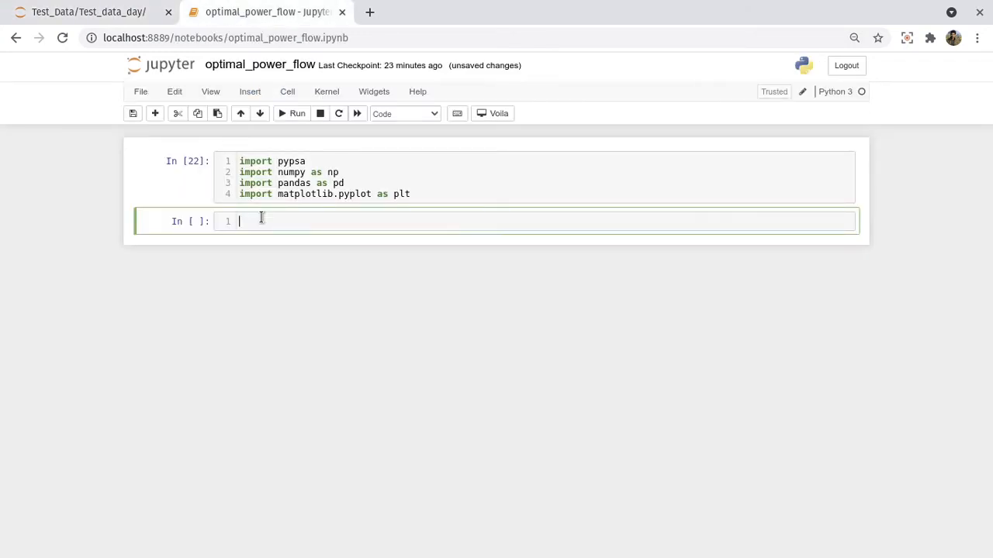
{"action": "type", "text": "data_folder"}
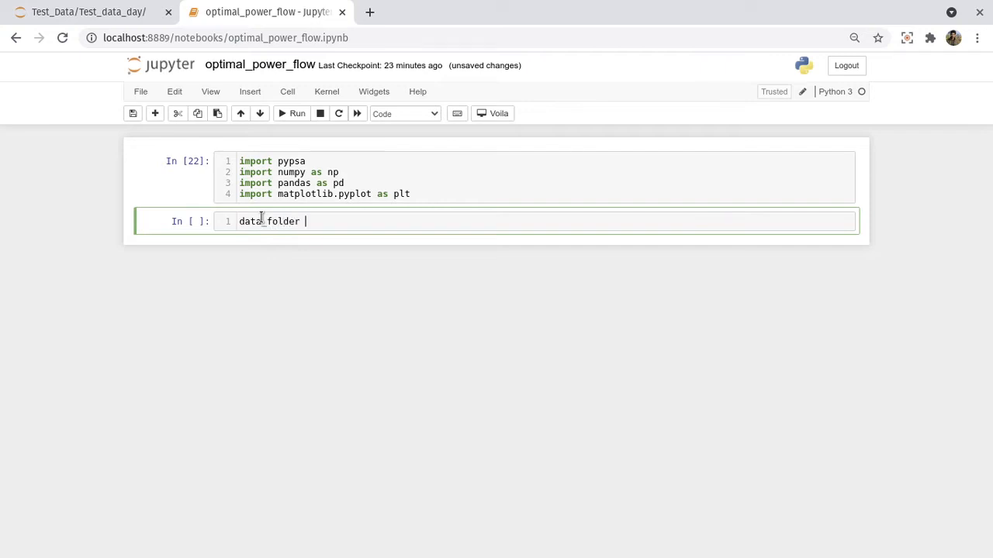
{"action": "type", "text": "= 'Test_DataTest_data_day'"}
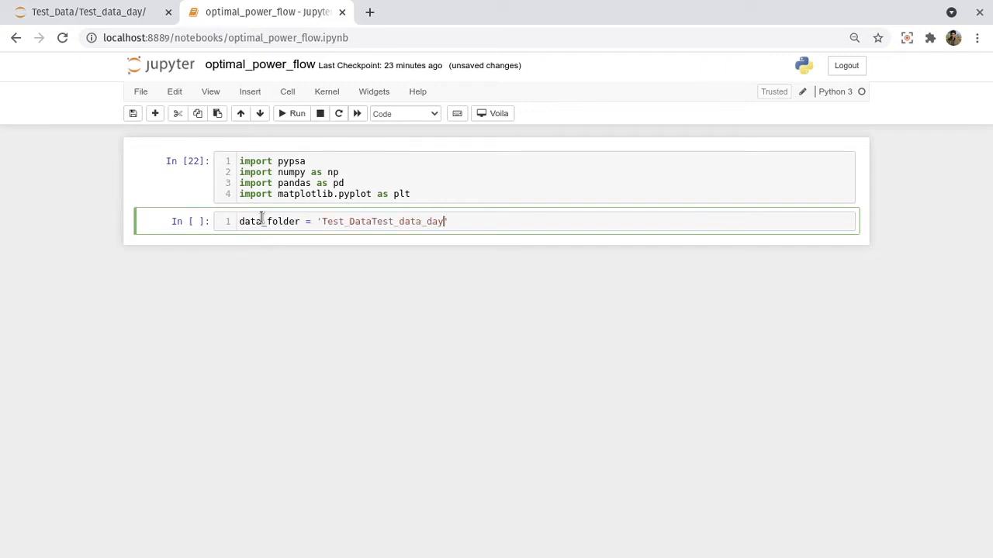
{"action": "type", "text": "/"}
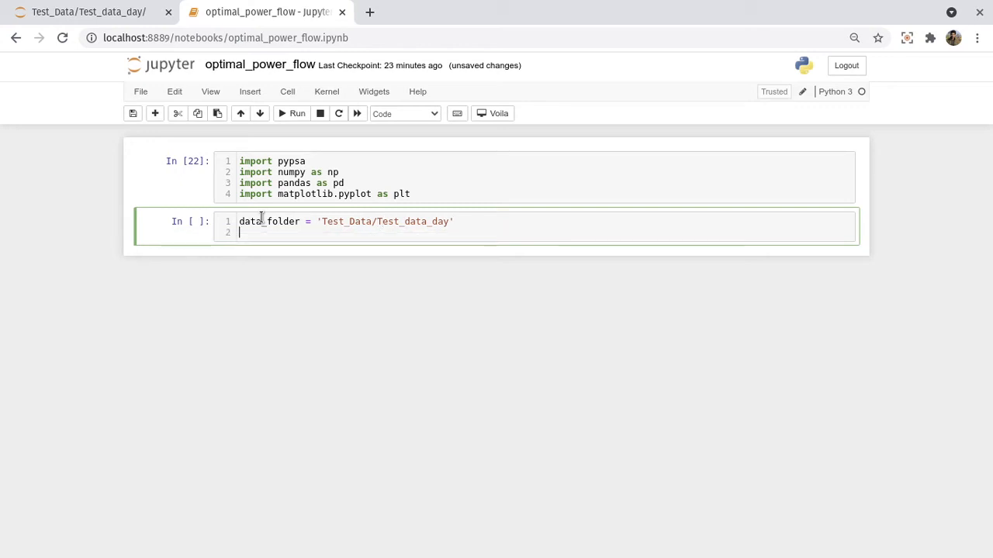
Create network = pypsa.Network(csv_folder_name=data_folder) to load the CSV data
{"action": "type", "text": "network"}
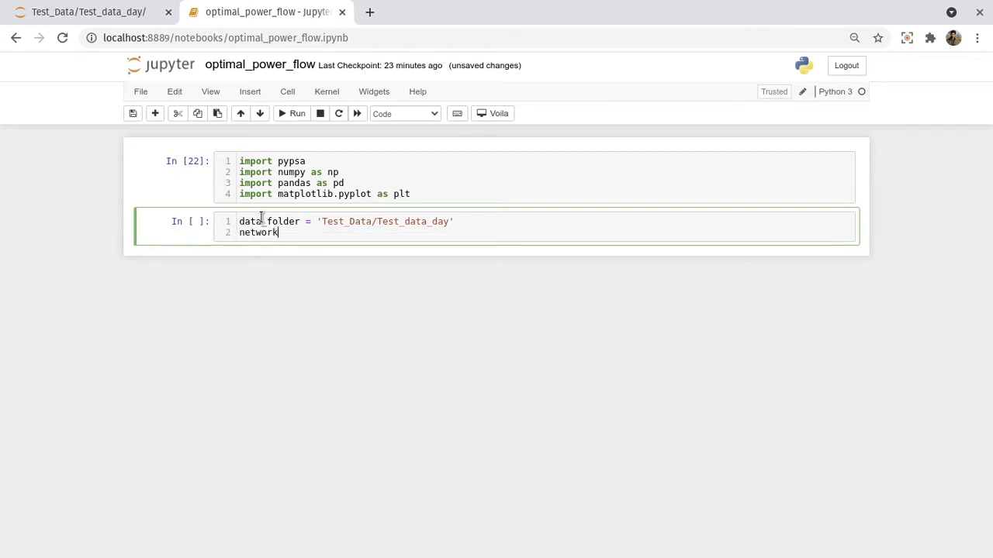
{"action": "type", "text": "= p"}
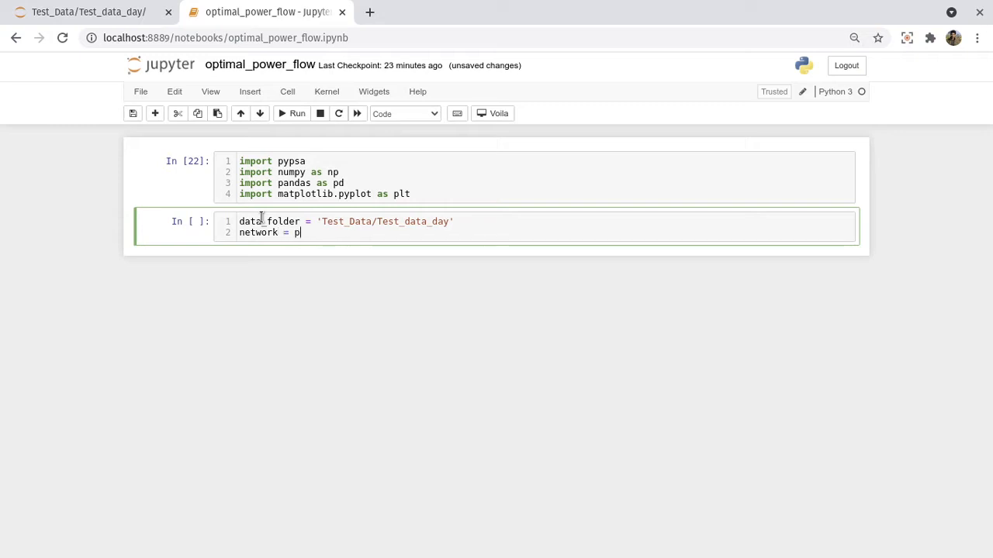
{"action": "type", "text": "ypsa."}
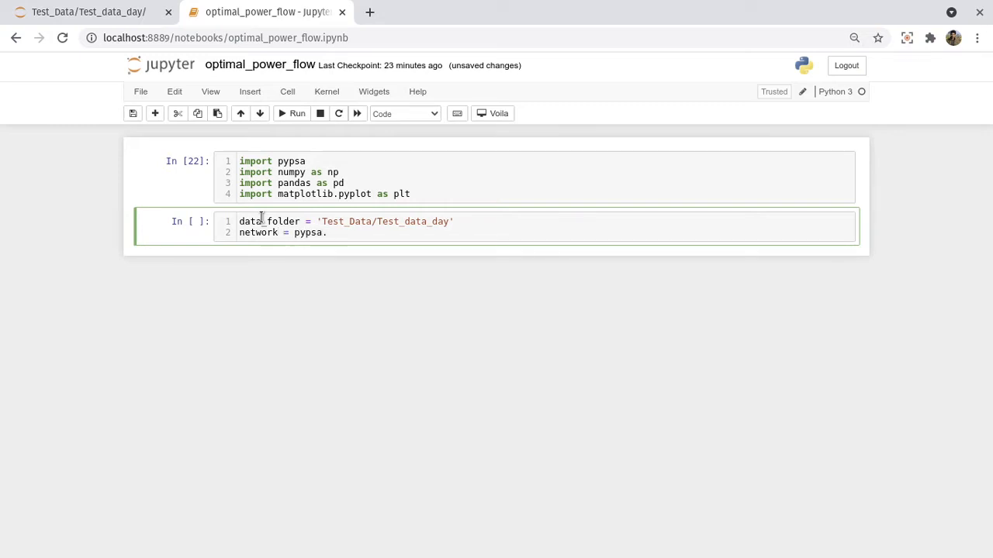
{"action": "type", "text": "Network(c"}
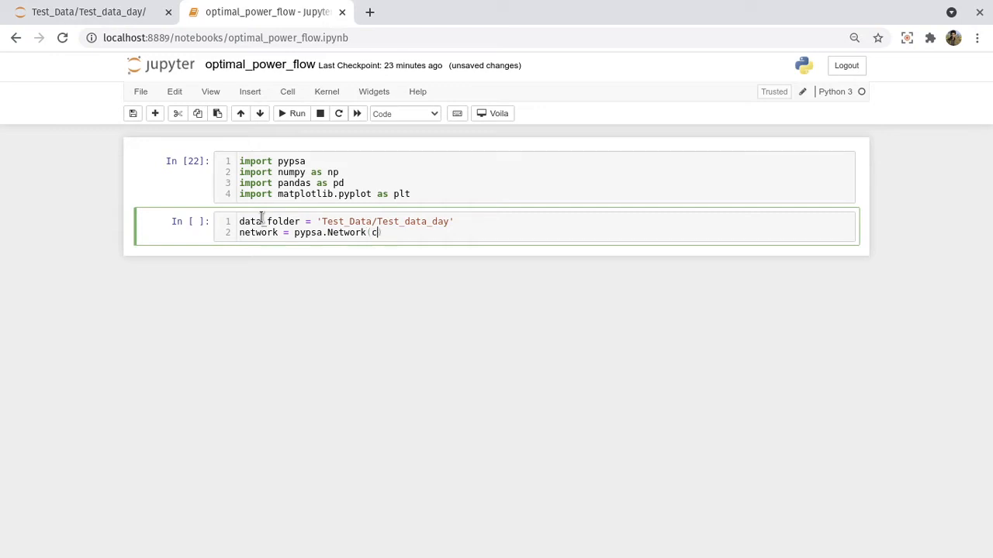
{"action": "type", "text": "sv_"}
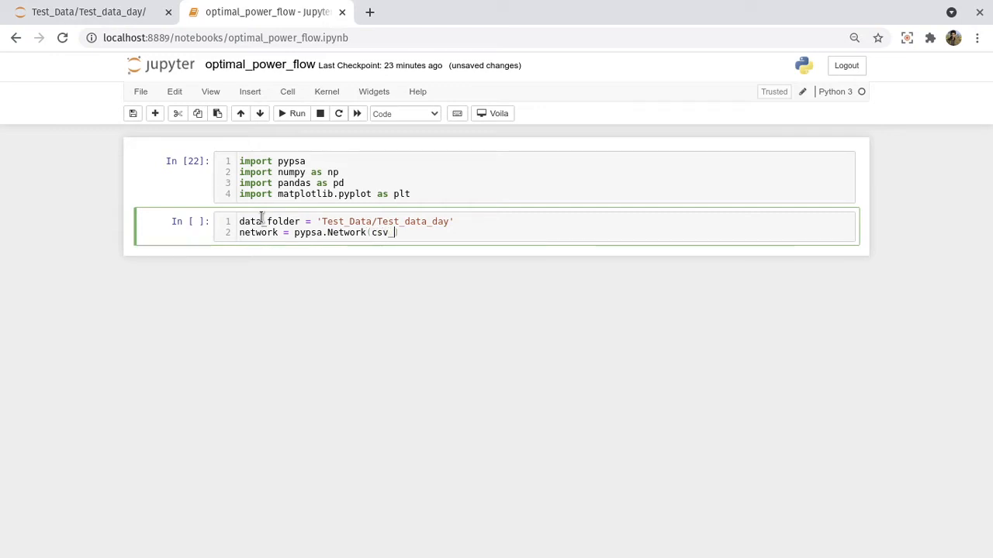
{"action": "type", "text": "foldr"}
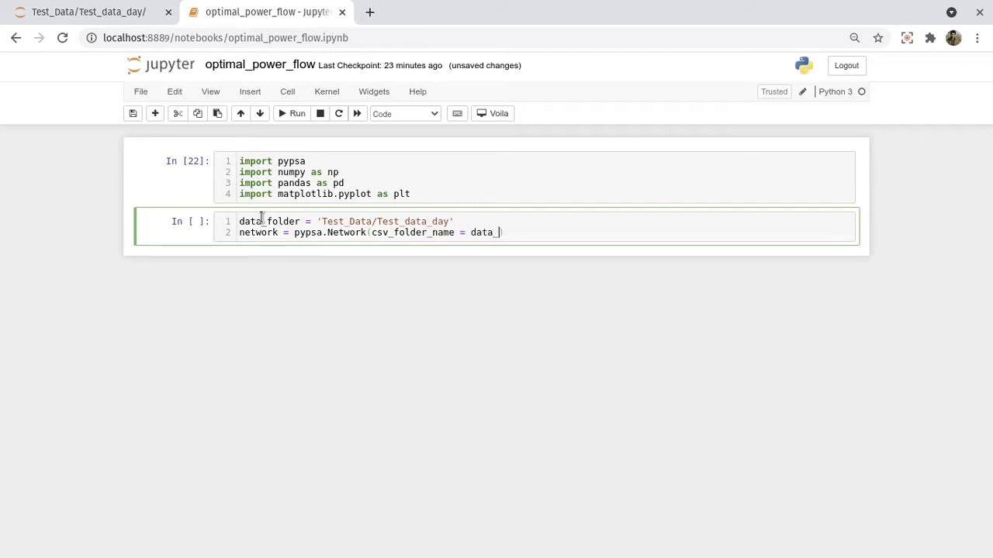
{"action": "type", "text": "folder"}
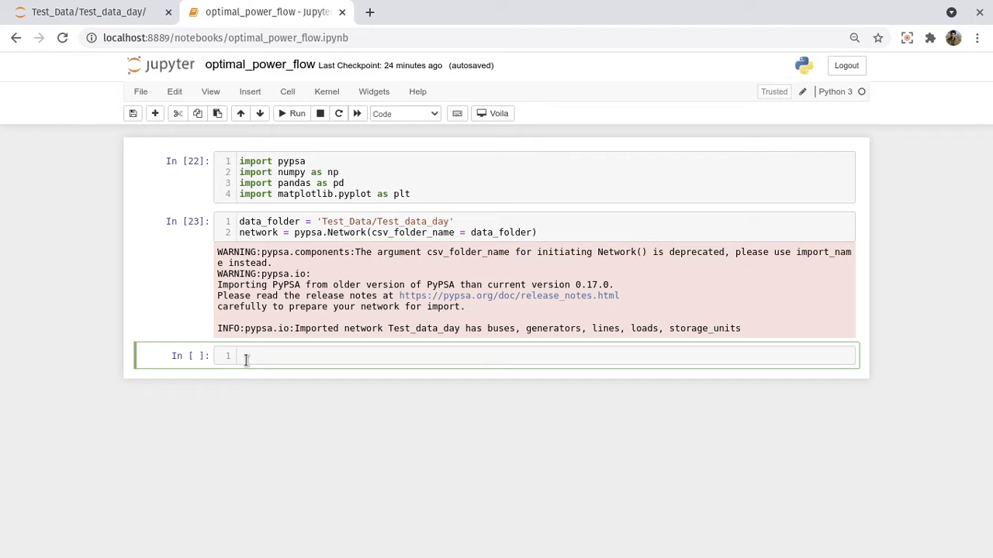
Plot network.generators_t.p_max_pu and view the Hydro, Solar and Hydro Storage curves
{"action": "type", "text": "network"}
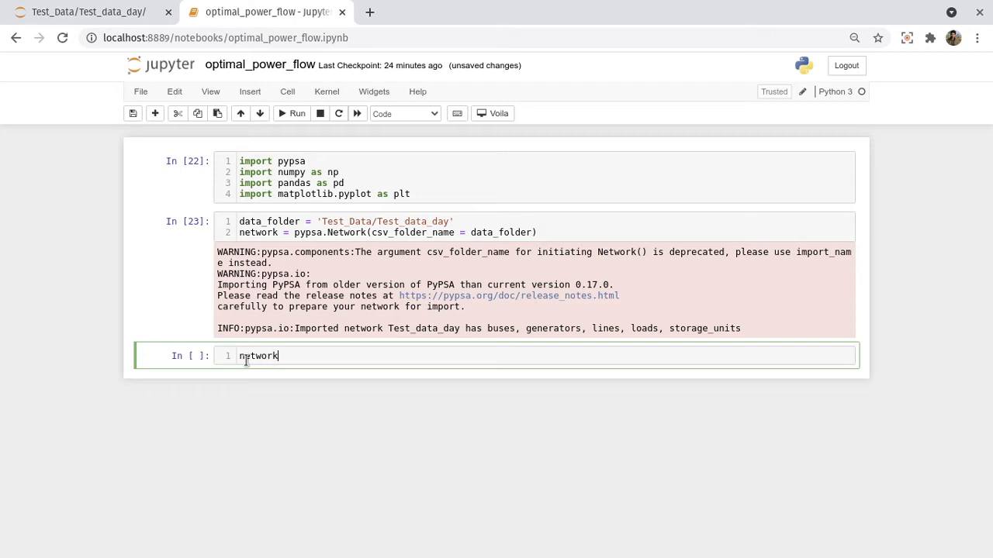
{"action": "type", "text": ".generator"}
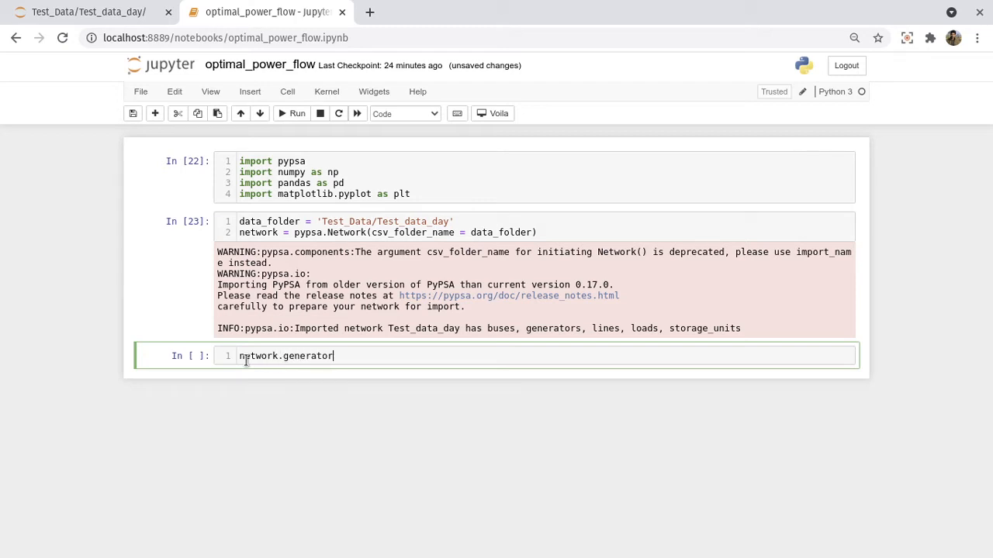
{"action": "type", "text": "s_t"}
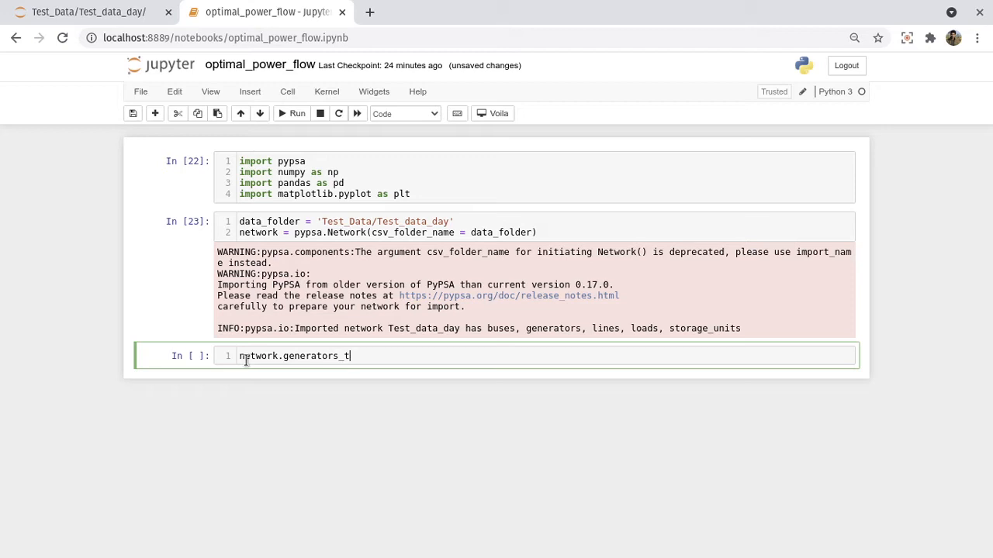
{"action": "type", "text": "."}
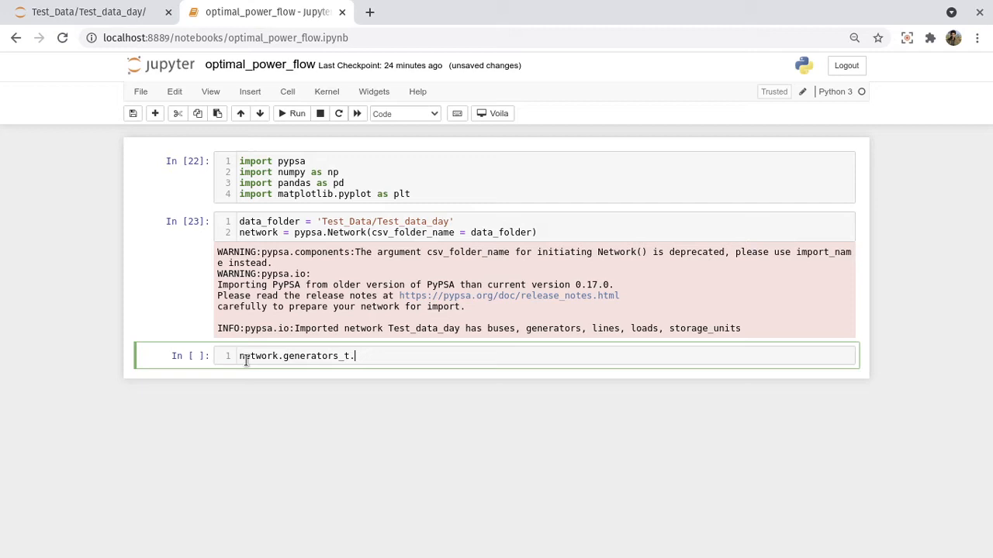
{"action": "type", "text": "p_mas"}
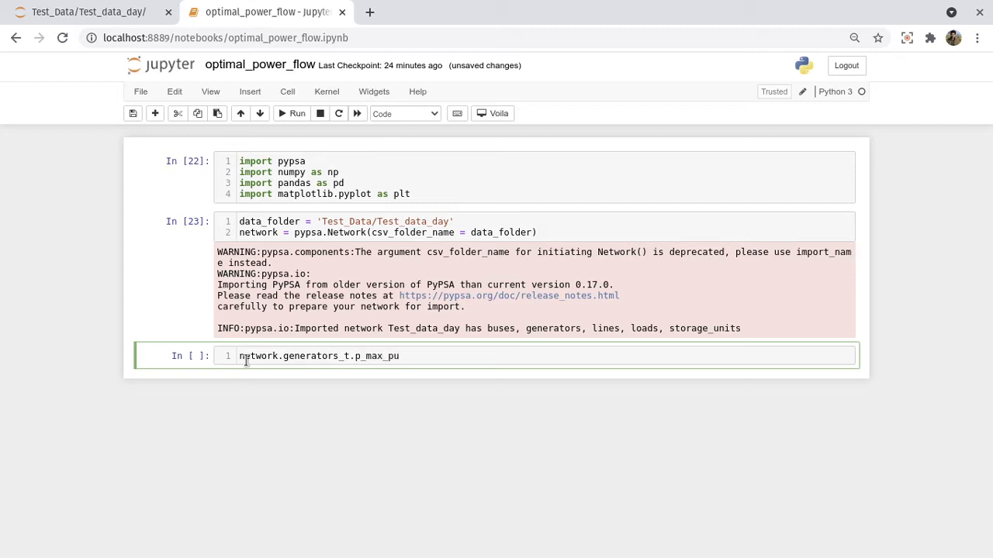
{"action": "type", "text": ".plot()"}
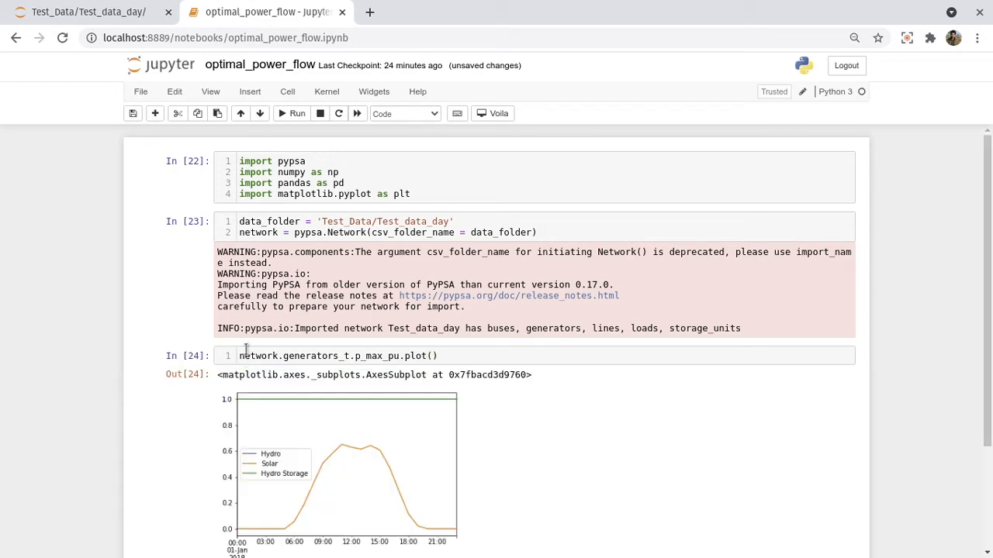
{"action": "scroll", "scroll_direction": "down", "scroll_amount": 3}
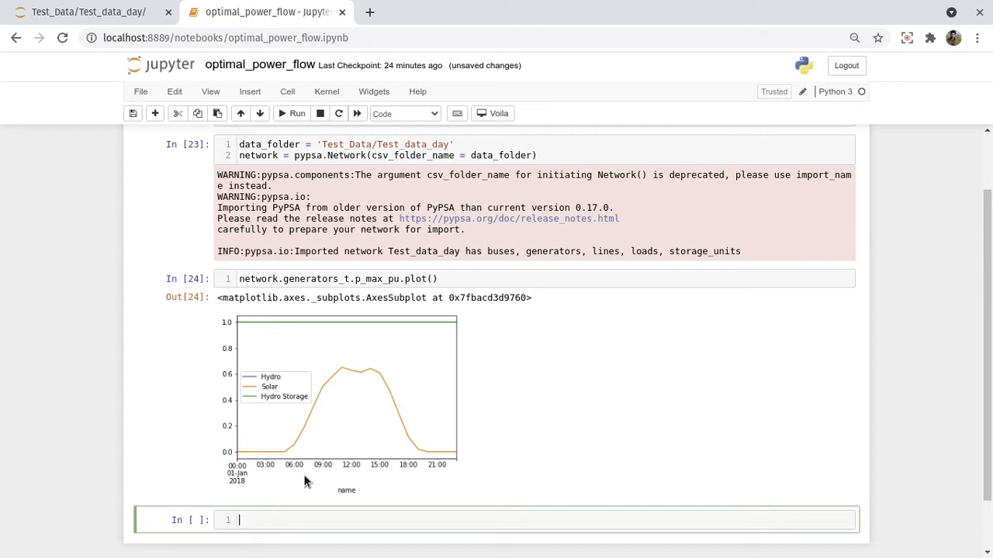
{"action": "mouse_move", "coordinate": [433, 386]}
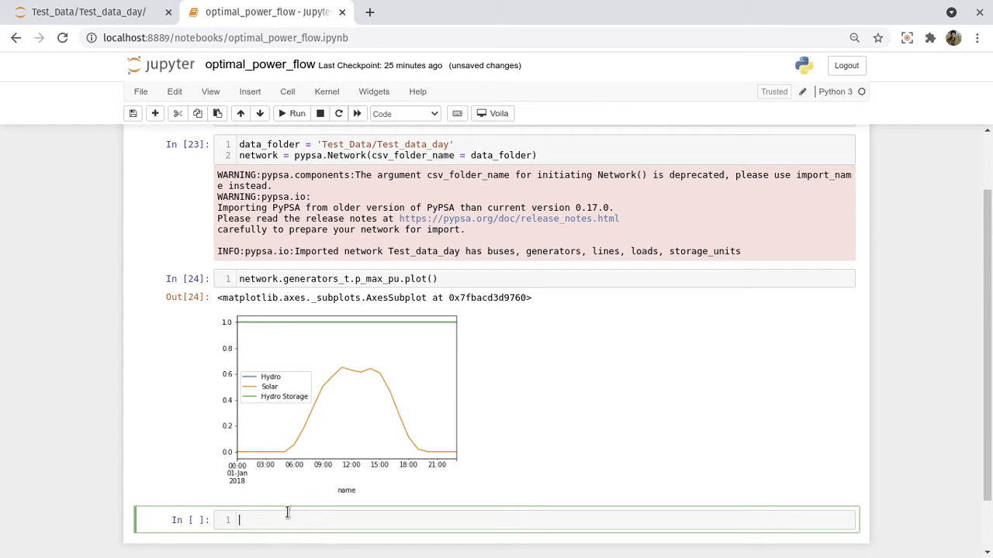
Plot network.loads_t.p_set in the empty cell, fixing the p_set typo
{"action": "scroll", "scroll_direction": "down", "scroll_amount": 3}
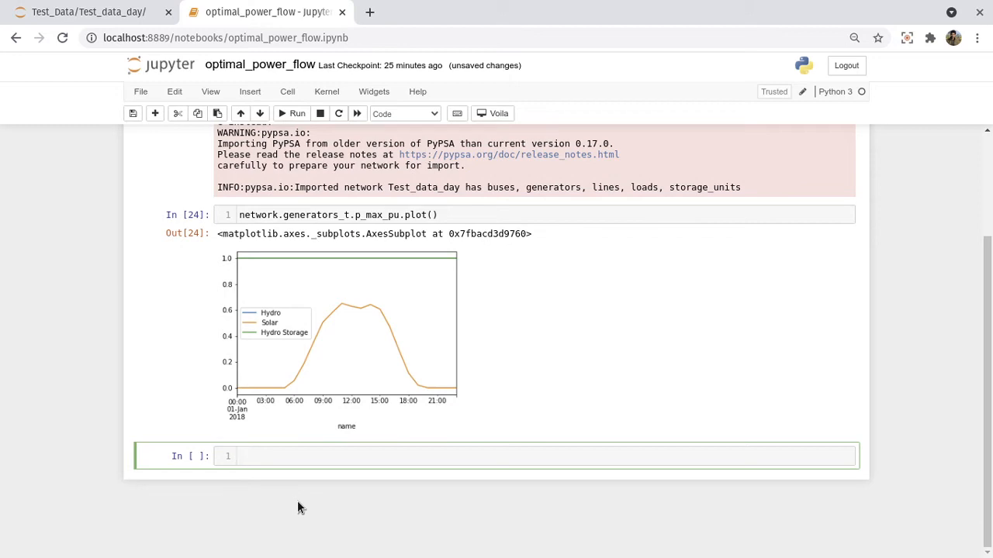
{"action": "left_click", "coordinate": [244, 456]}
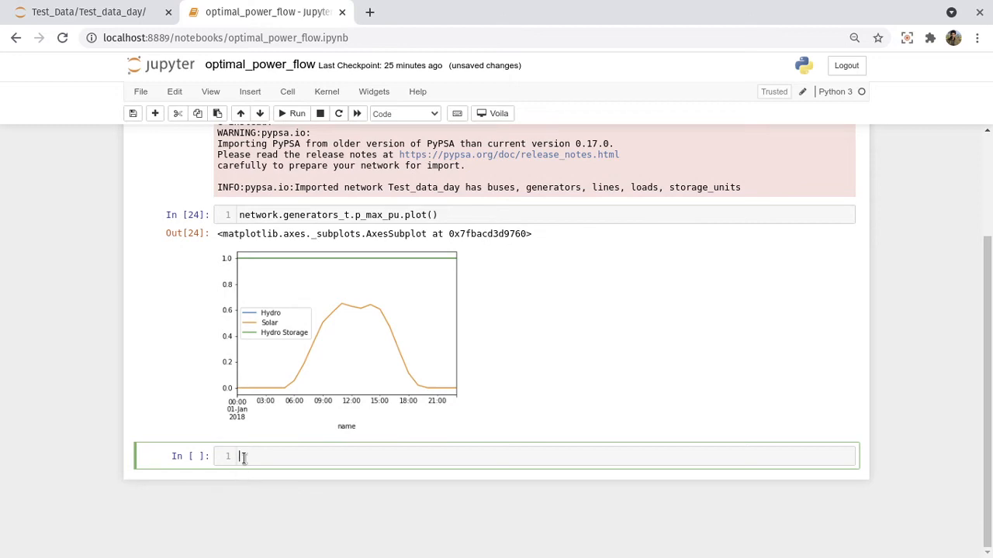
{"action": "type", "text": "network."}
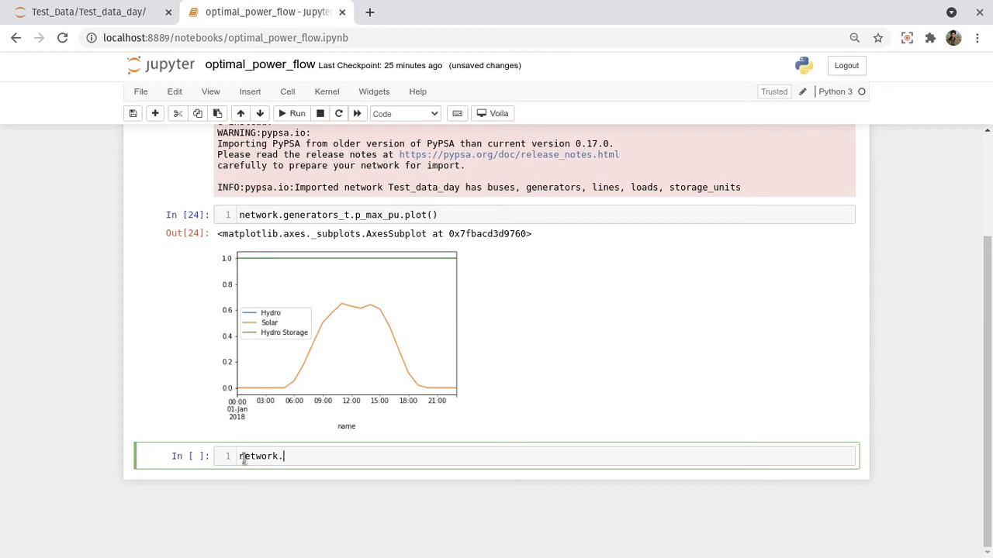
{"action": "type", "text": "loads_t"}
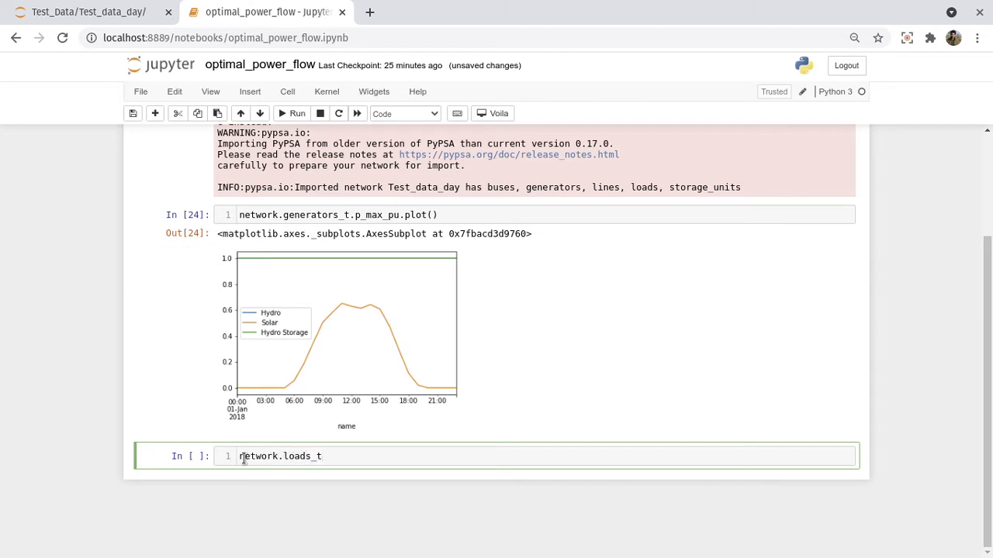
{"action": "type", "text": ".p"}
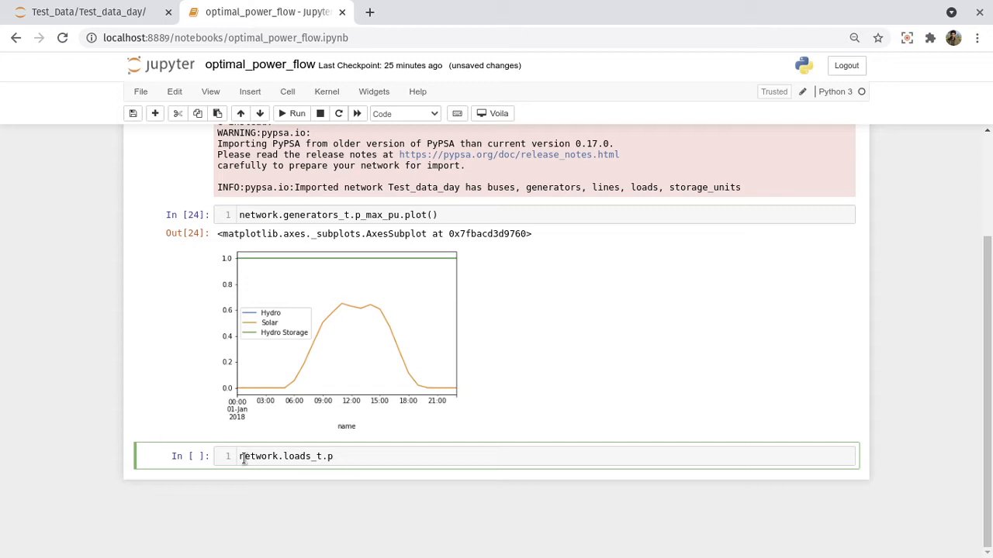
{"action": "type", "text": ".plot()"}
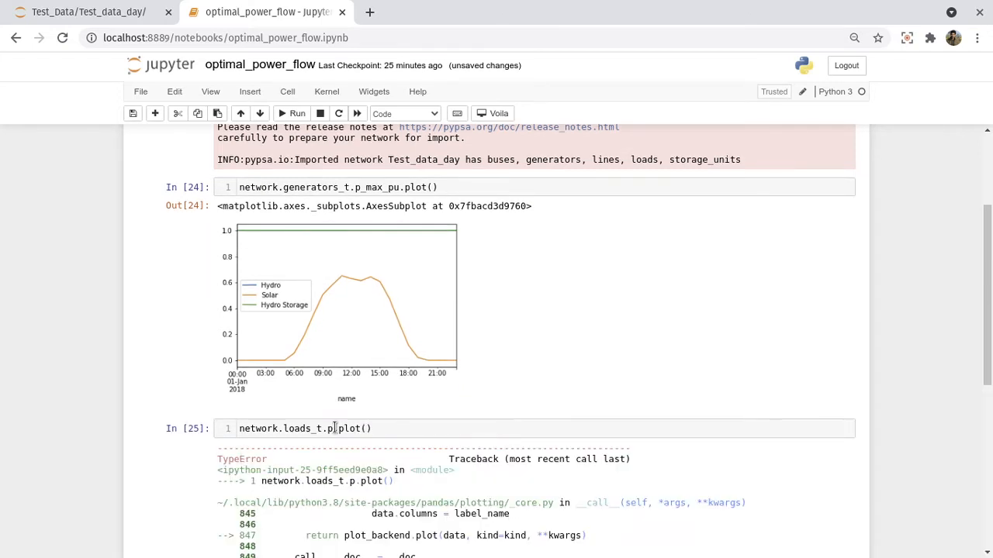
{"action": "type", "text": "_set"}
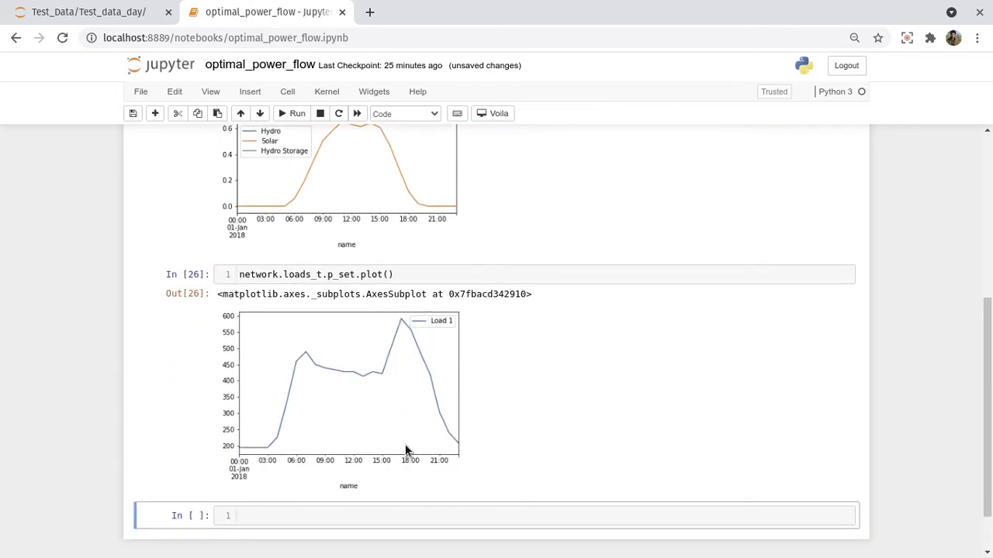
{"action": "mouse_move", "coordinate": [239, 453]}
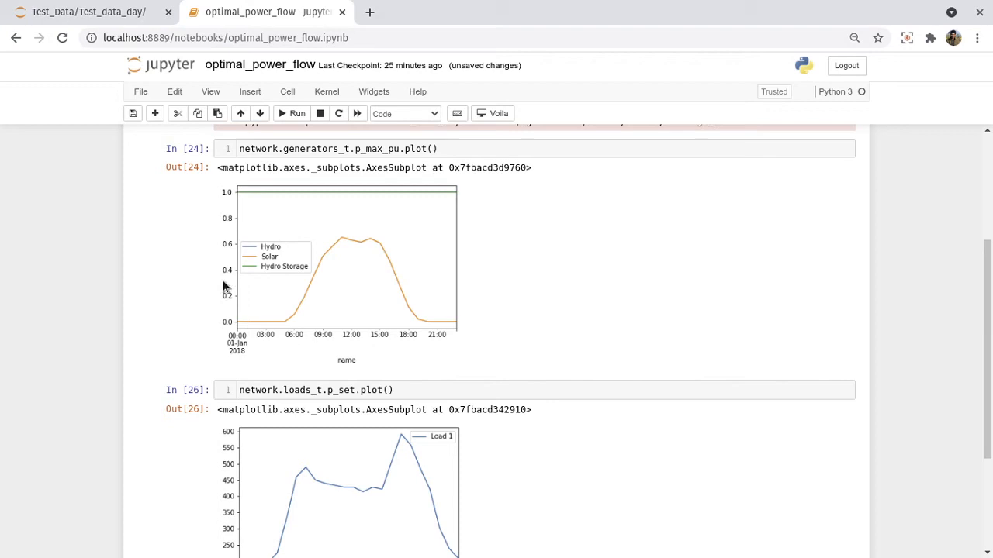
{"action": "mouse_move", "coordinate": [257, 335]}
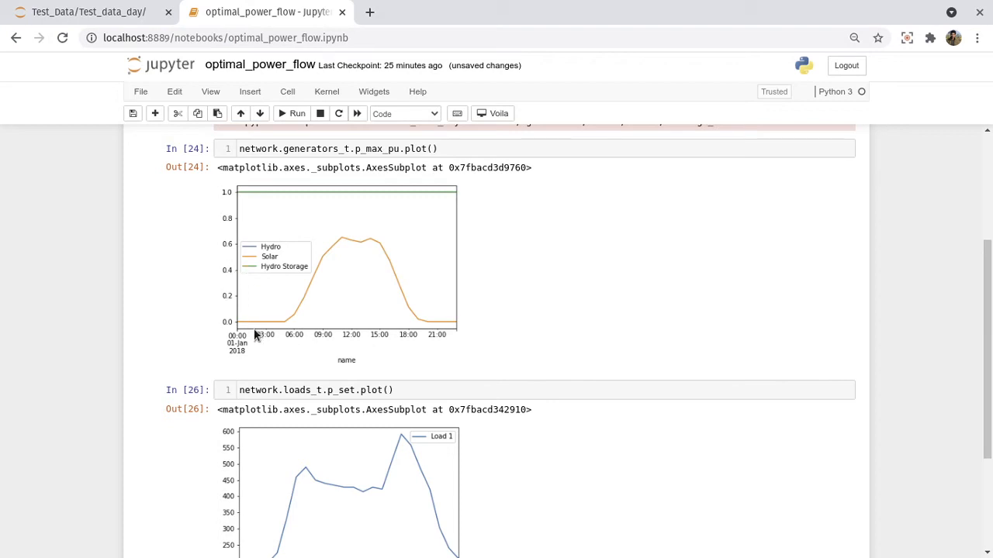
{"action": "mouse_move", "coordinate": [256, 322]}
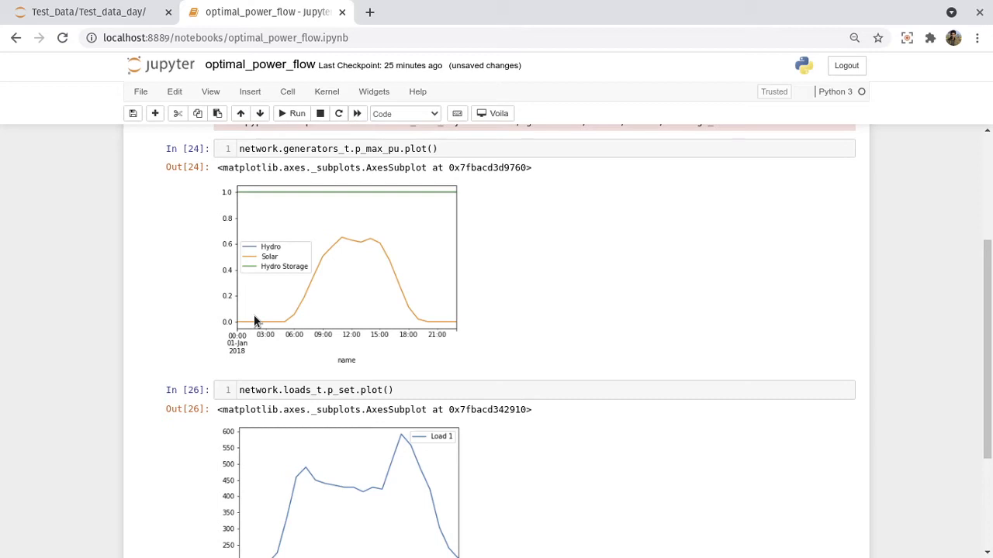
{"action": "scroll", "scroll_direction": "down", "scroll_amount": 3}
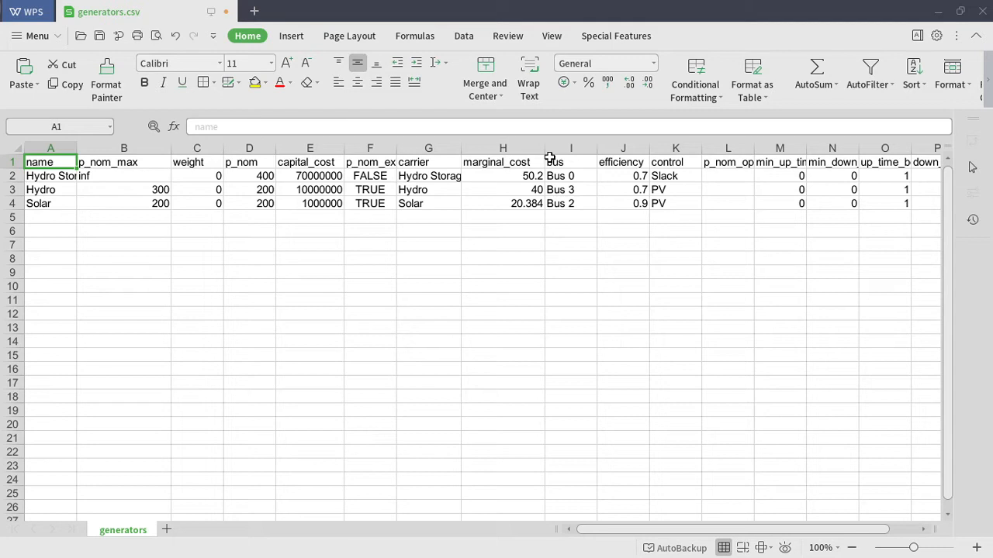
{"action": "mouse_move", "coordinate": [550, 160]}
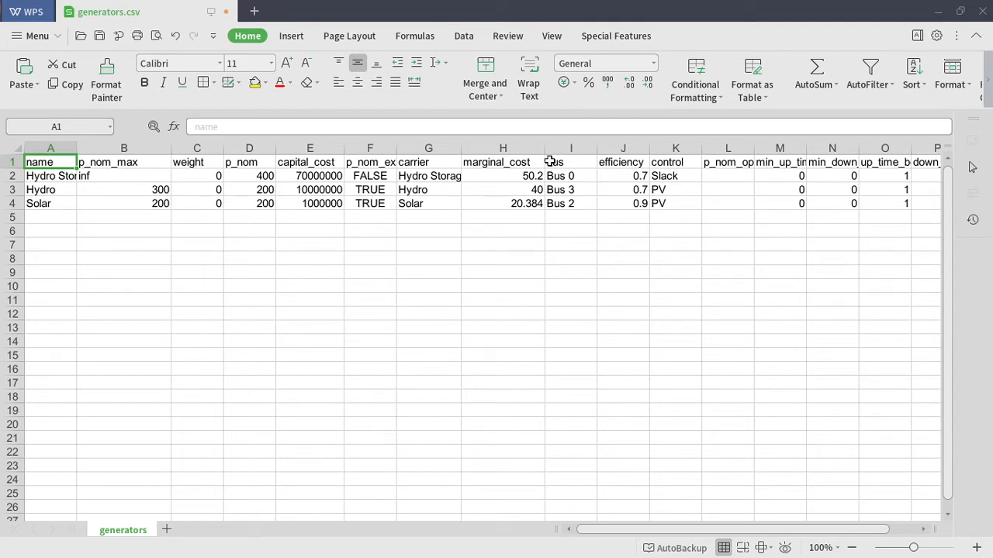
{"action": "mouse_move", "coordinate": [552, 162]}
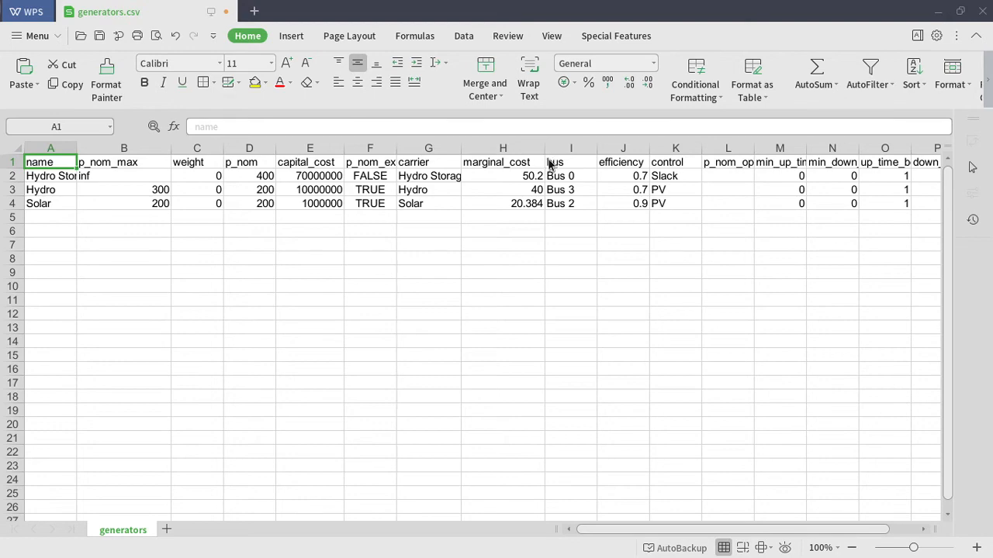
{"action": "left_click", "coordinate": [267, 11]}
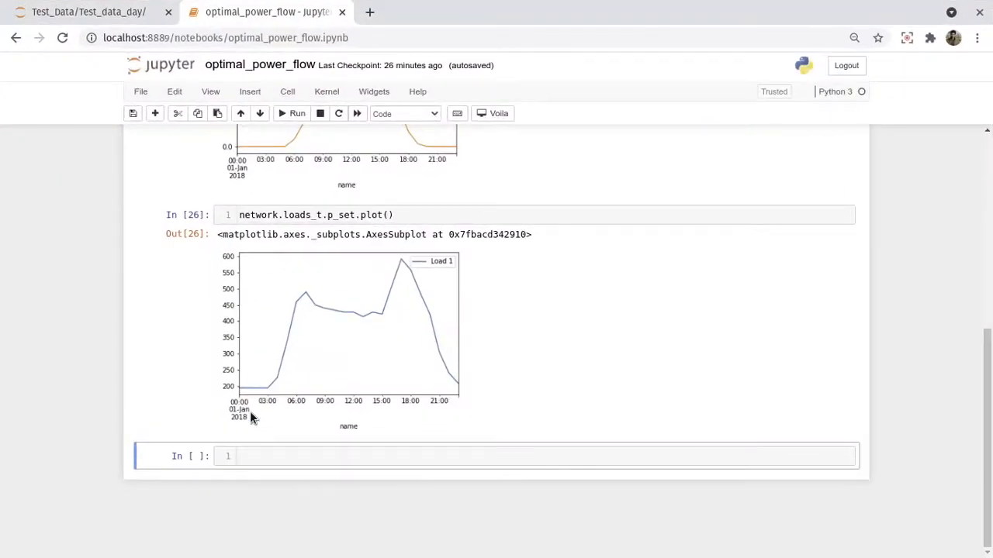
Add solver_name = 'glpk' and a for i in range(24): loop header to a new cell
{"action": "left_click", "coordinate": [252, 456]}
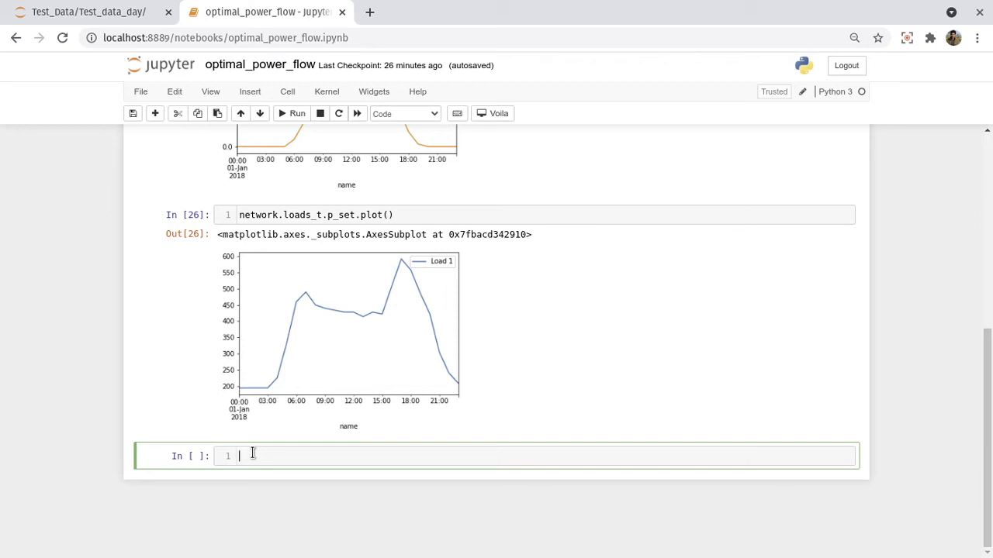
{"action": "type", "text": "solver"}
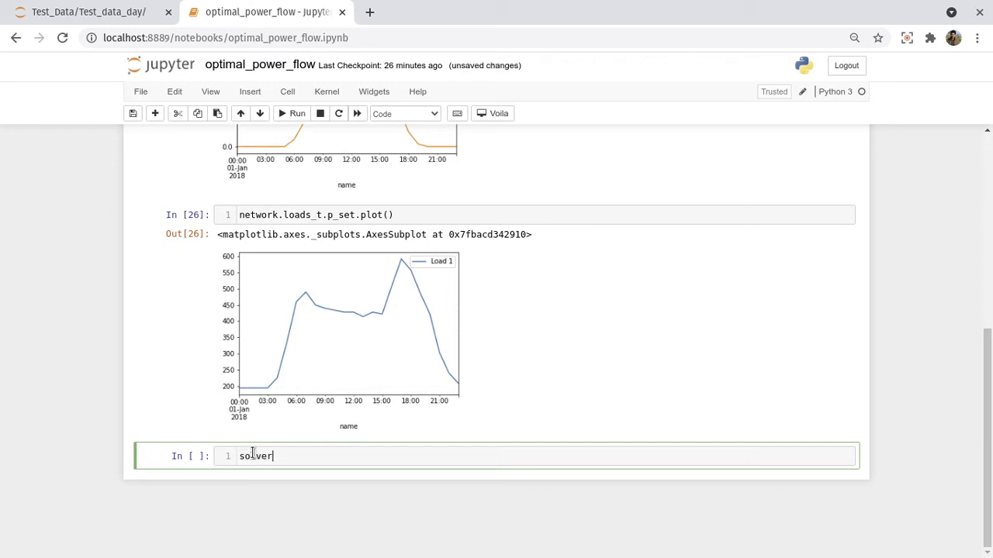
{"action": "type", "text": "_name ="}
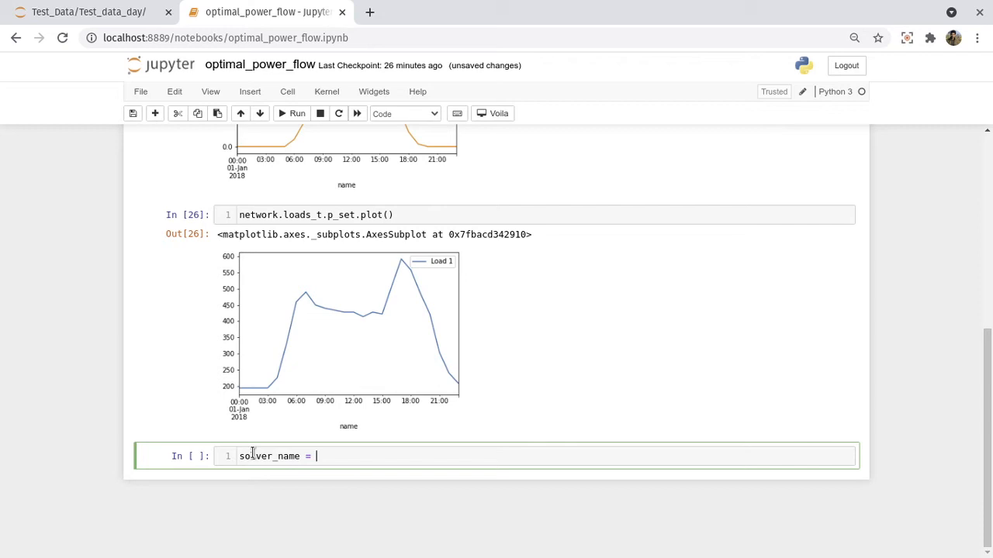
{"action": "type", "text": "'gl'"}
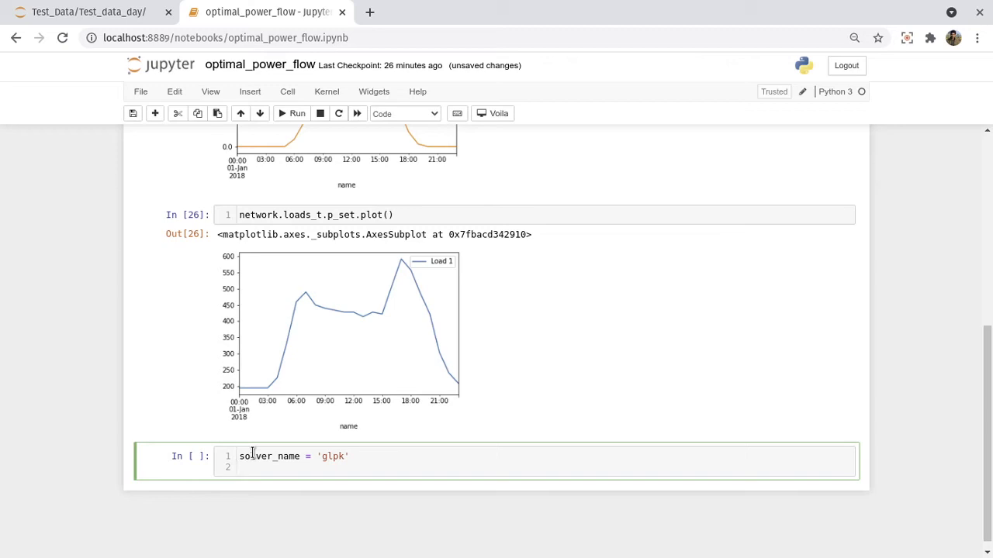
{"action": "type", "text": "for i"}
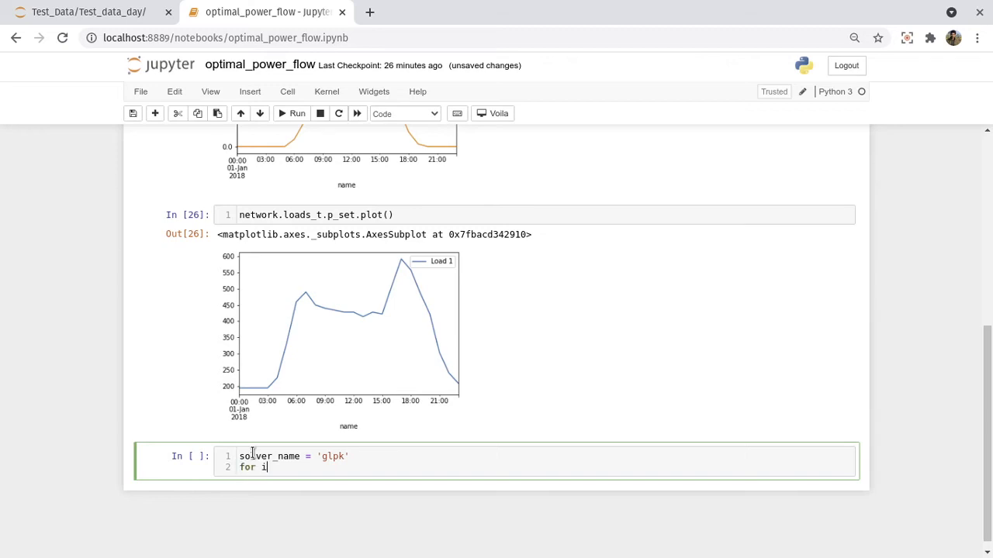
{"action": "type", "text": "in range()"}
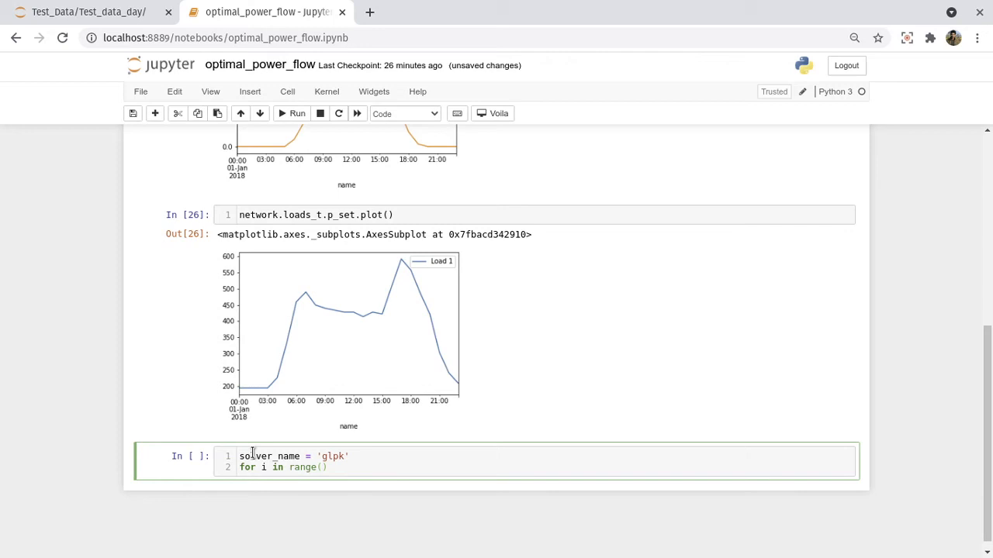
{"action": "type", "text": "24"}
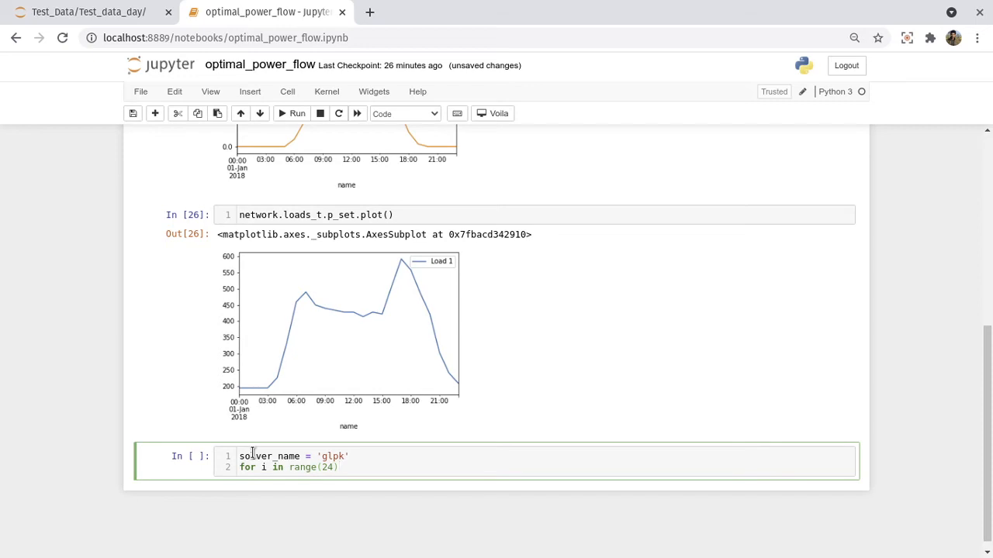
{"action": "type", "text": ":"}
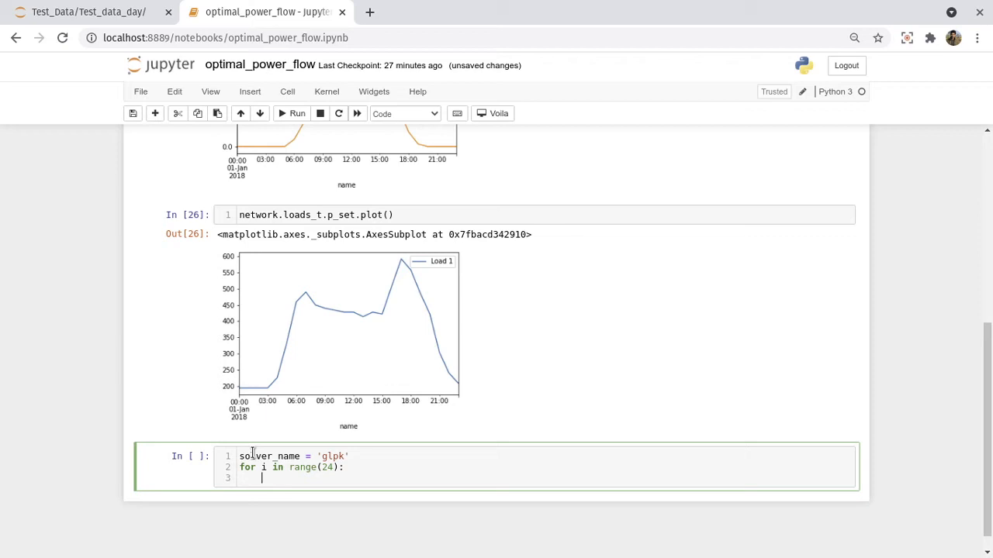
Write the loop body calling network.lopf for snapshot i with solver_name
{"action": "type", "text": "network"}
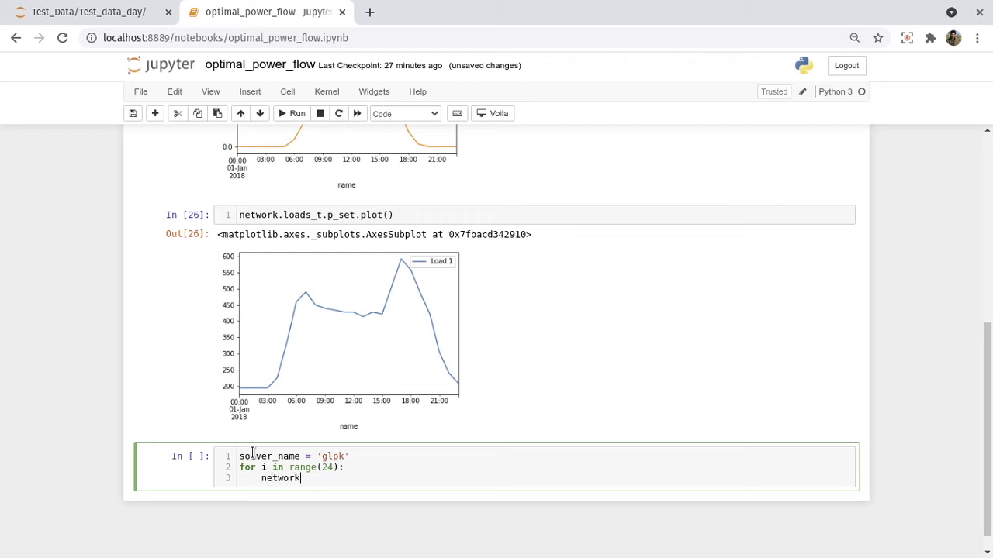
{"action": "type", "text": "."}
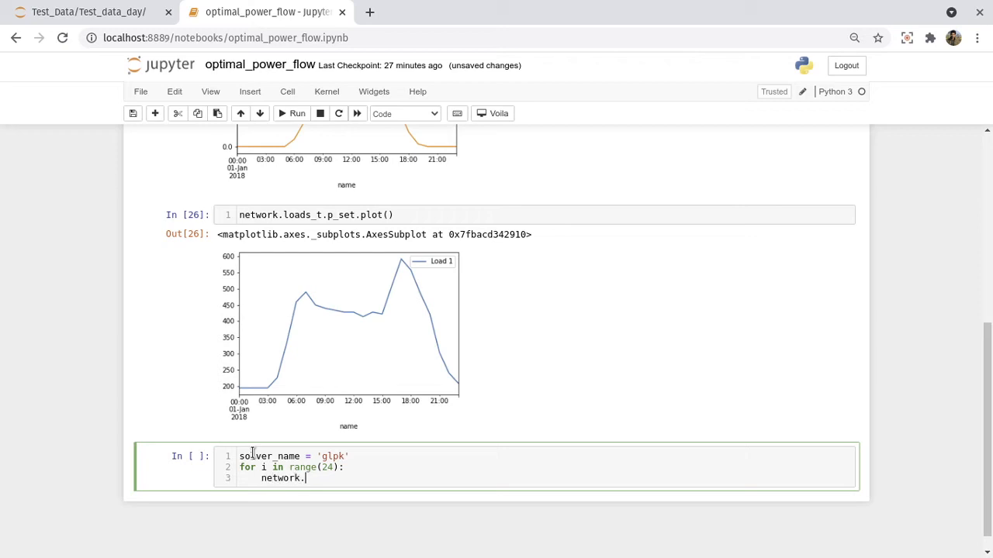
{"action": "type", "text": "lopf"}
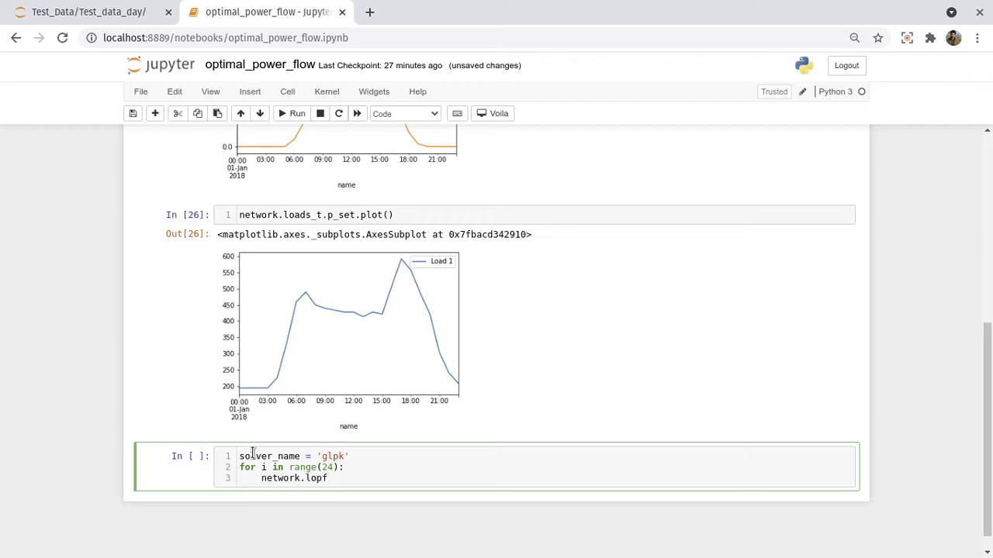
{"action": "type", "text": "()"}
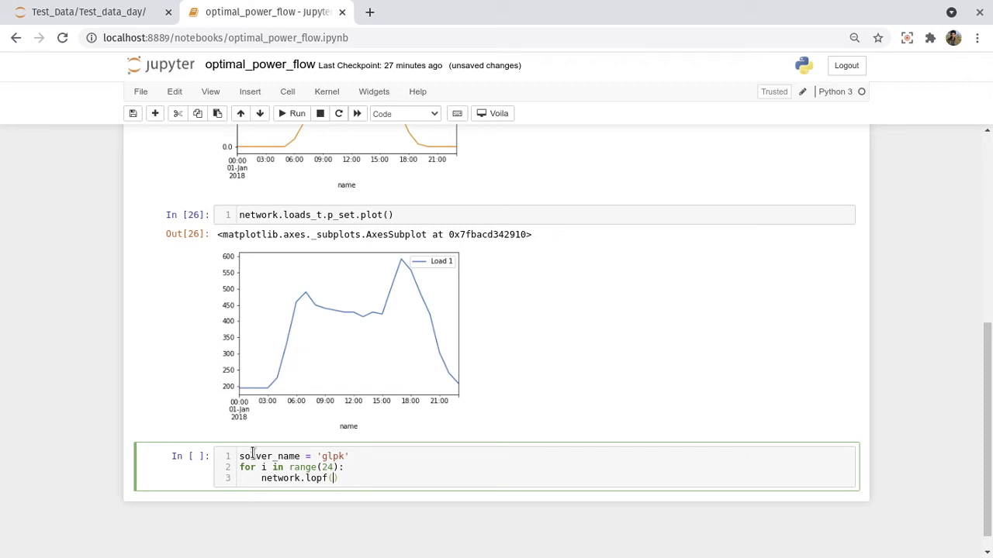
{"action": "type", "text": "network.snapshot"}
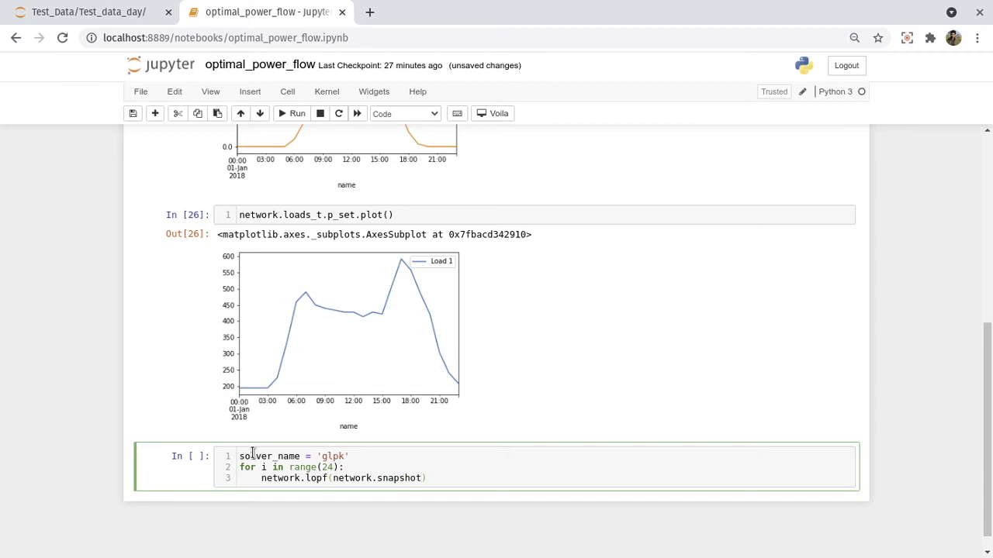
{"action": "type", "text": "{}"}
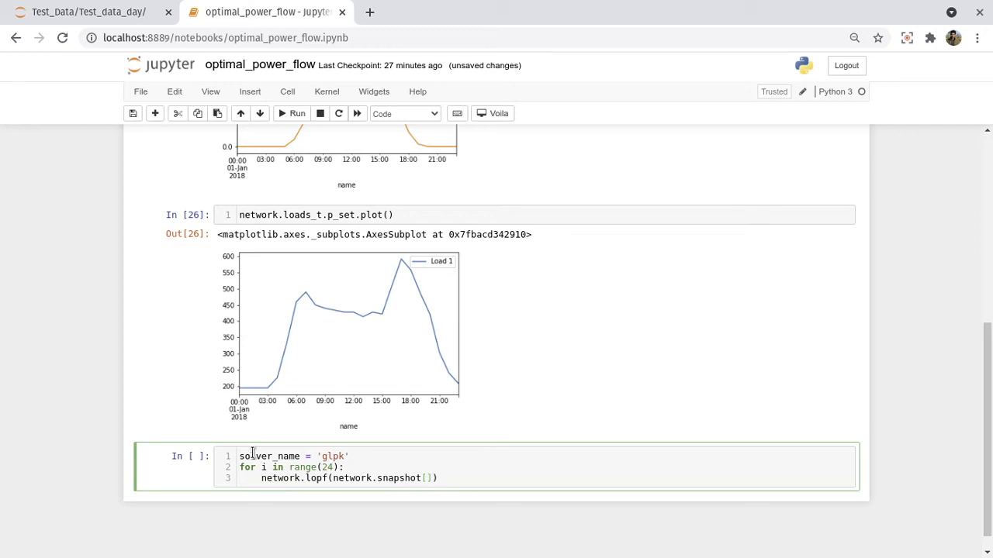
{"action": "type", "text": "i"}
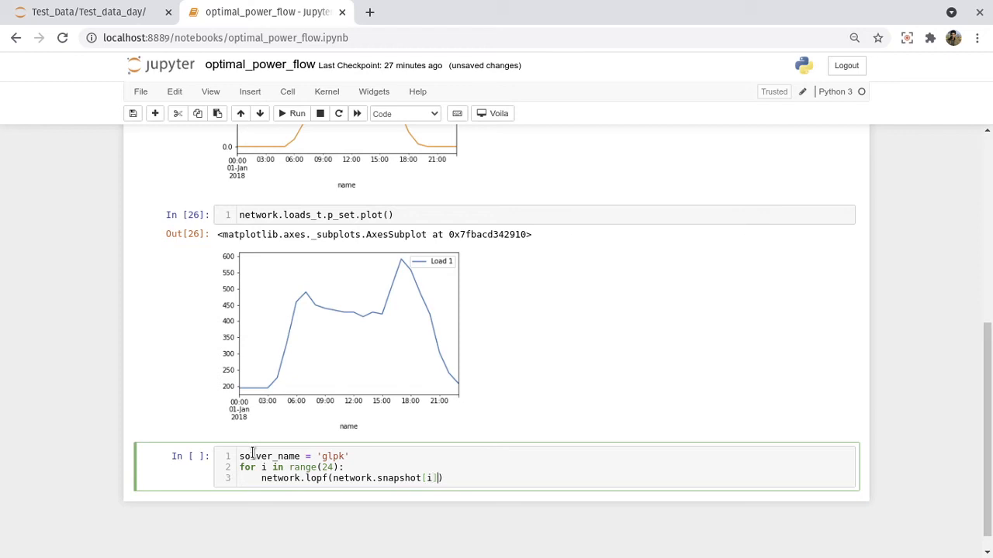
{"action": "type", "text": ","}
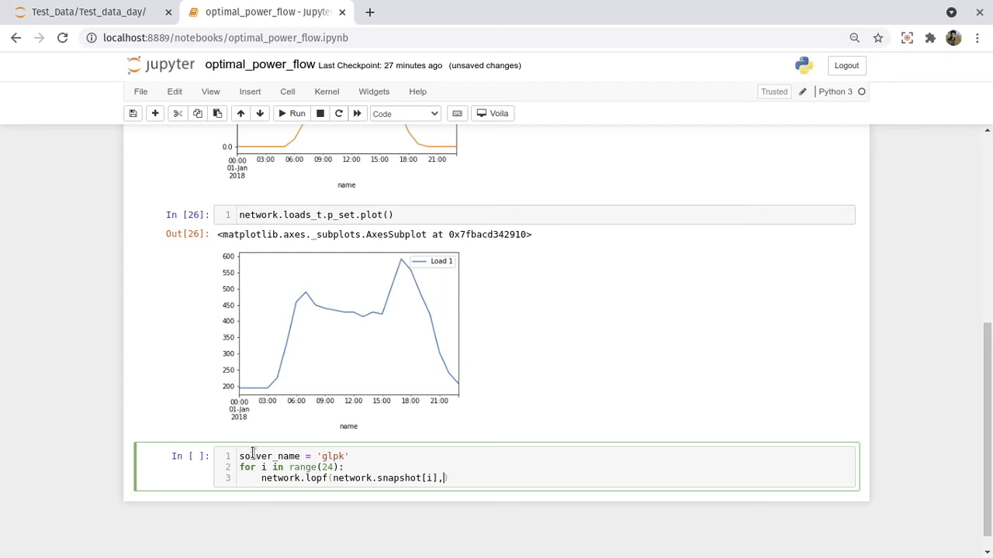
{"action": "type", "text": "solver_name = solver_"}
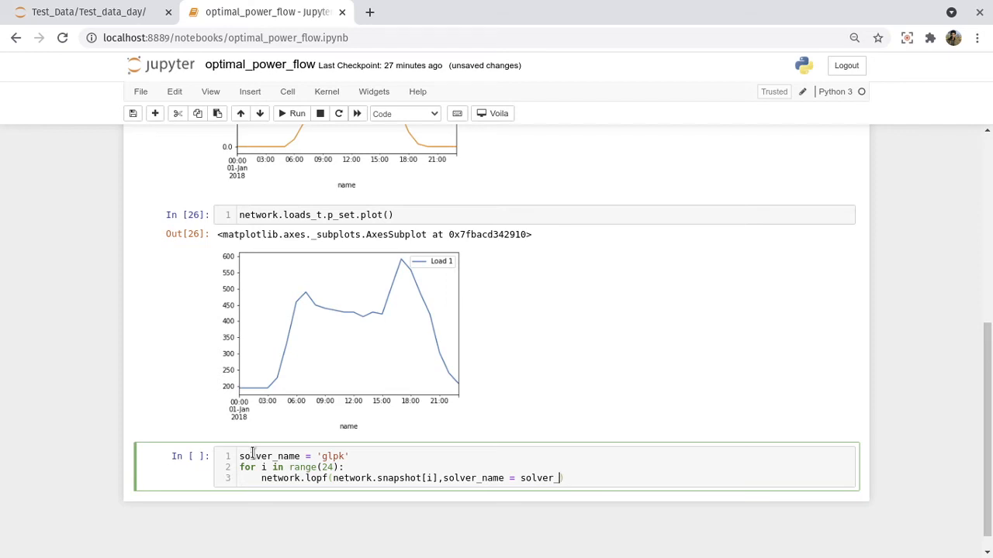
{"action": "type", "text": "name)"}
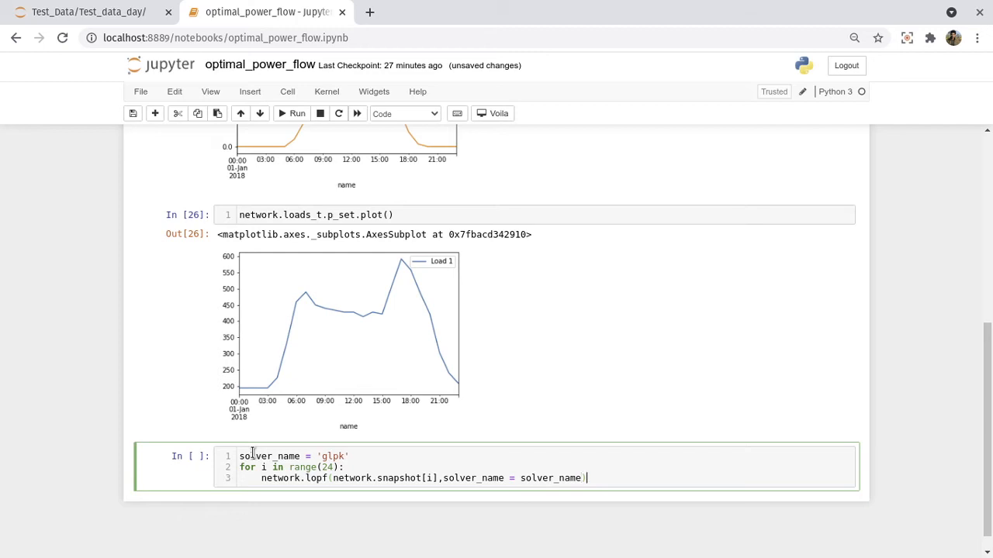
Run the lopf loop cell, scroll through the optimal solver results, and select the next cell
{"action": "type", "text": "s"}
{"action": "key", "text": "Enter"}
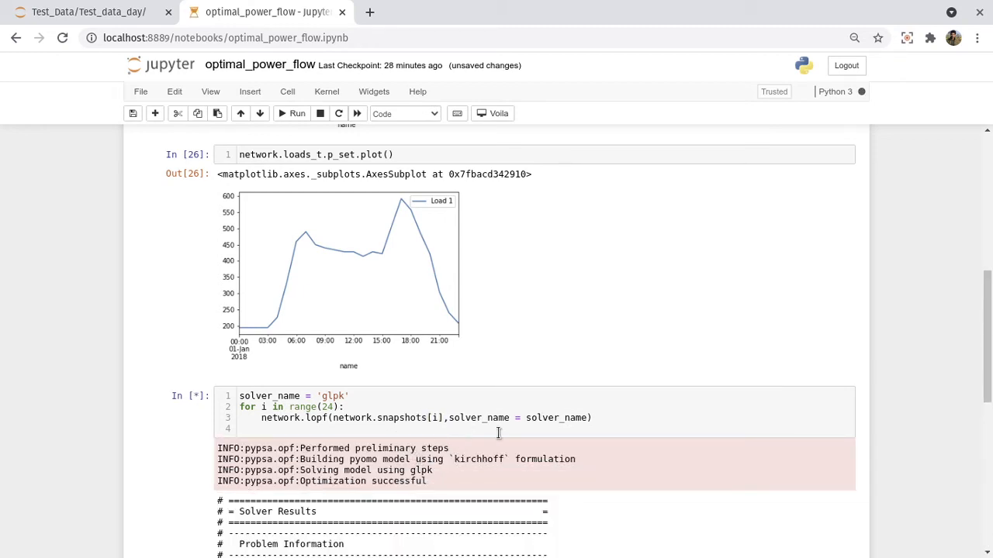
{"action": "scroll", "scroll_direction": "down", "scroll_amount": 3}
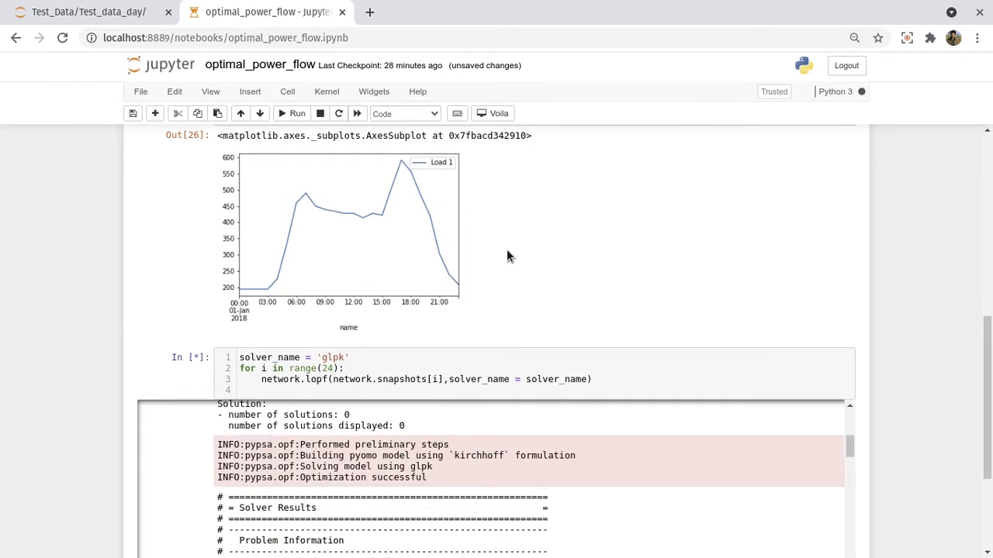
{"action": "scroll", "scroll_direction": "down", "scroll_amount": 3}
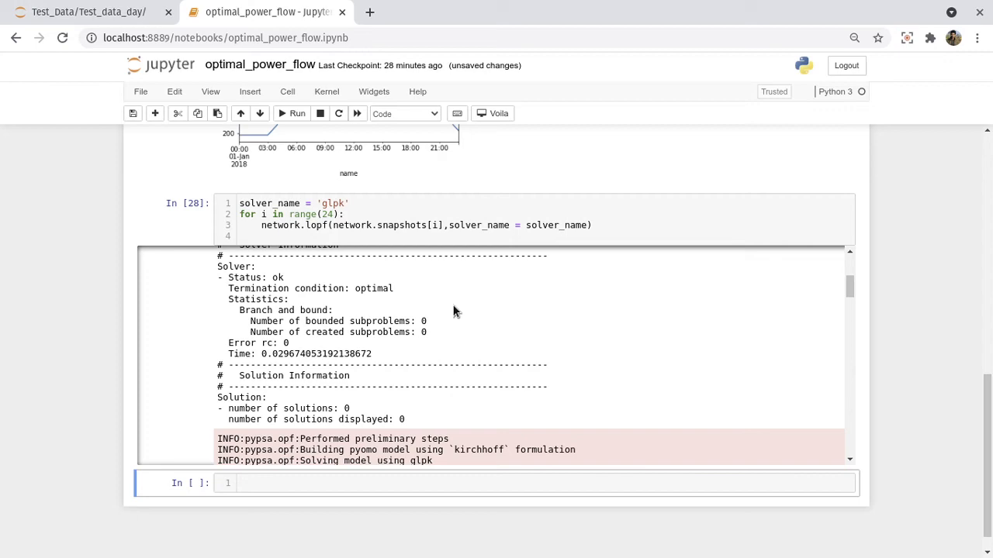
{"action": "scroll", "scroll_direction": "down", "scroll_amount": 3}
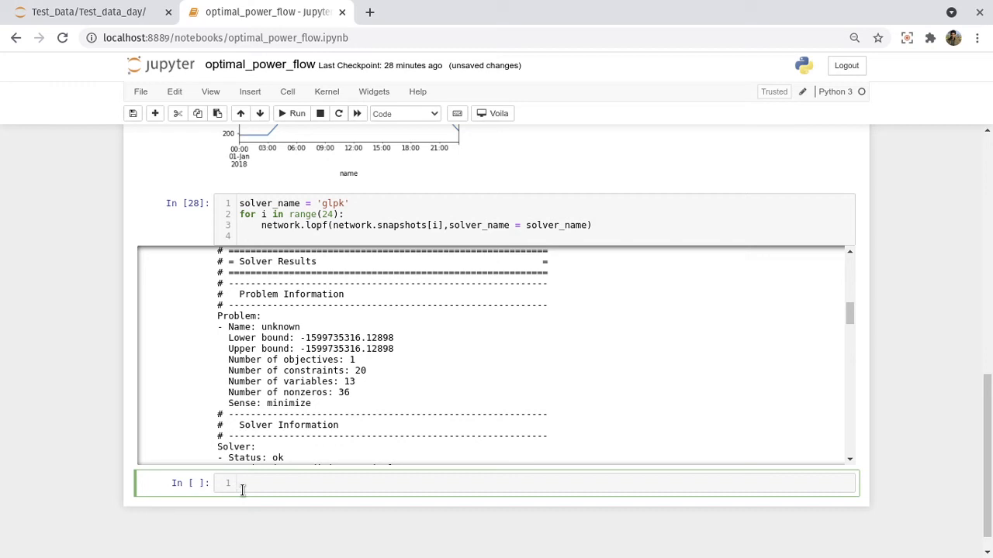
{"action": "left_click", "coordinate": [240, 483]}
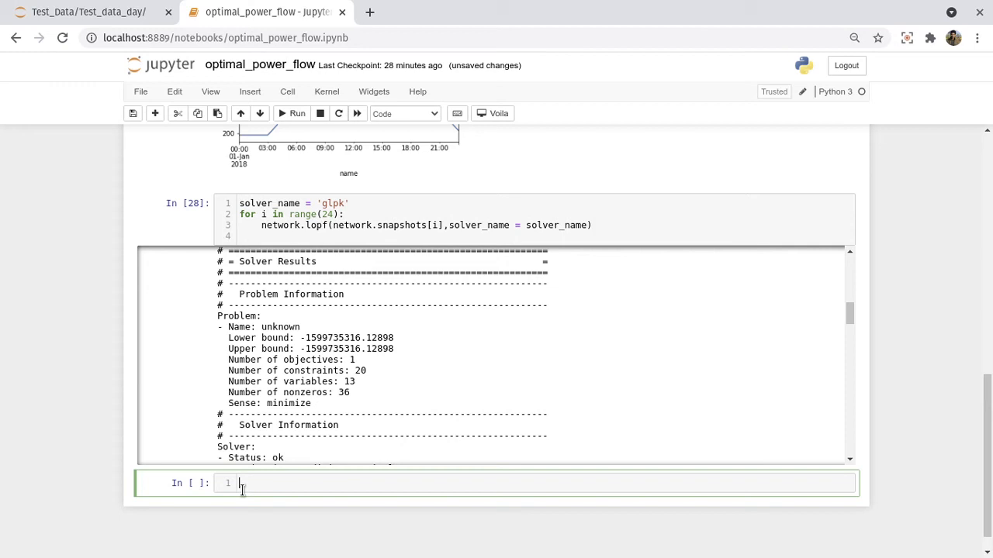
Start the cell with p_carrier = network.generators_t.p, correcting two typos
{"action": "type", "text": "P"}
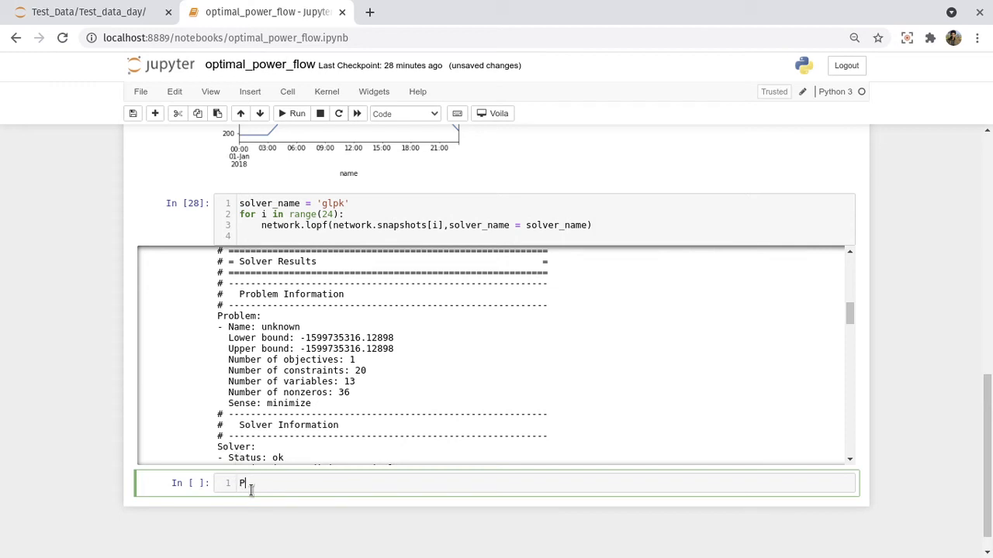
{"action": "key", "text": "Backspace"}
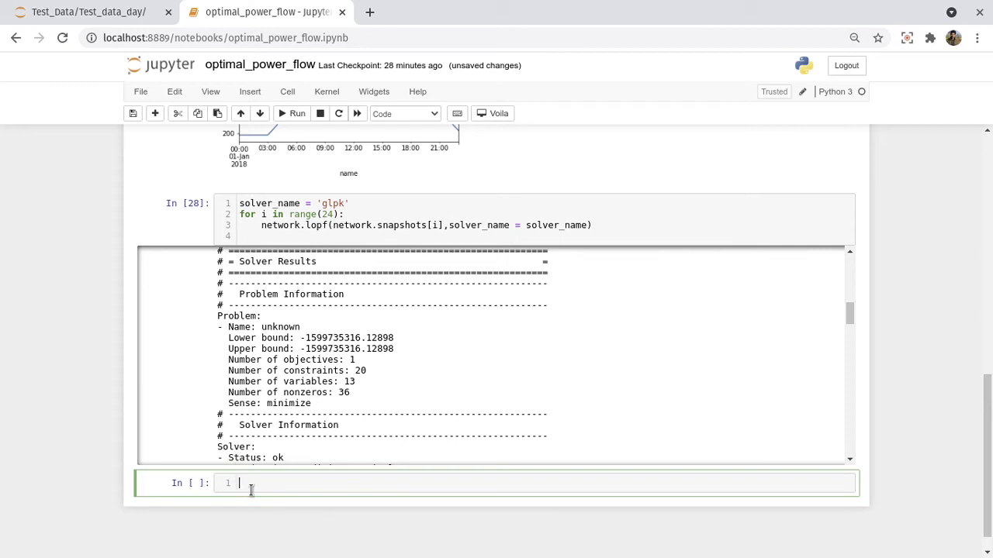
{"action": "type", "text": "p_carrier"}
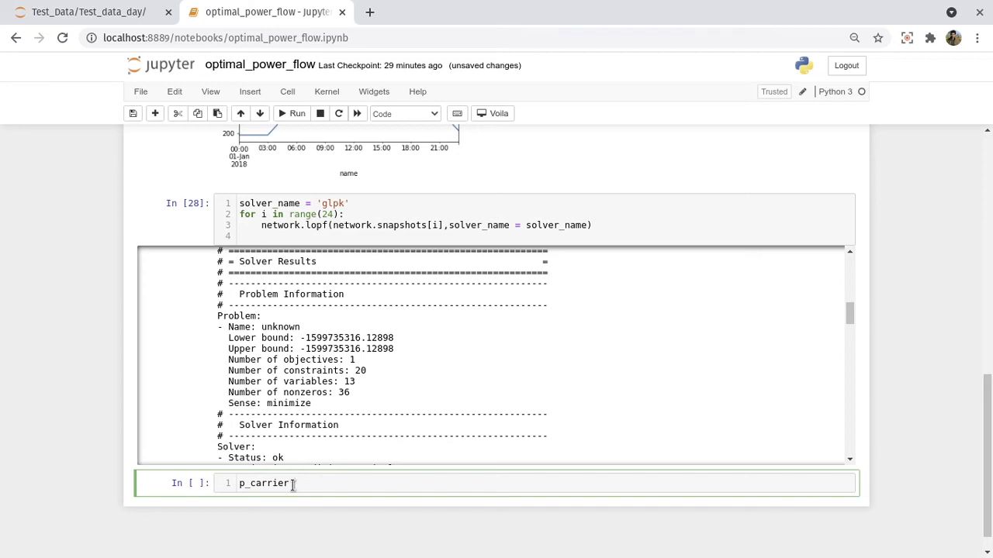
{"action": "type", "text": "= net"}
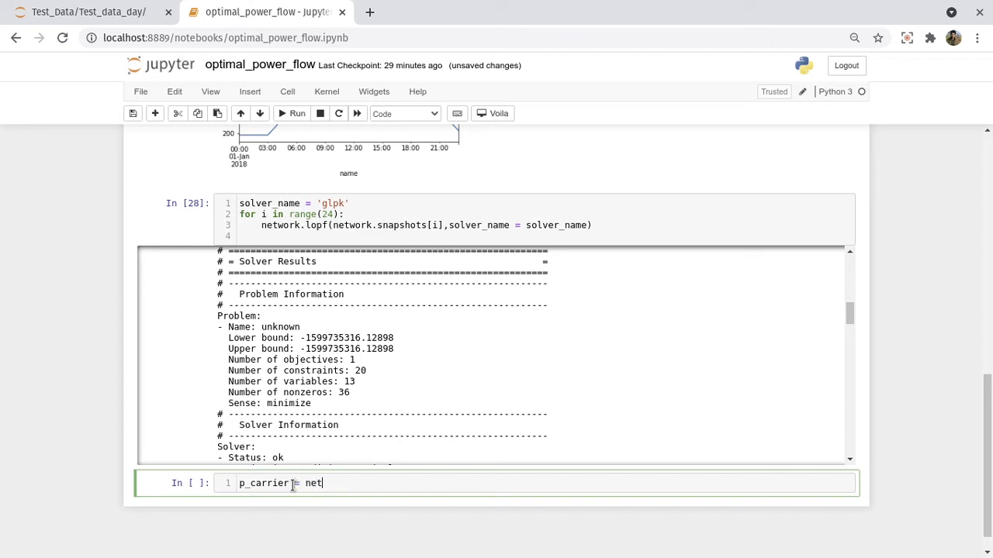
{"action": "type", "text": "wor"}
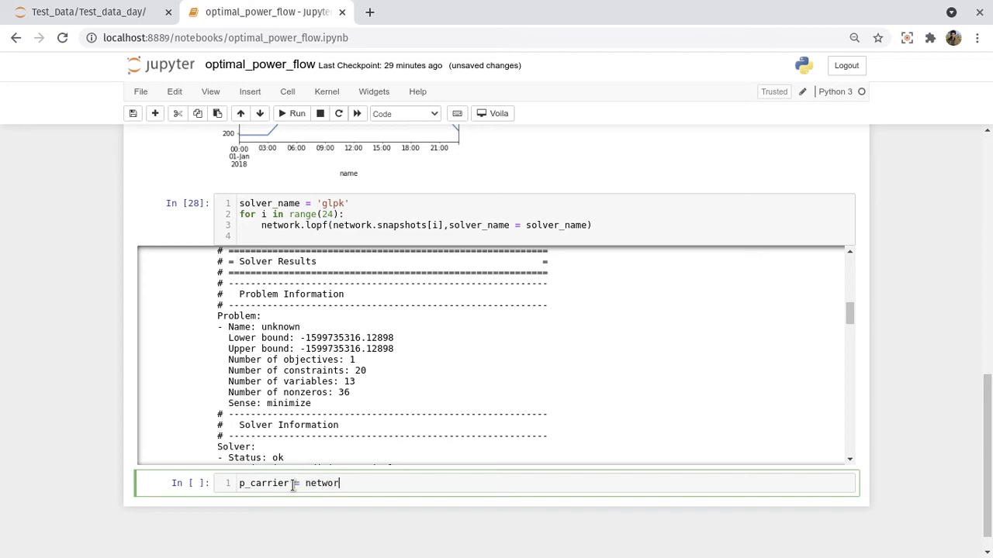
{"action": "type", "text": ".gn"}
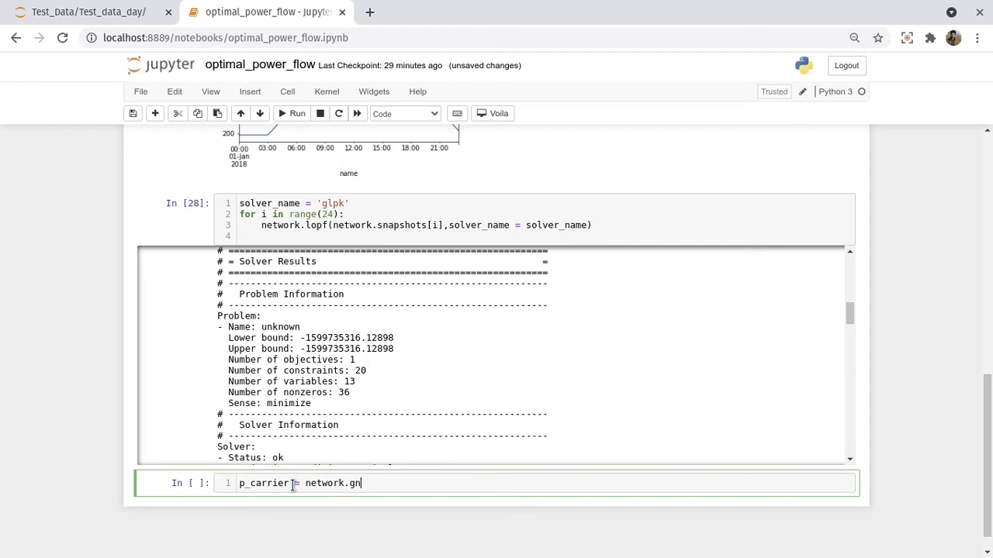
{"action": "key", "text": "Backspace"}
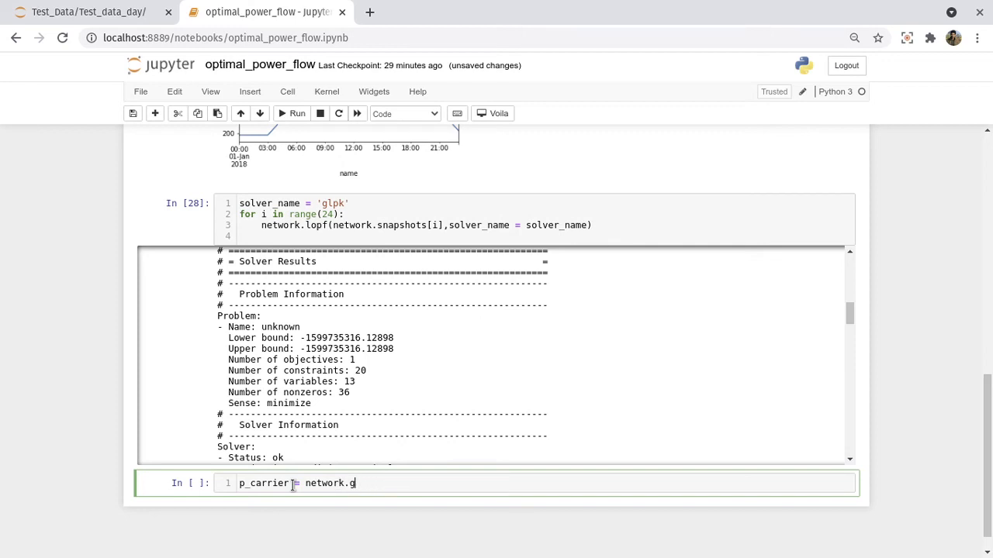
{"action": "type", "text": "enerators"}
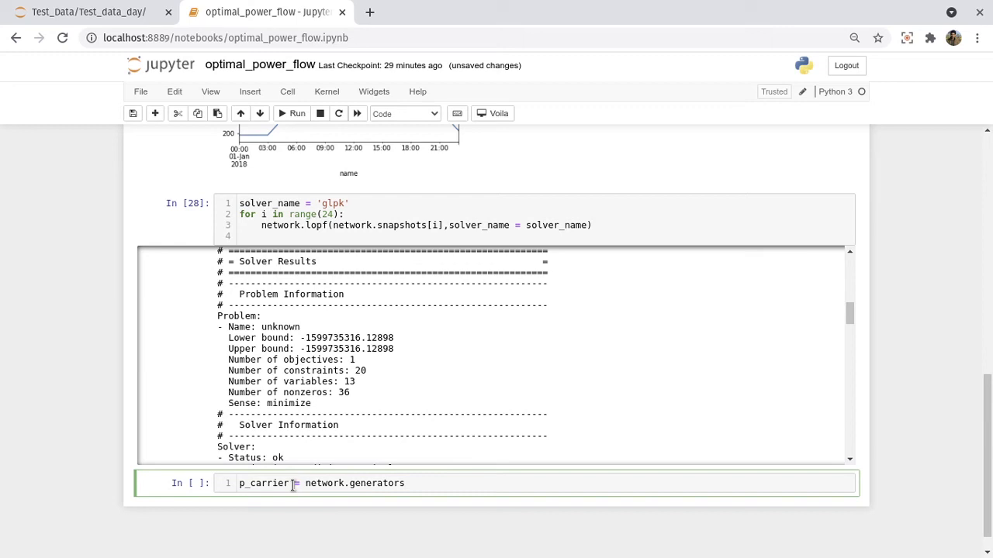
{"action": "type", "text": "_t.p"}
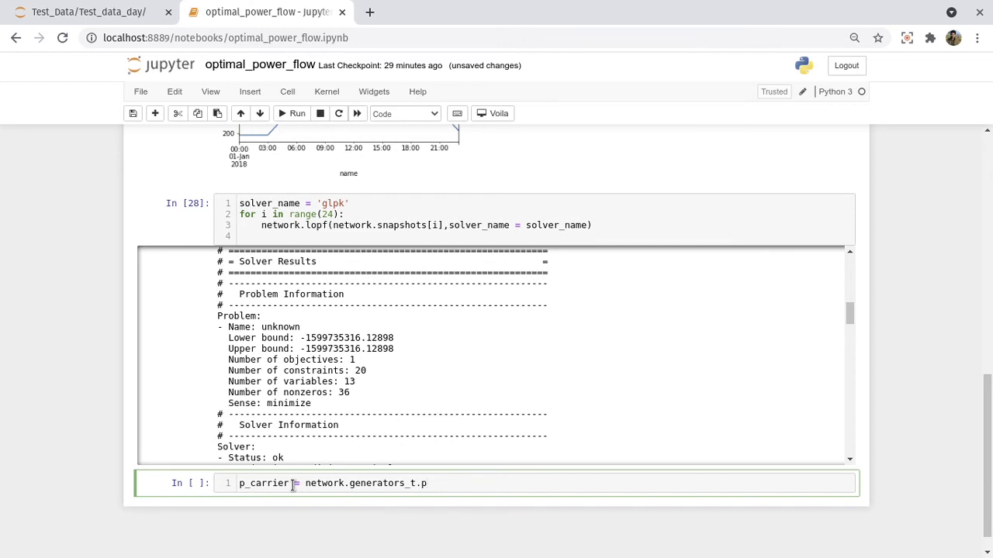
Append .groupby(network.generators.carrier, axis=1).sum() to the p_carrier expression
{"action": "type", "text": ".group"}
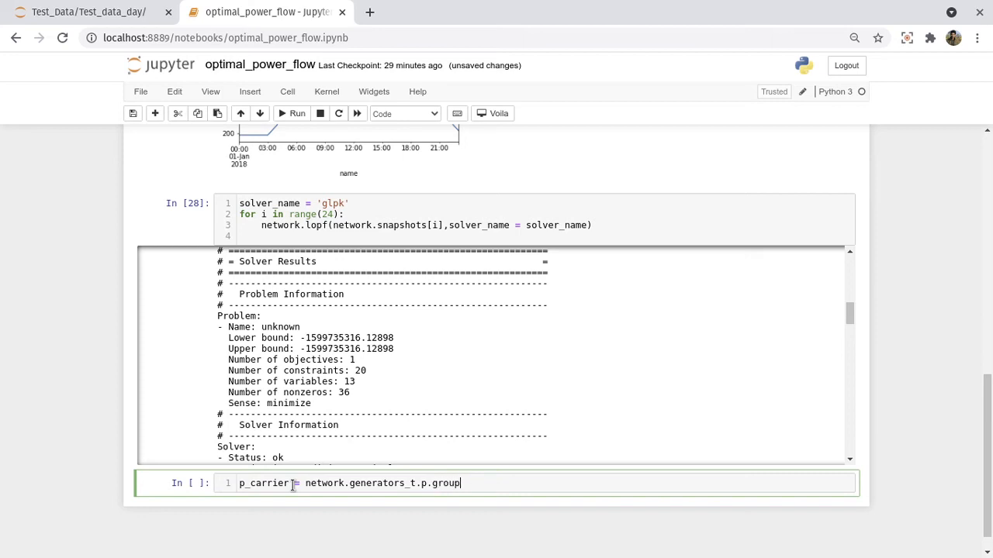
{"action": "type", "text": "by"}
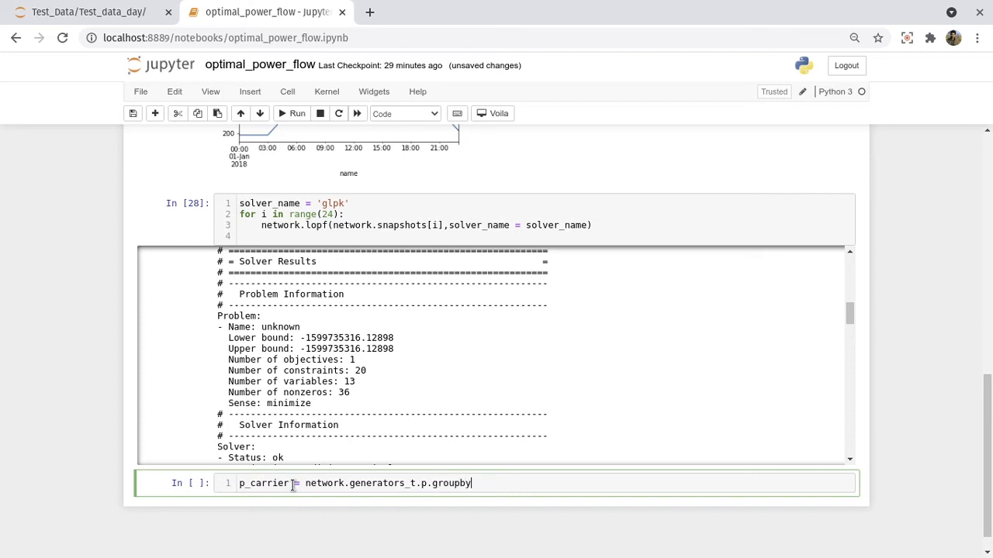
{"action": "type", "text": "(n"}
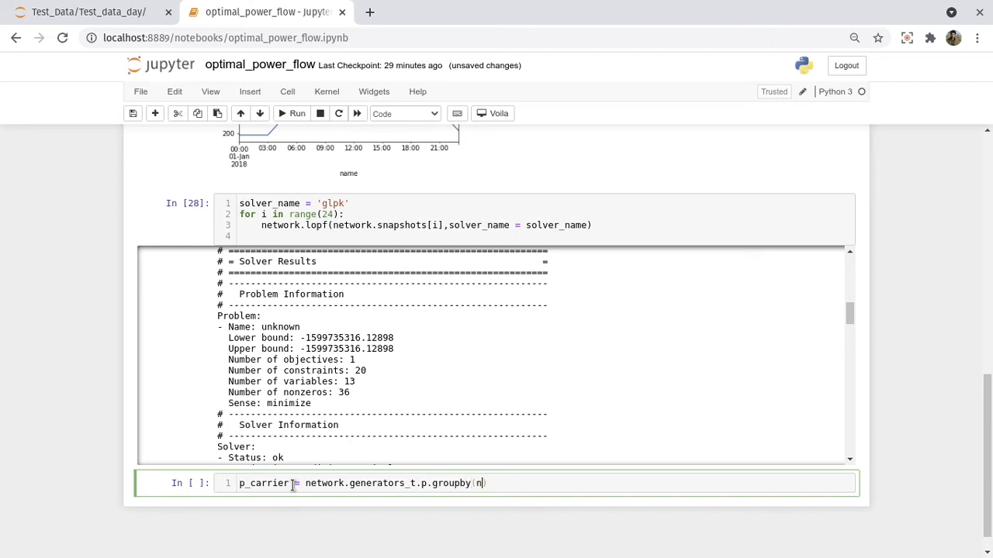
{"action": "type", "text": "etwork"}
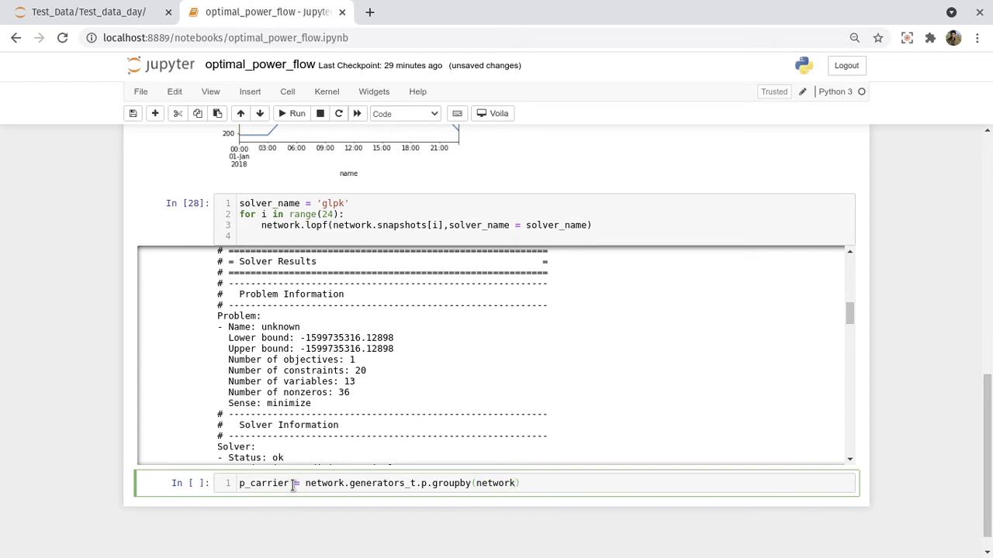
{"action": "type", "text": ".generators"}
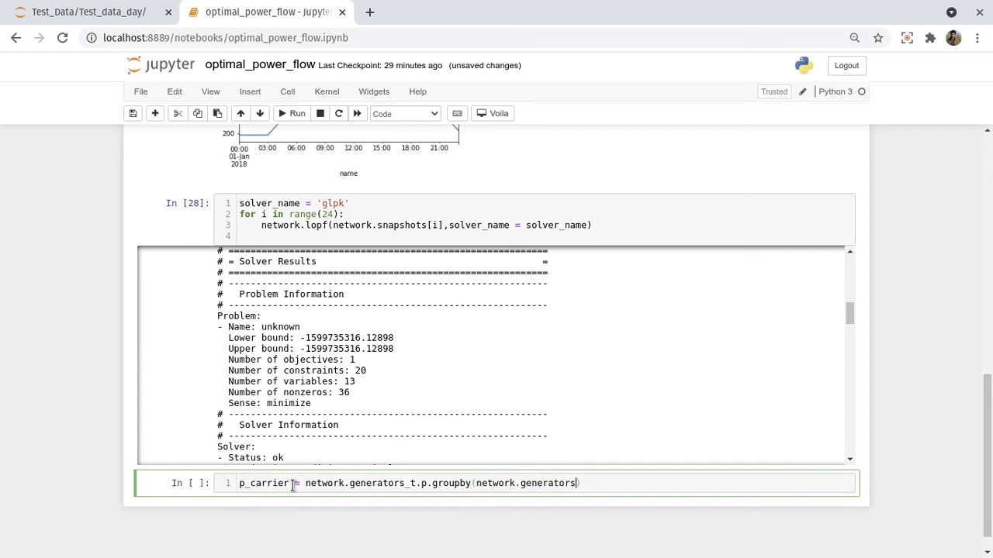
{"action": "type", "text": ".carrier)"}
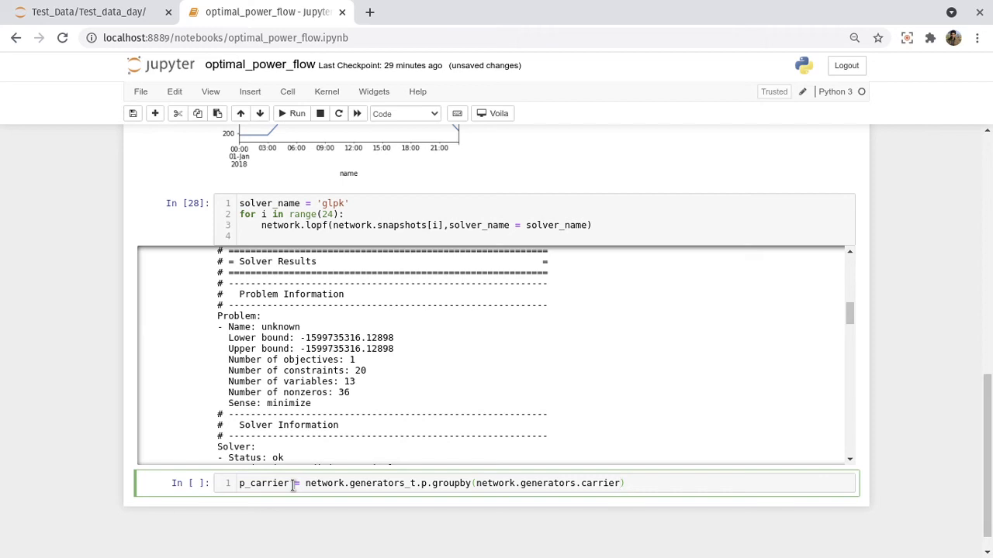
{"action": "type", "text": ","}
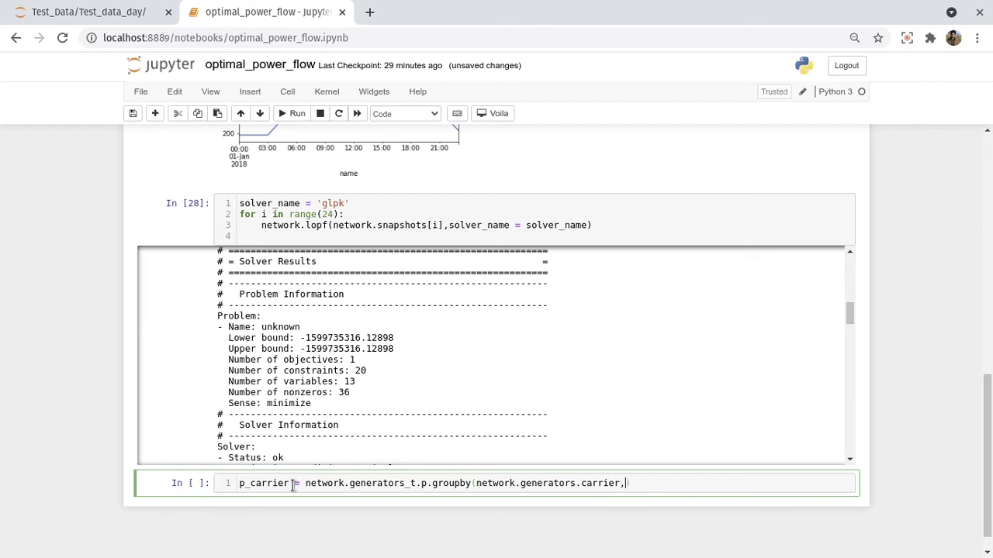
{"action": "type", "text": "axis = )"}
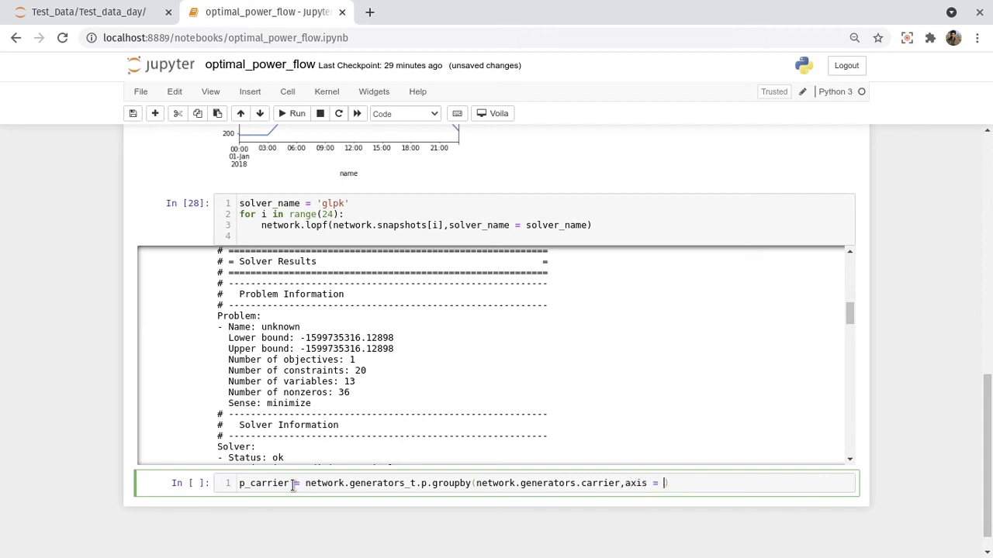
{"action": "type", "text": "1).sum()"}
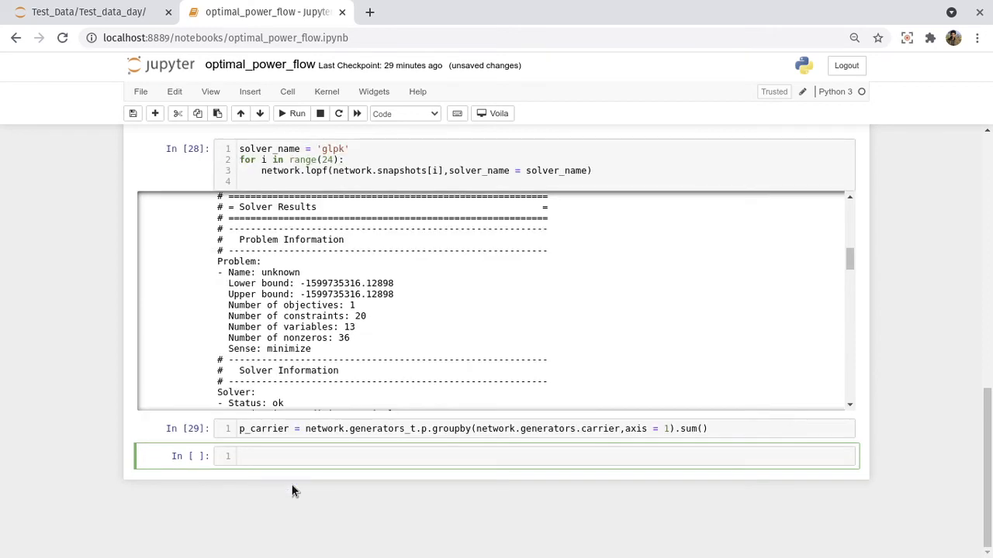
{"action": "type", "text": "p_carrier"}
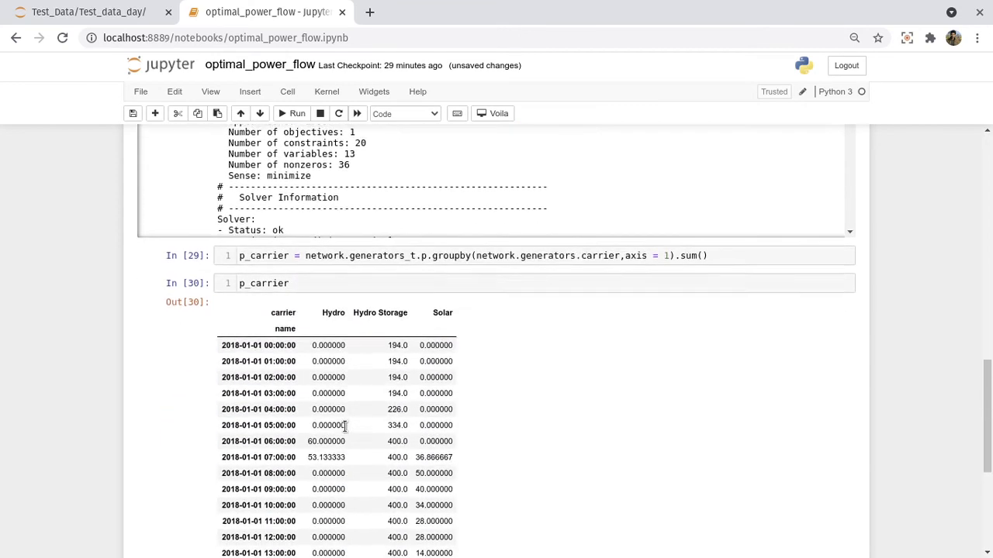
{"action": "scroll", "scroll_direction": "down", "scroll_amount": 3}
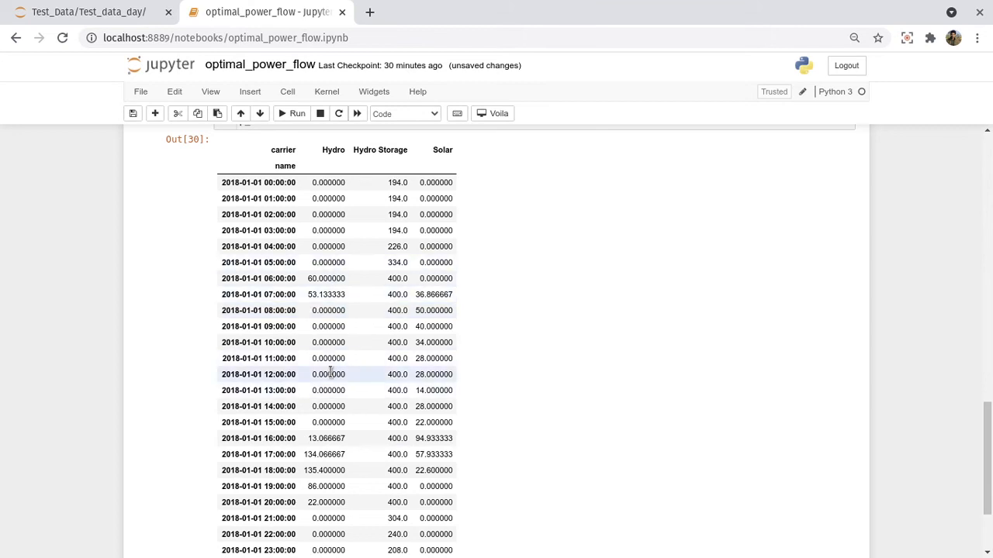
{"action": "mouse_move", "coordinate": [294, 294]}
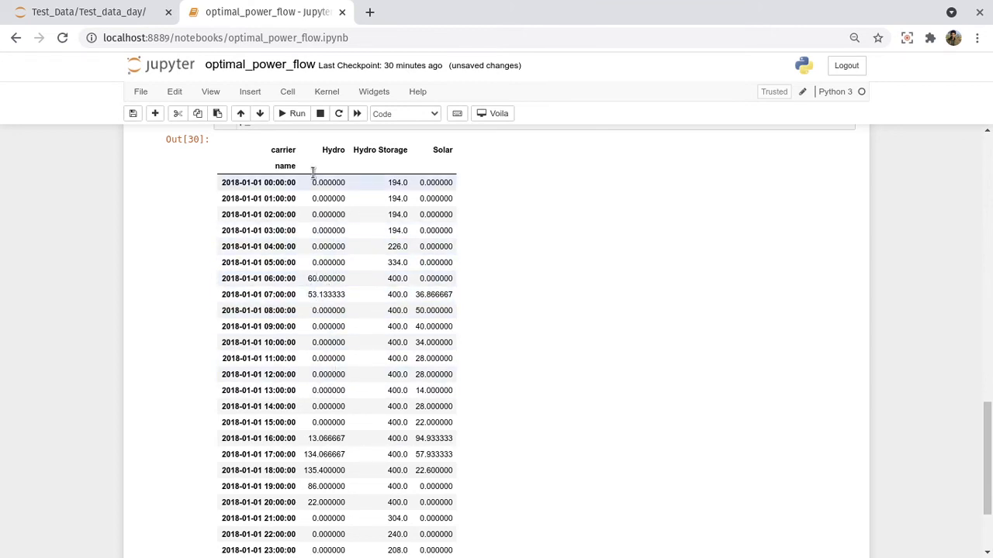
{"action": "scroll", "scroll_direction": "down", "scroll_amount": 3}
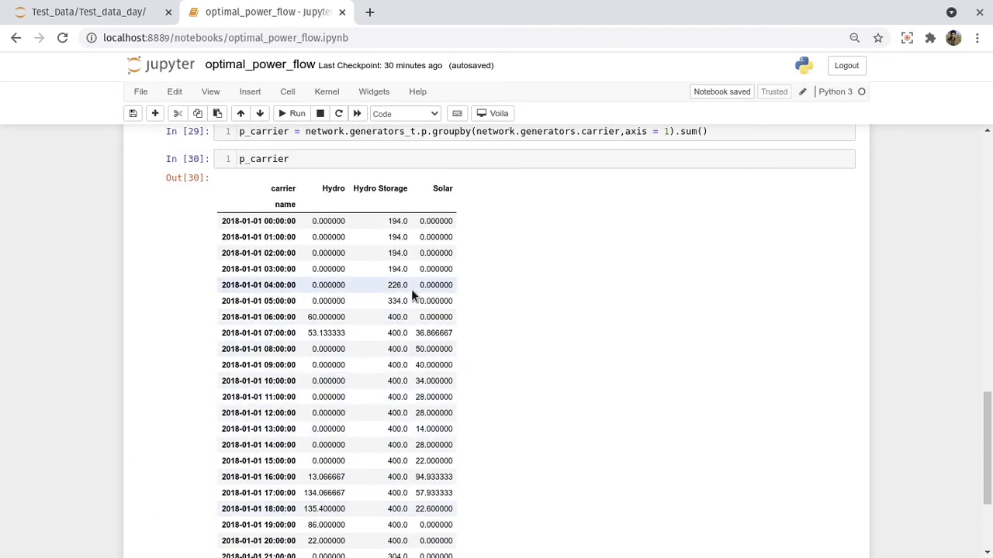
{"action": "scroll", "scroll_direction": "down", "scroll_amount": 3}
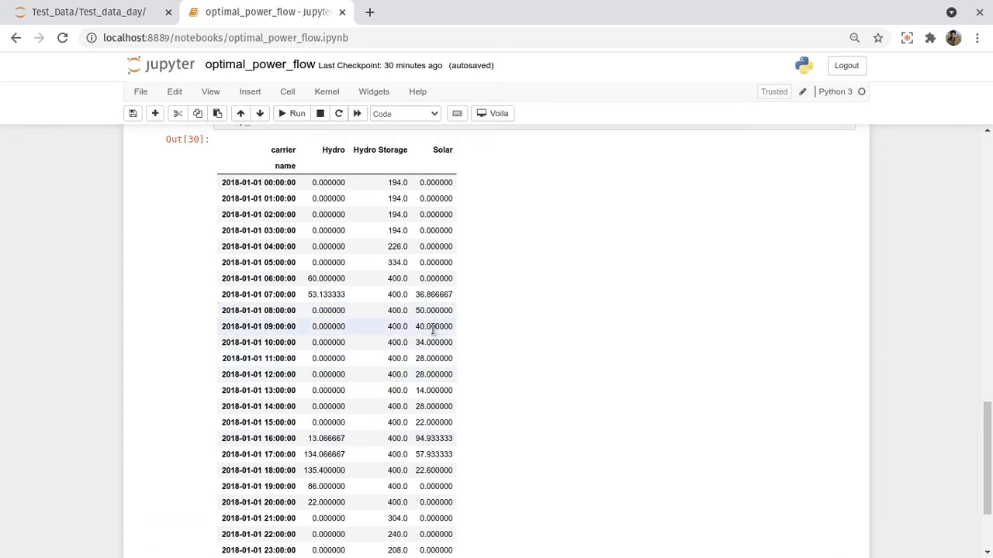
{"action": "mouse_move", "coordinate": [440, 353]}
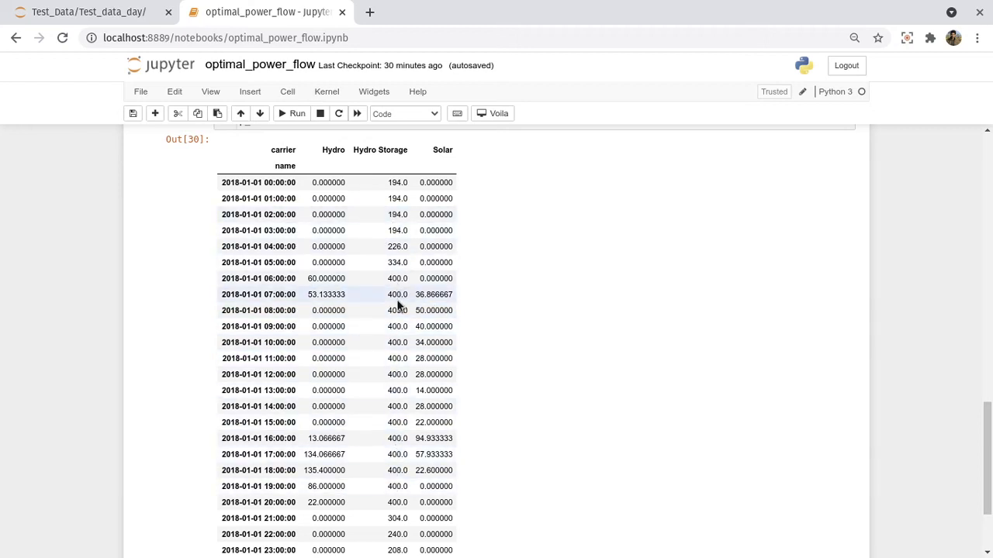
{"action": "scroll", "scroll_direction": "down", "scroll_amount": 3}
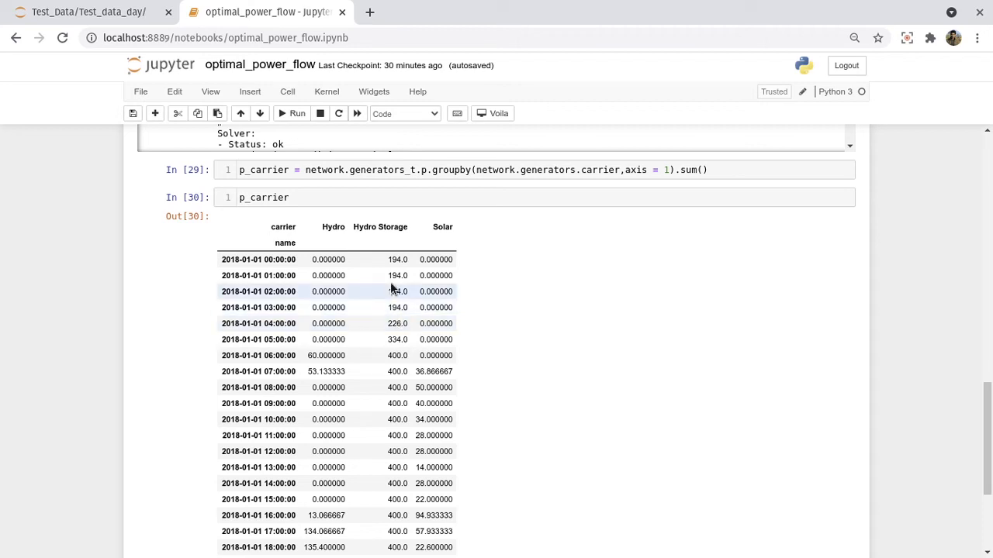
{"action": "mouse_move", "coordinate": [291, 215]}
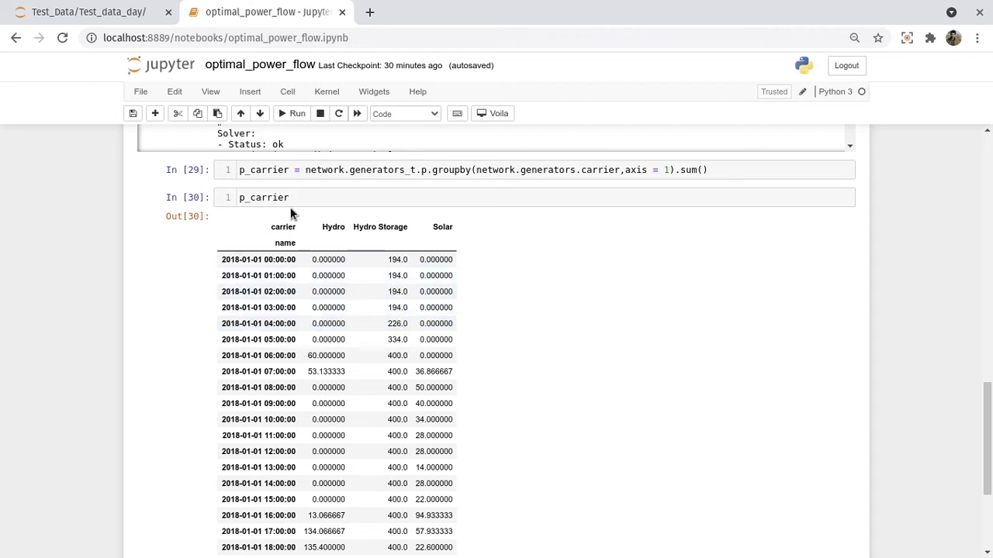
{"action": "scroll", "scroll_direction": "down", "scroll_amount": 3}
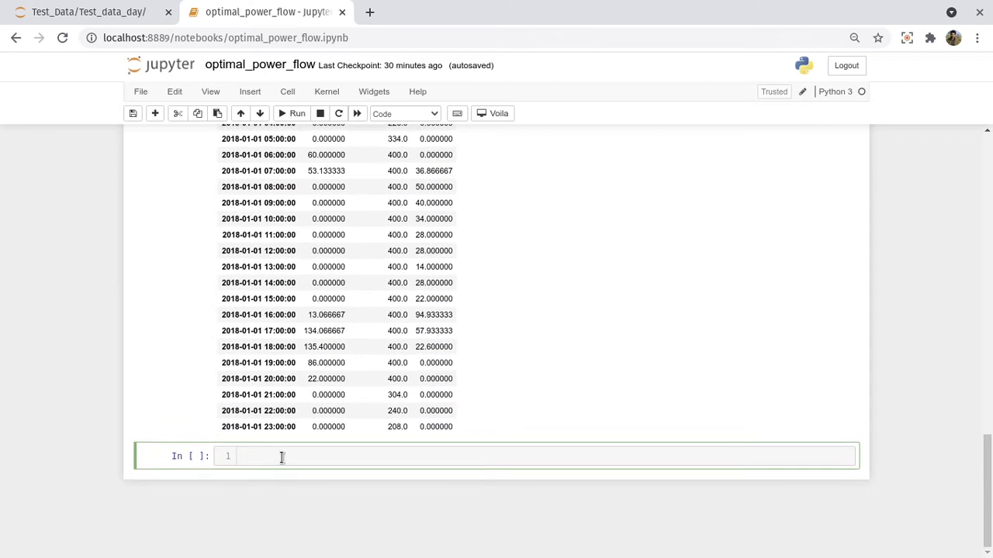
Enter p_carrier.plot(kind='area') in the empty cell to draw the carrier area chart
{"action": "type", "text": "p_carre"}
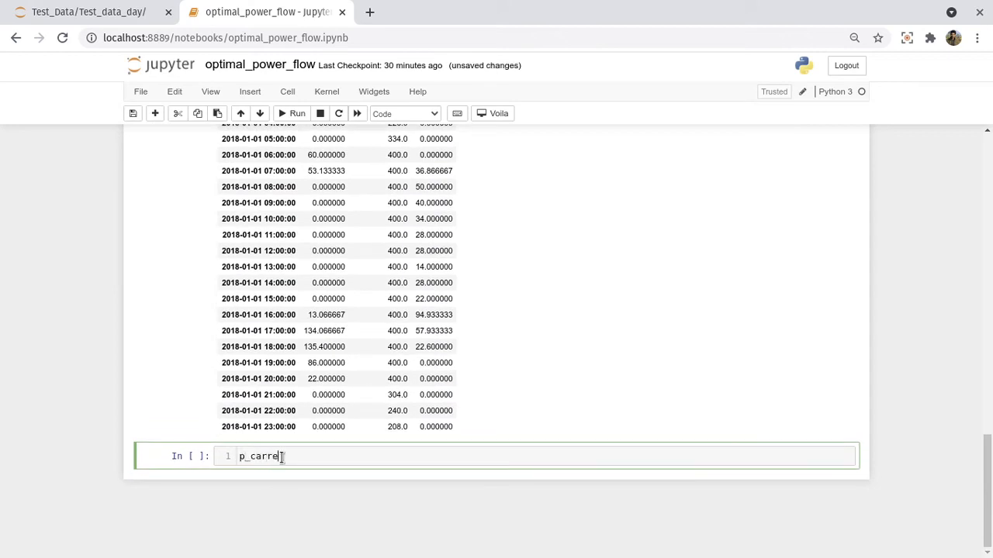
{"action": "type", "text": ".plot()"}
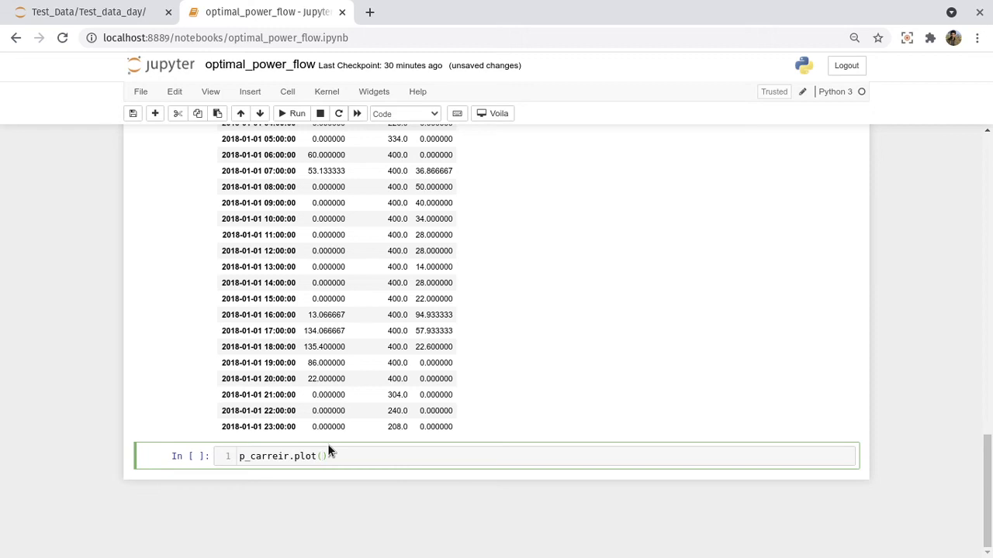
{"action": "type", "text": "kind ="}
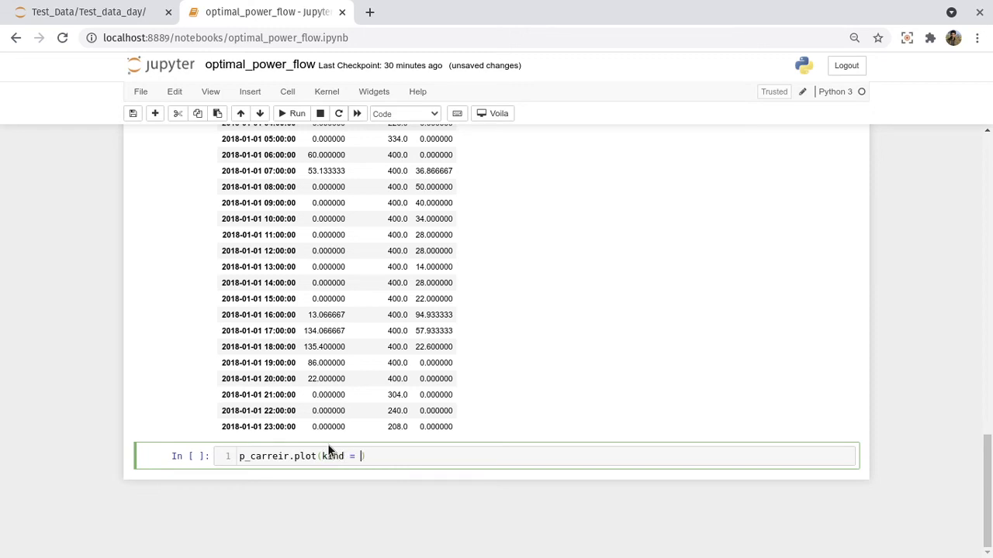
{"action": "type", "text": "'area'"}
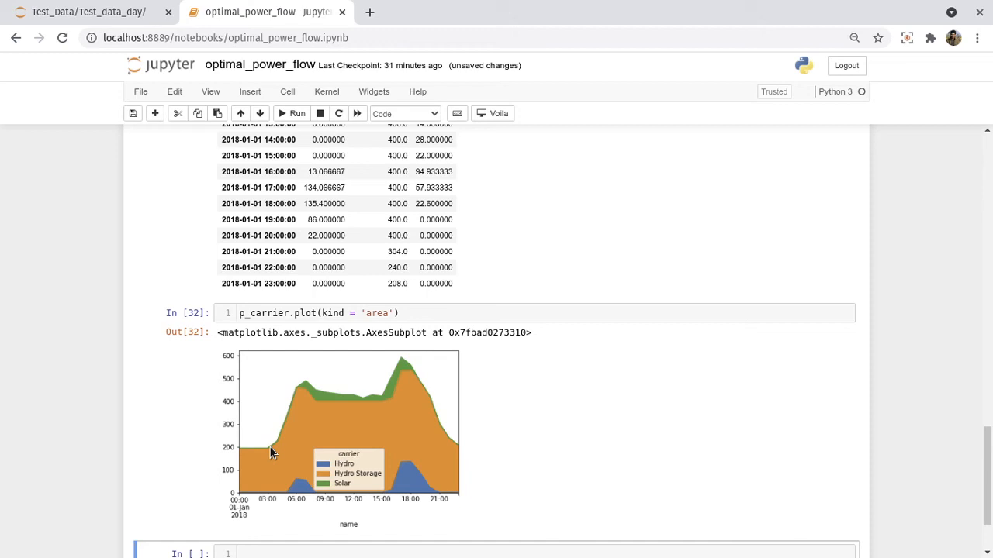
{"action": "mouse_move", "coordinate": [278, 478]}
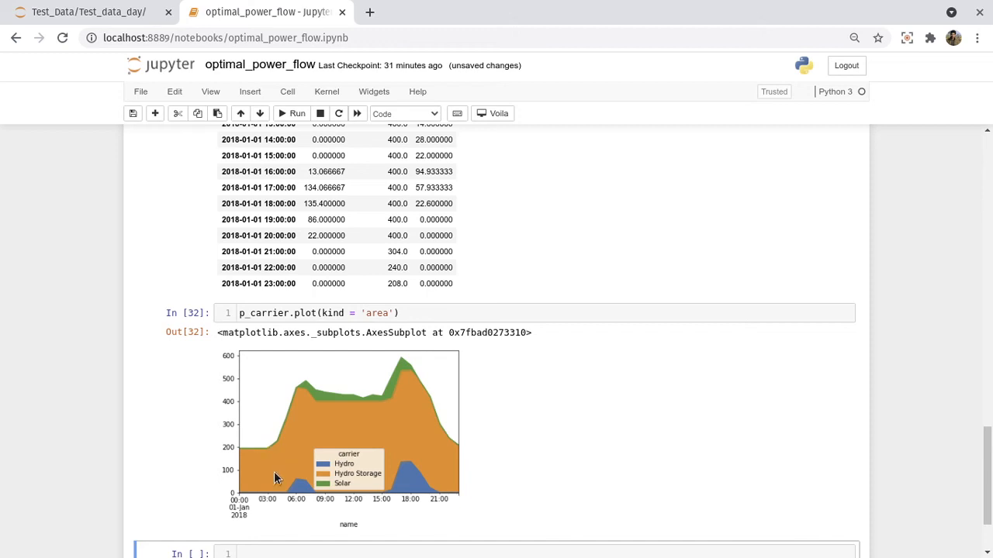
{"action": "mouse_move", "coordinate": [264, 503]}
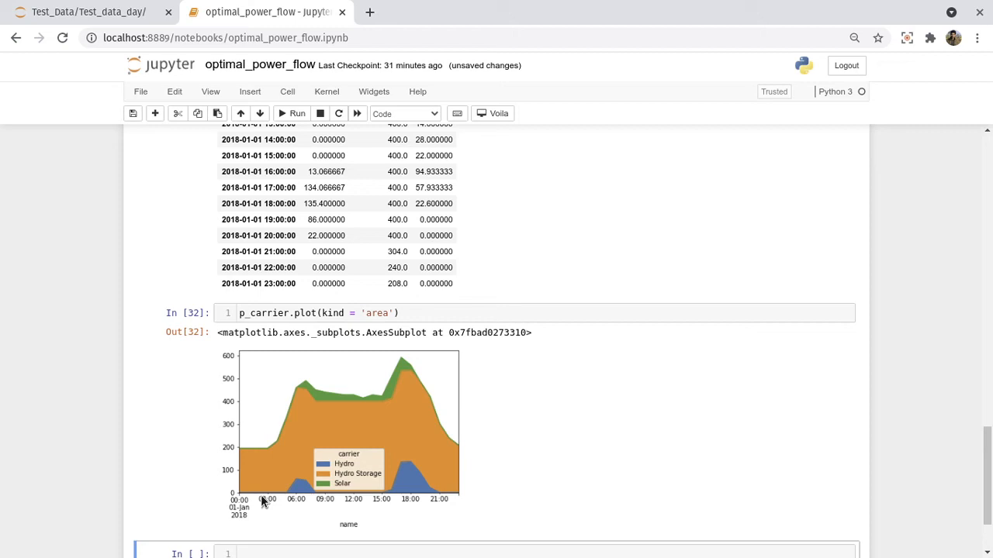
{"action": "mouse_move", "coordinate": [250, 508]}
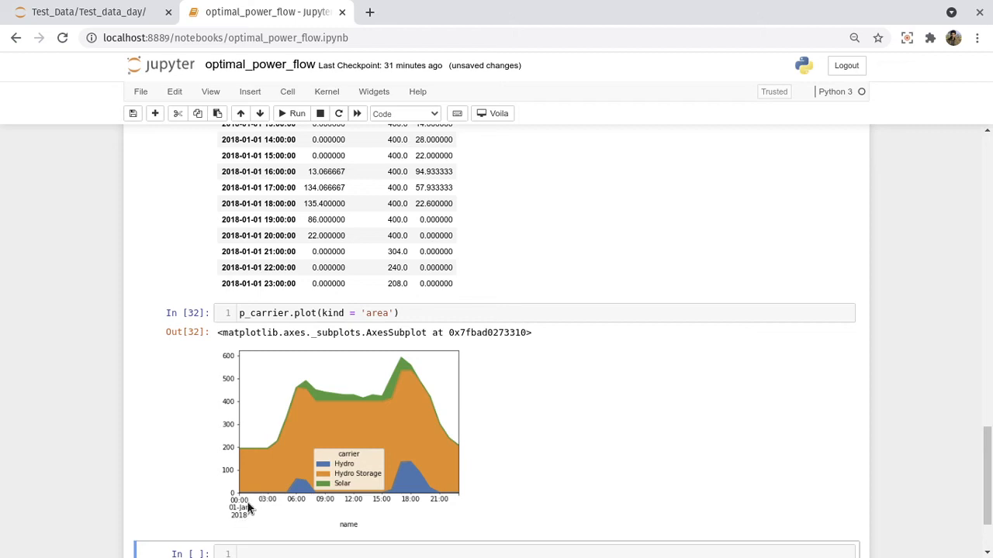
{"action": "mouse_move", "coordinate": [355, 456]}
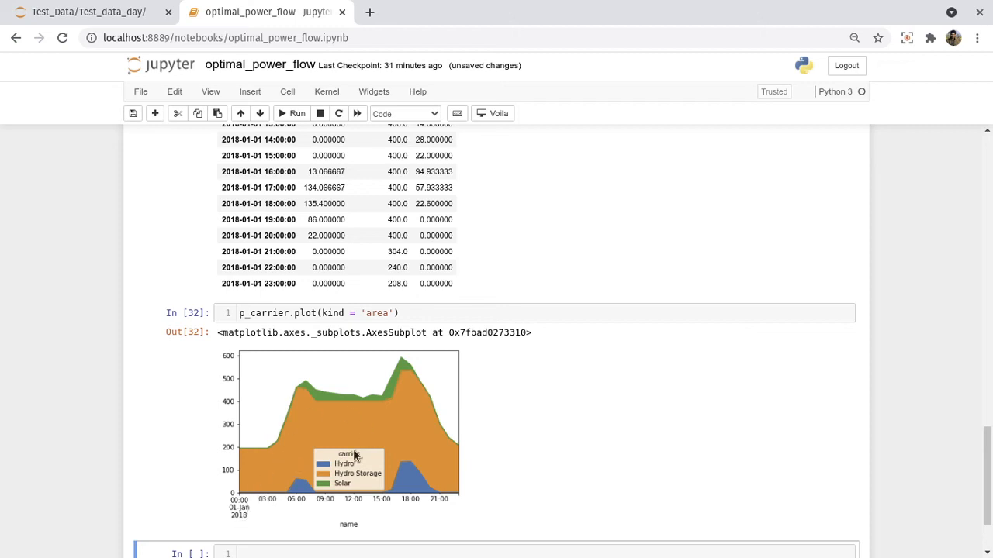
{"action": "mouse_move", "coordinate": [286, 419]}
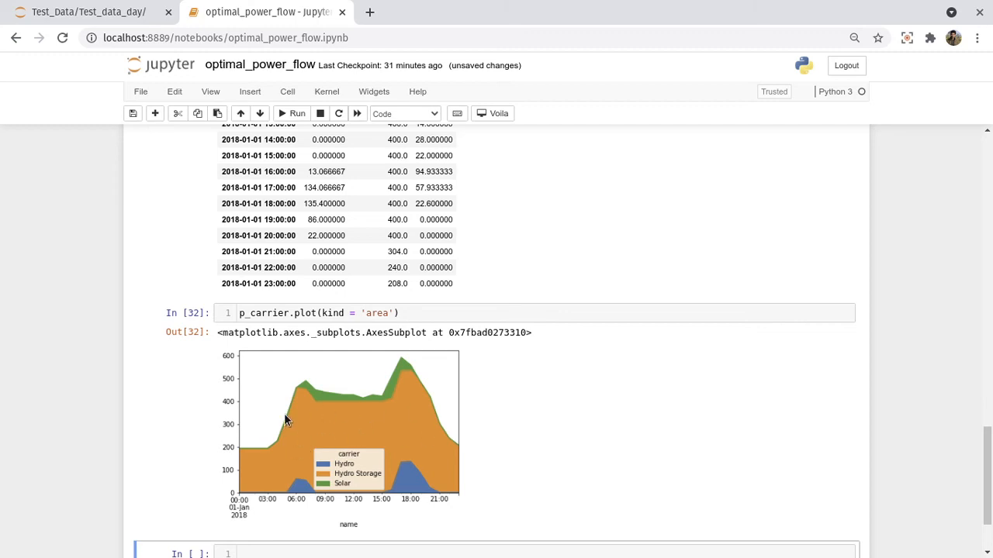
{"action": "mouse_move", "coordinate": [341, 372]}
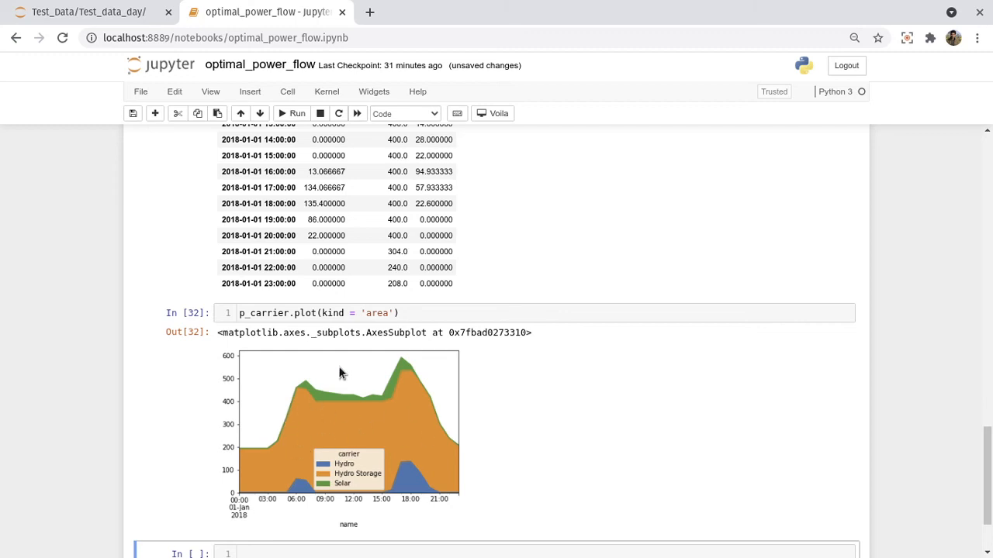
{"action": "left_click", "coordinate": [349, 313]}
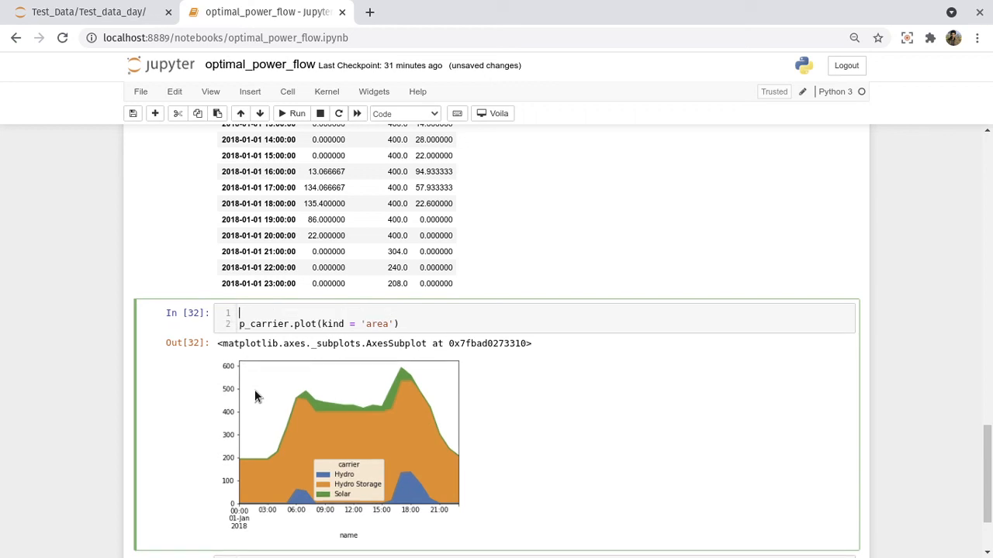
Add fig,ax = plt.subplots(1,1) and fig.set_size_inches(14,7) above the plot line
{"action": "type", "text": "fig,ax"}
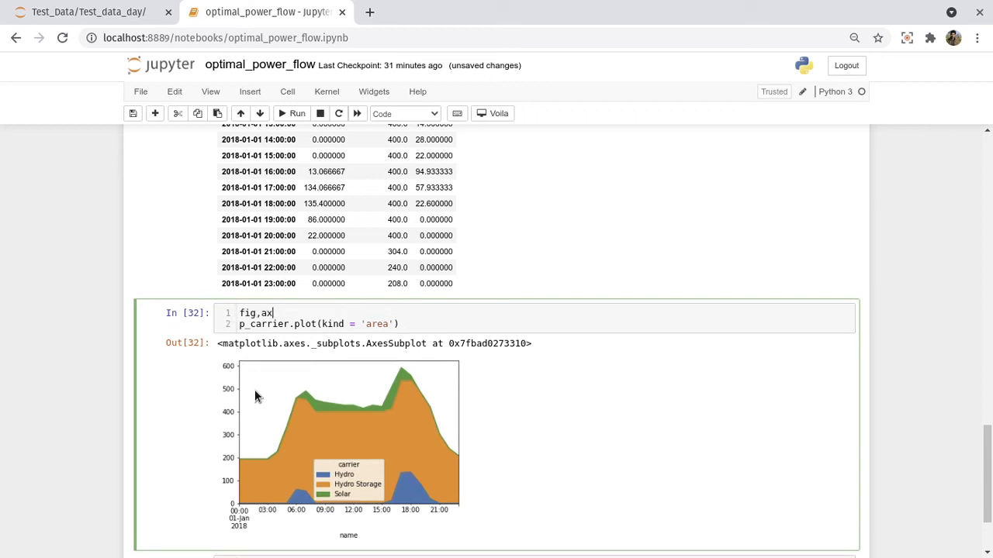
{"action": "type", "text": "= plt"}
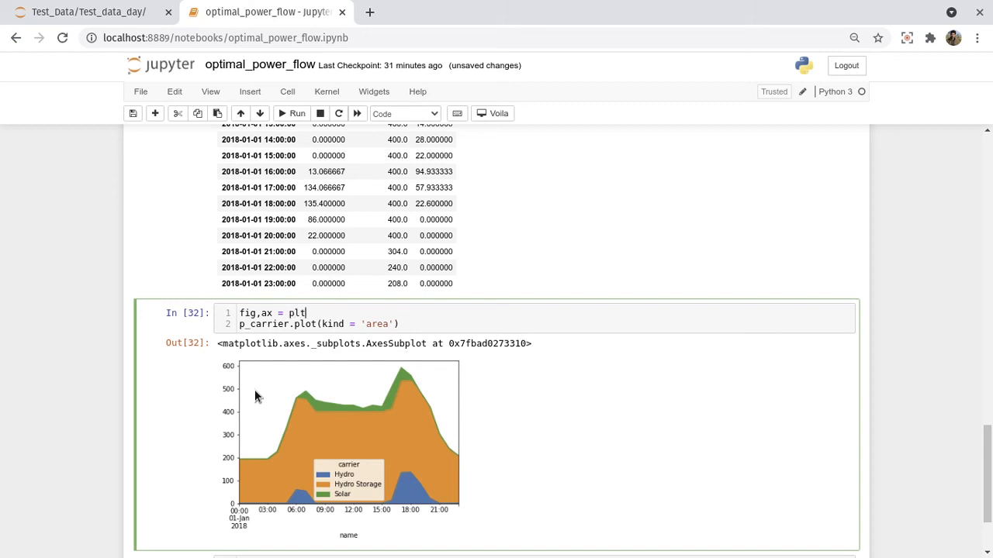
{"action": "type", "text": ".subplots"}
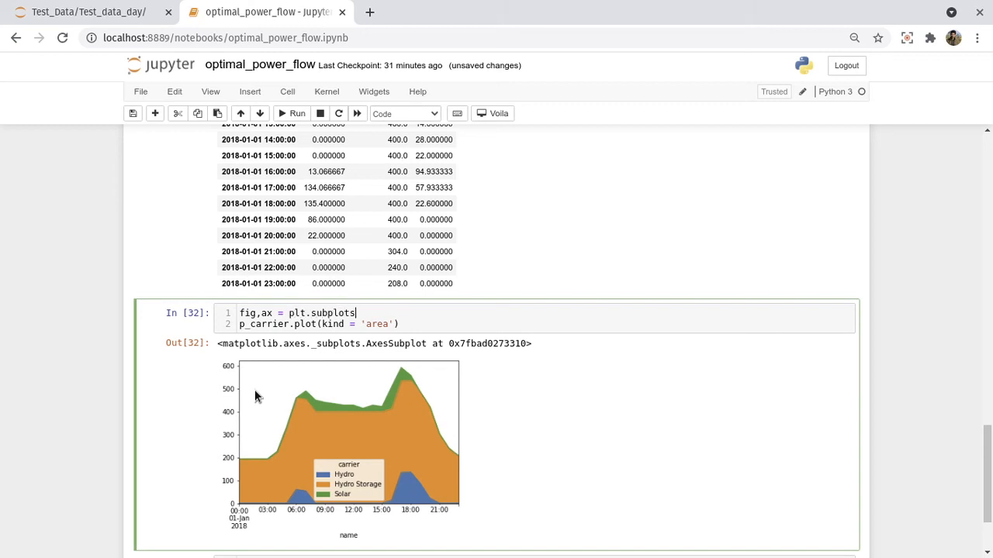
{"action": "type", "text": "(1,1"}
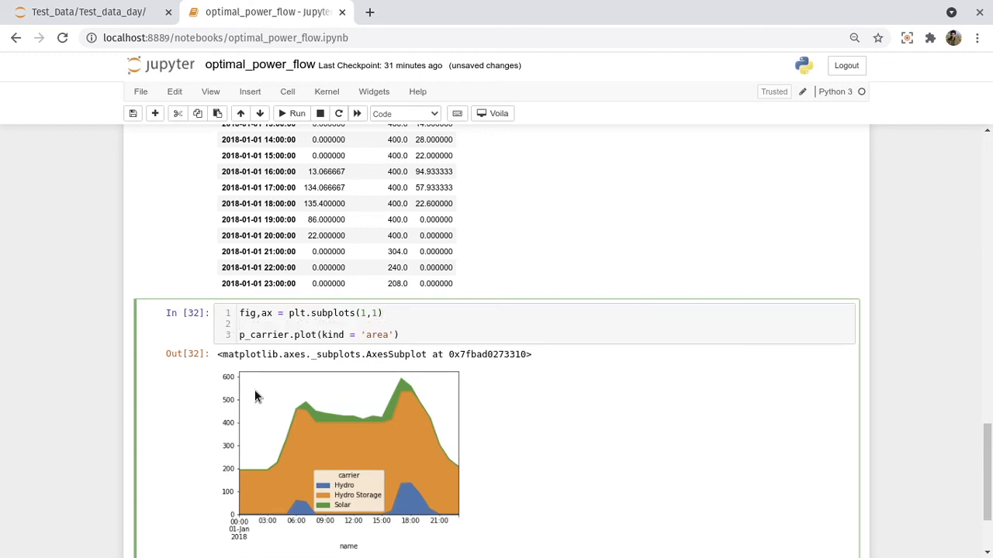
{"action": "type", "text": "fig.set_siz"}
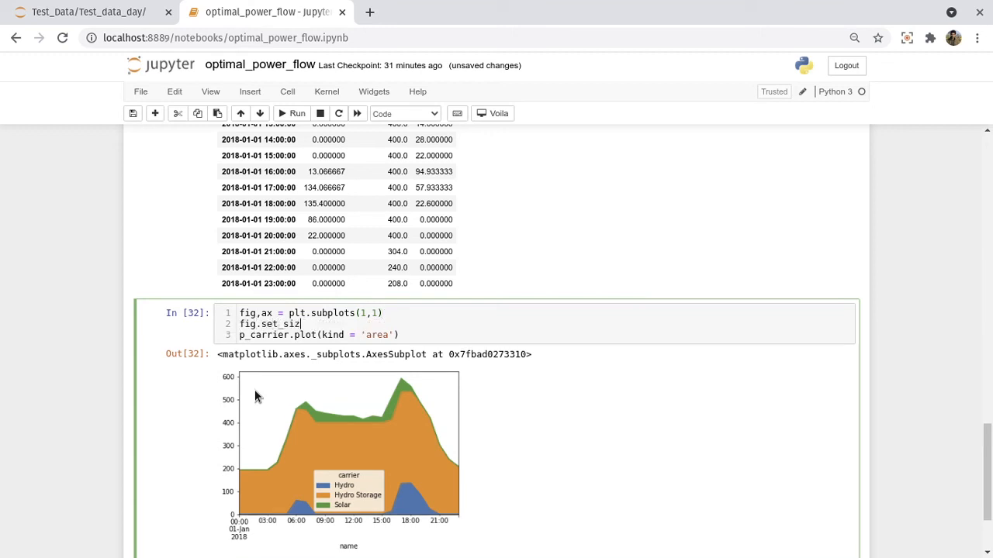
{"action": "type", "text": "e_inche"}
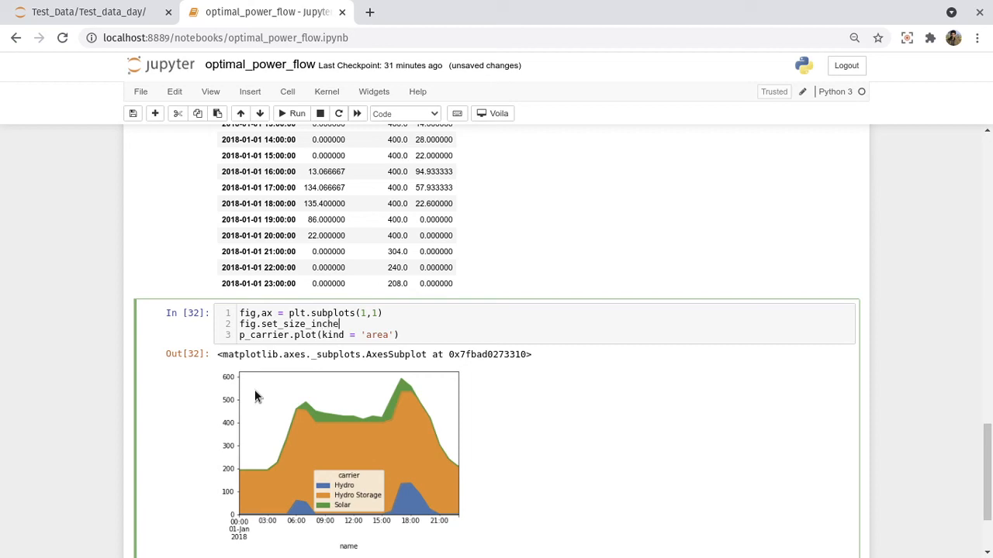
{"action": "type", "text": "(14,"}
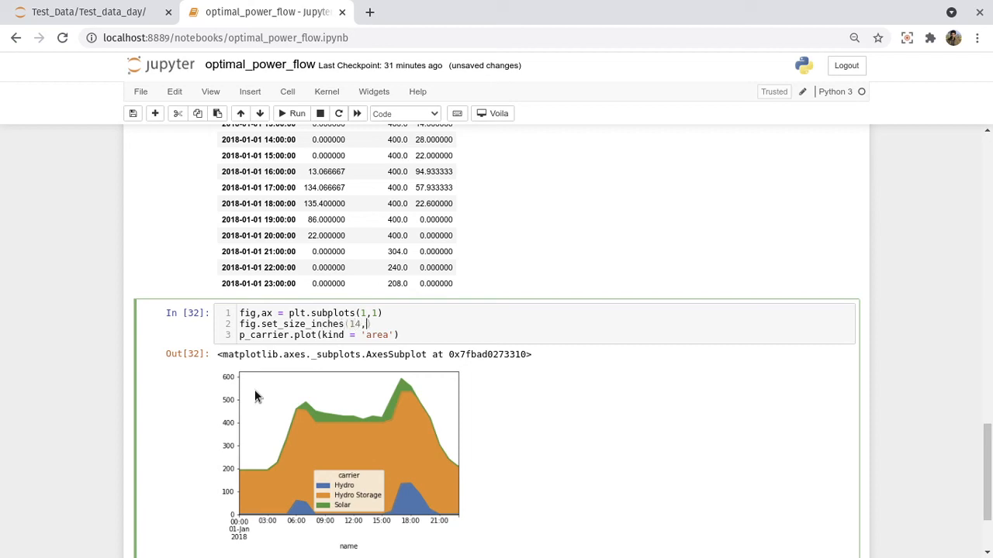
{"action": "type", "text": "7)"}
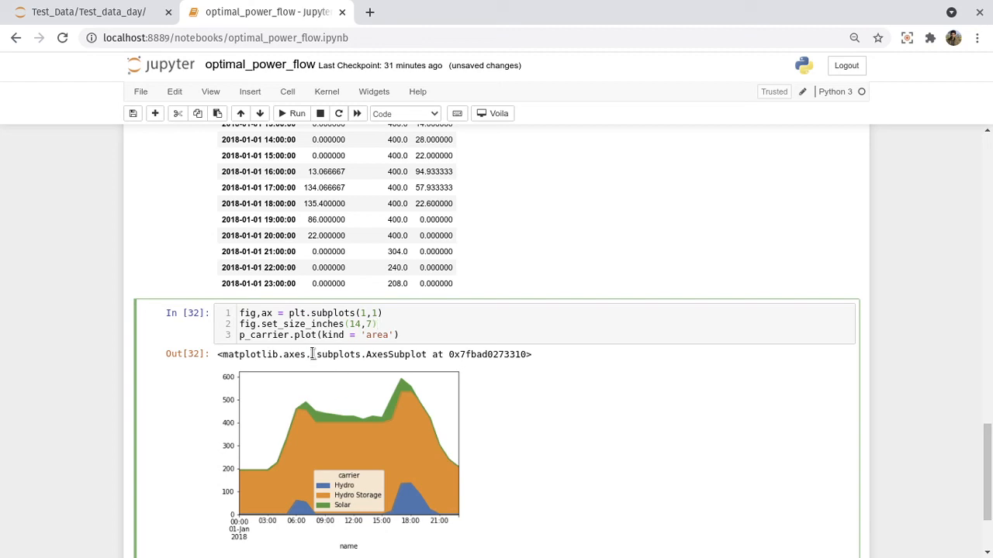
{"action": "mouse_move", "coordinate": [353, 510]}
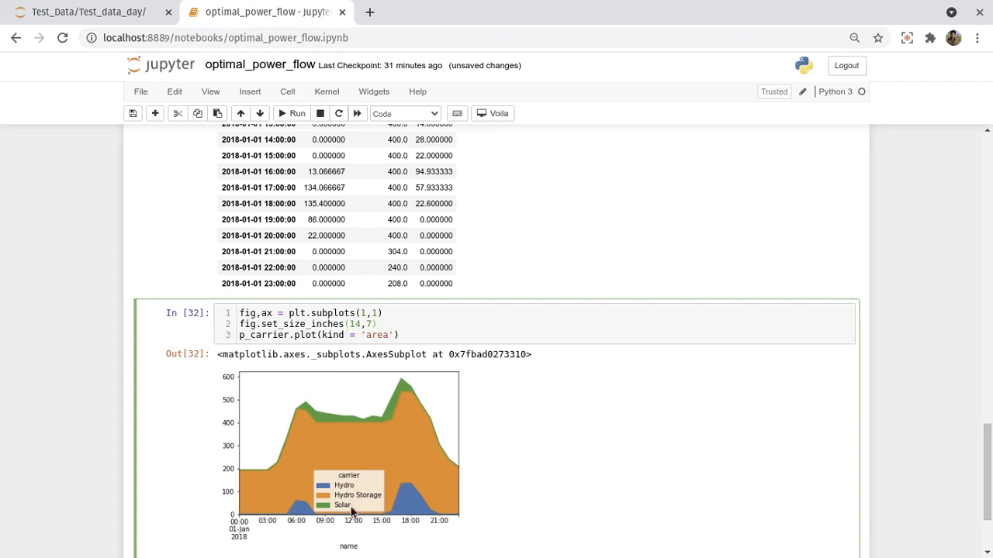
{"action": "mouse_move", "coordinate": [343, 458]}
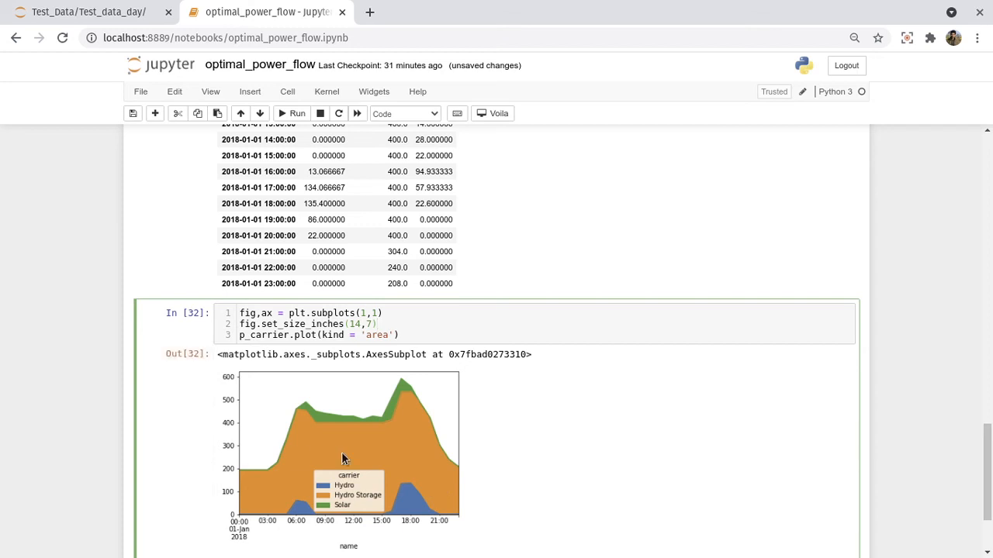
{"action": "mouse_move", "coordinate": [396, 432]}
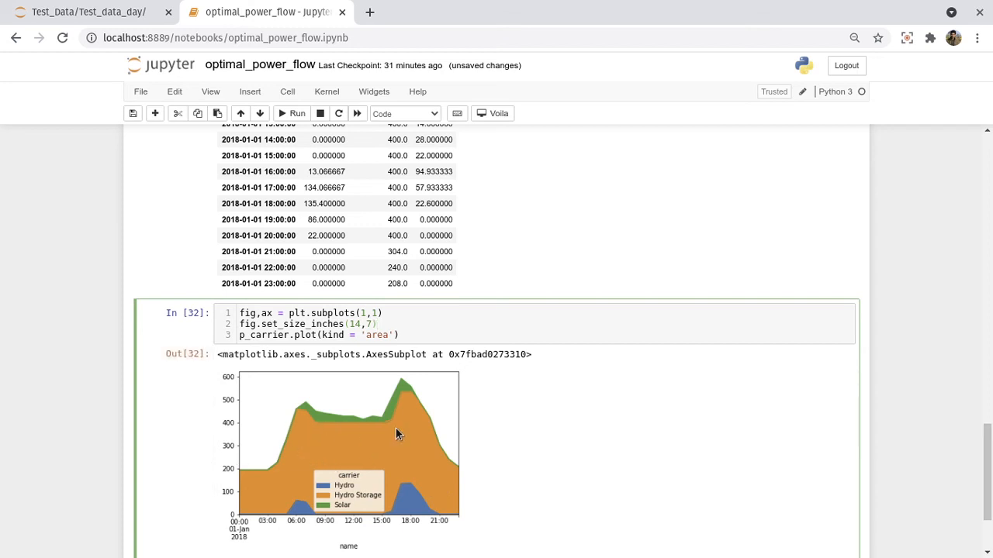
{"action": "left_click", "coordinate": [380, 324]}
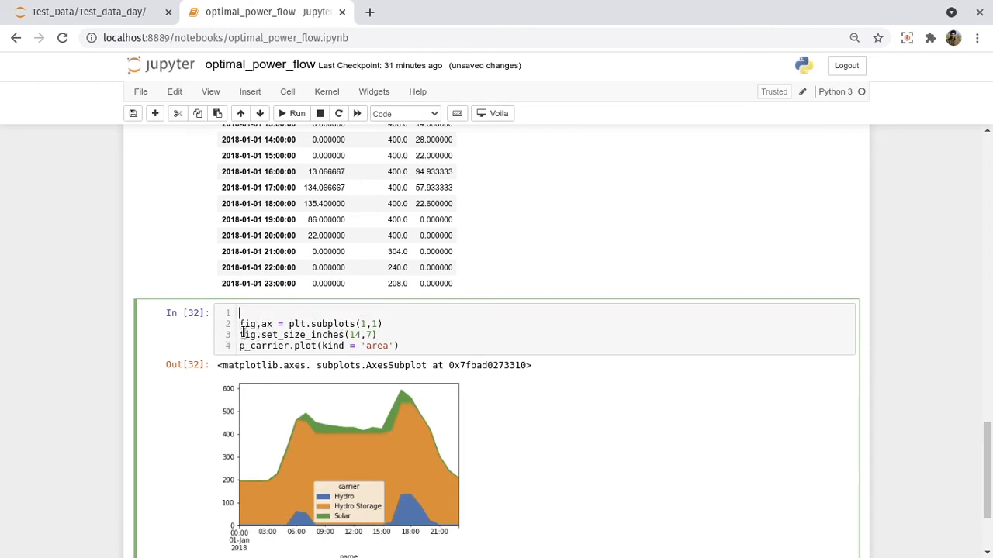
Set p_carrier = p_carrier['Hydro Storage','Hydro','Solar'] and rerun, which raises a KeyError
{"action": "type", "text": "p"}
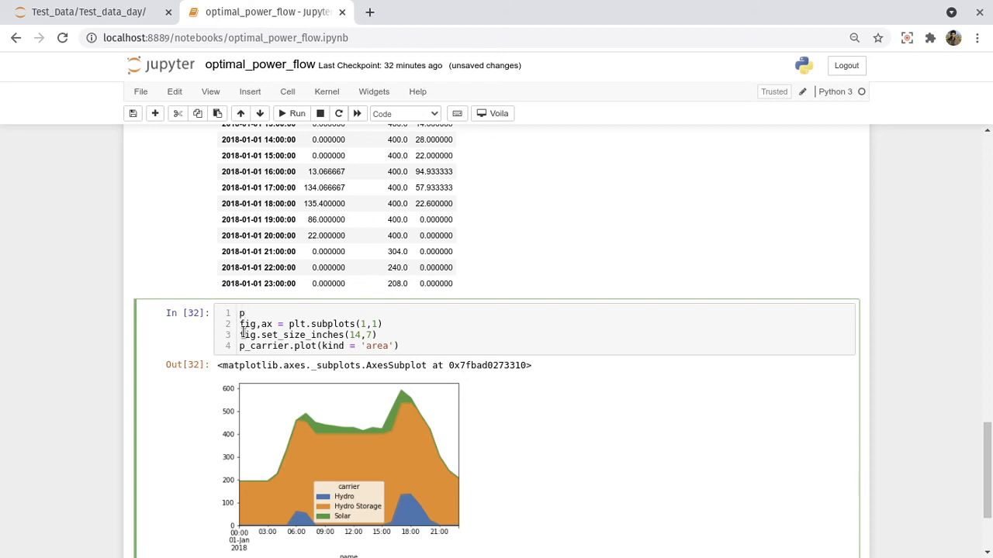
{"action": "type", "text": "_carrier"}
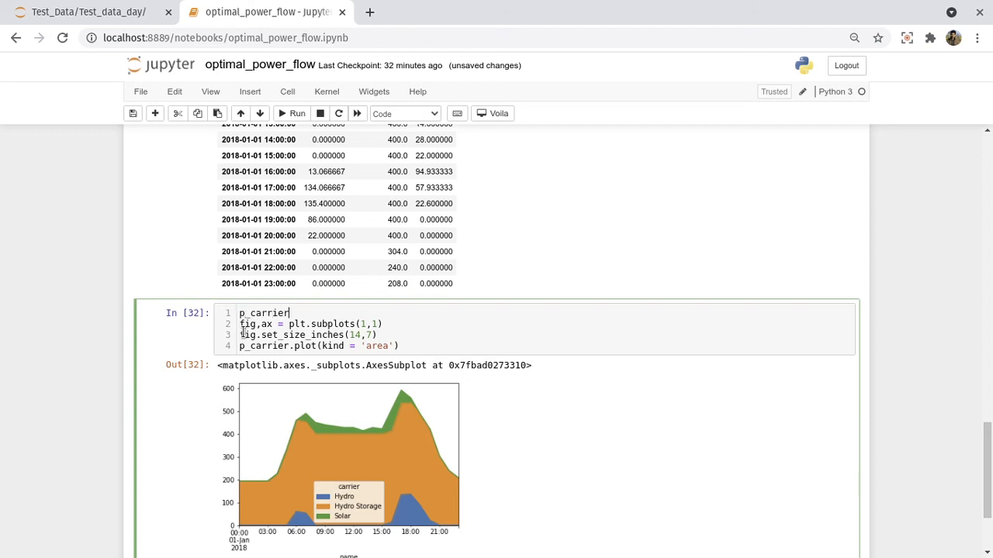
{"action": "type", "text": "= p_carrier["}
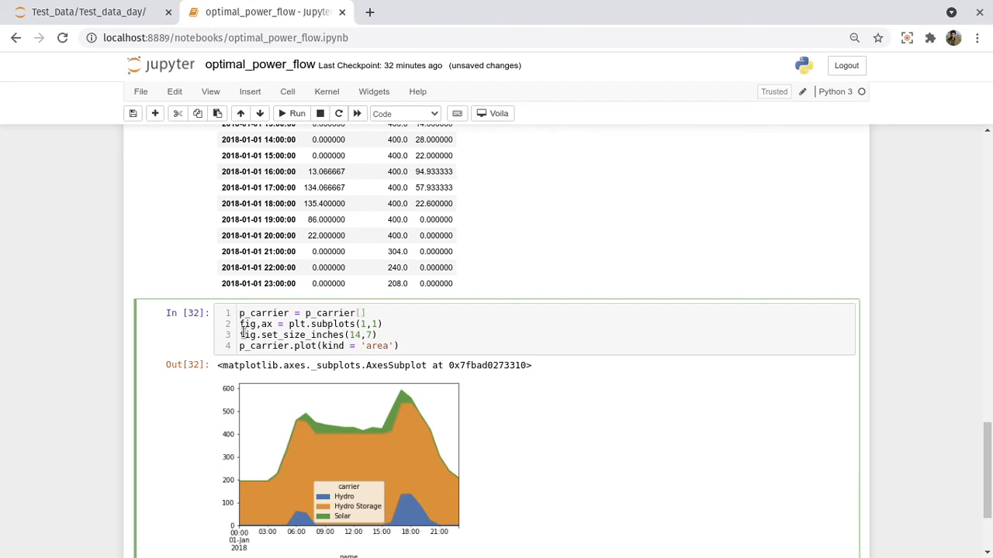
{"action": "type", "text": "''"}
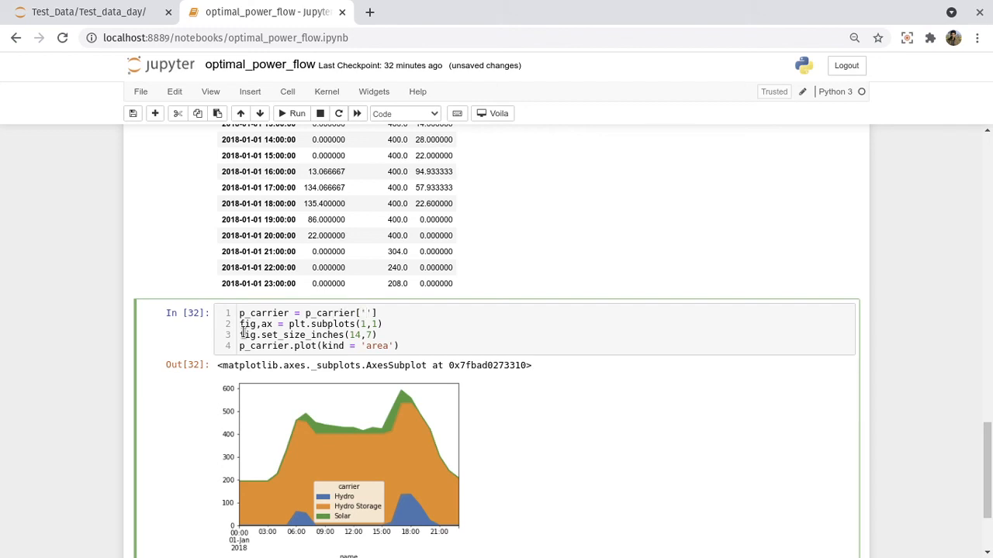
{"action": "type", "text": "Hydro"}
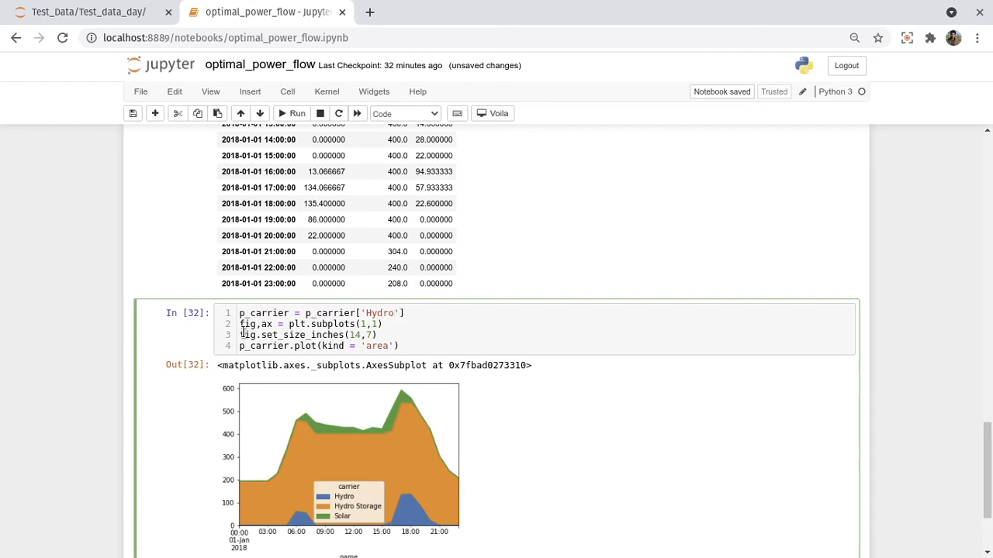
{"action": "type", "text": "Storag"}
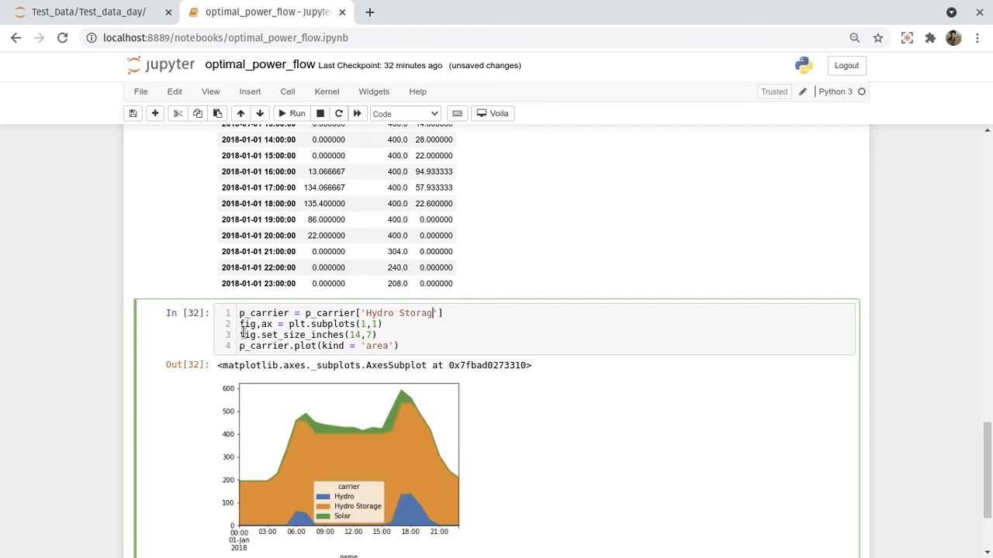
{"action": "type", "text": ",, '"}
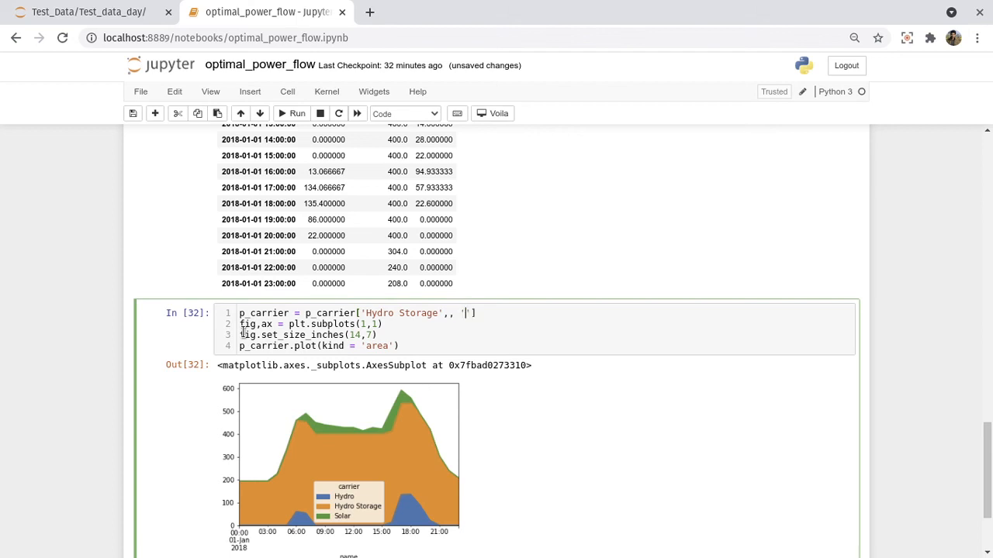
{"action": "key", "text": "Backspace"}
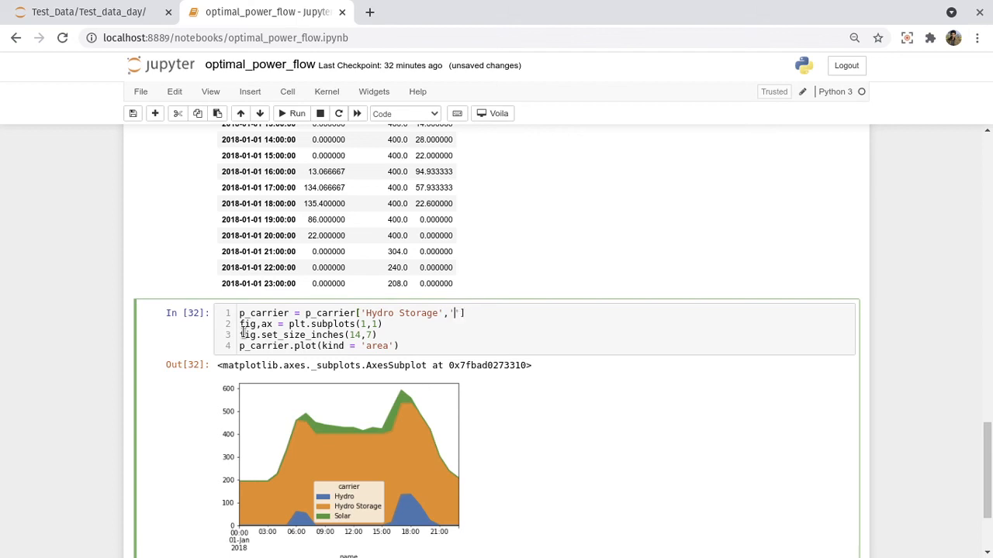
{"action": "type", "text": "H"}
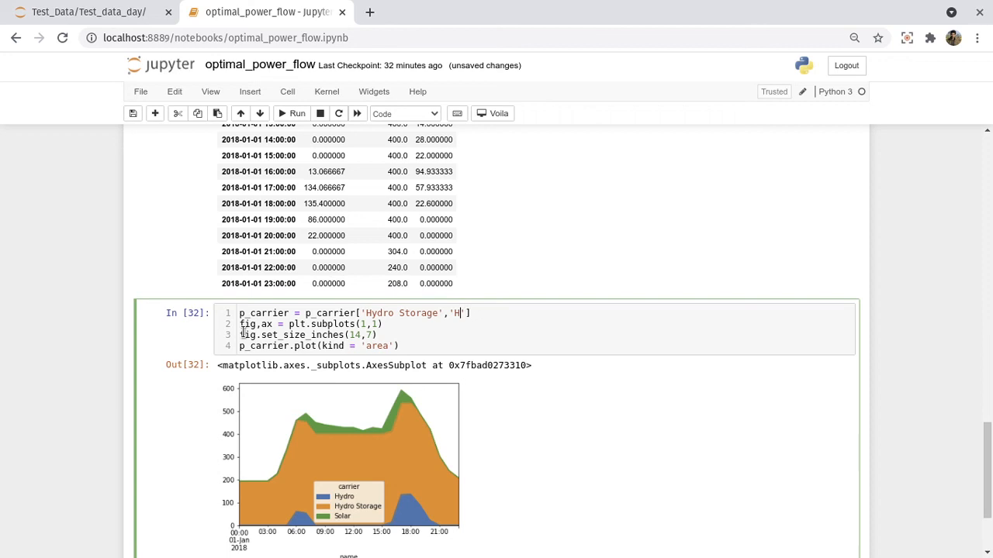
{"action": "type", "text": "ydro', 'Solar"}
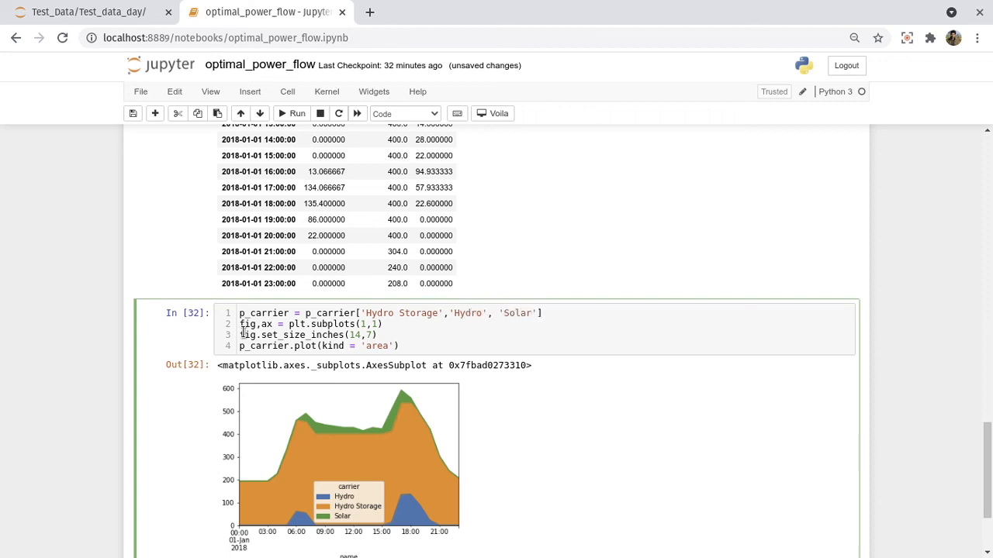
{"action": "left_click", "coordinate": [536, 312]}
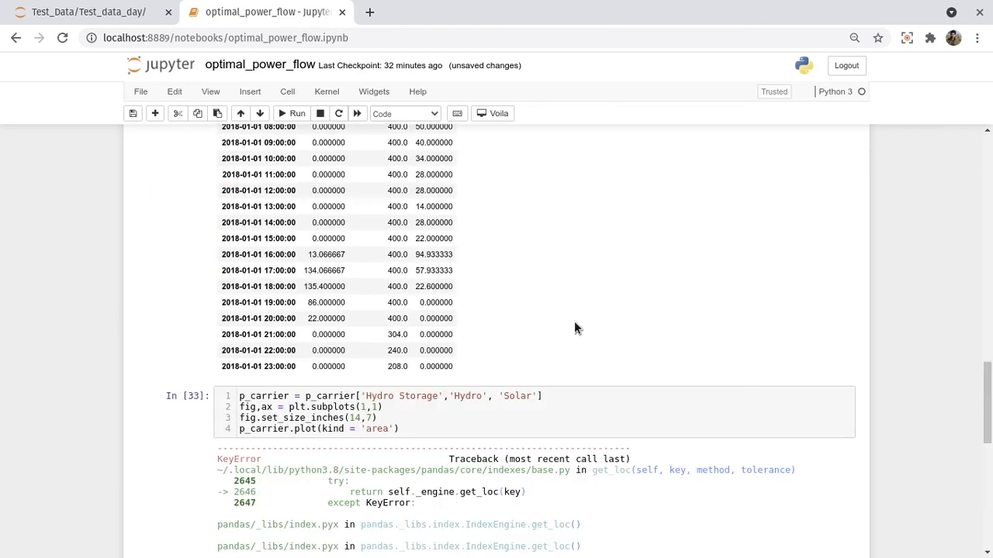
Wrap the Hydro Storage, Hydro, Solar column names in double brackets and rerun successfully
{"action": "scroll", "scroll_direction": "down", "scroll_amount": 3}
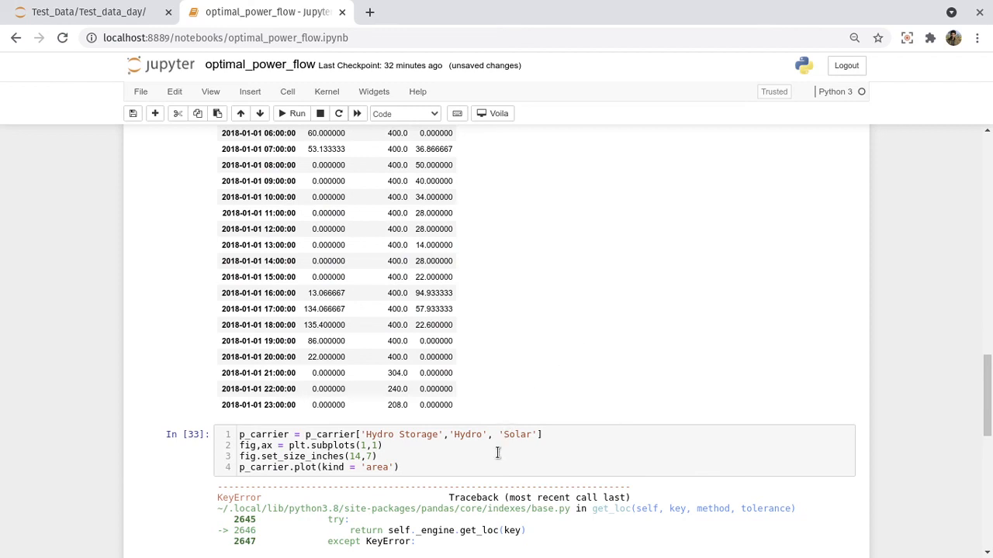
{"action": "scroll", "scroll_direction": "down", "scroll_amount": 3}
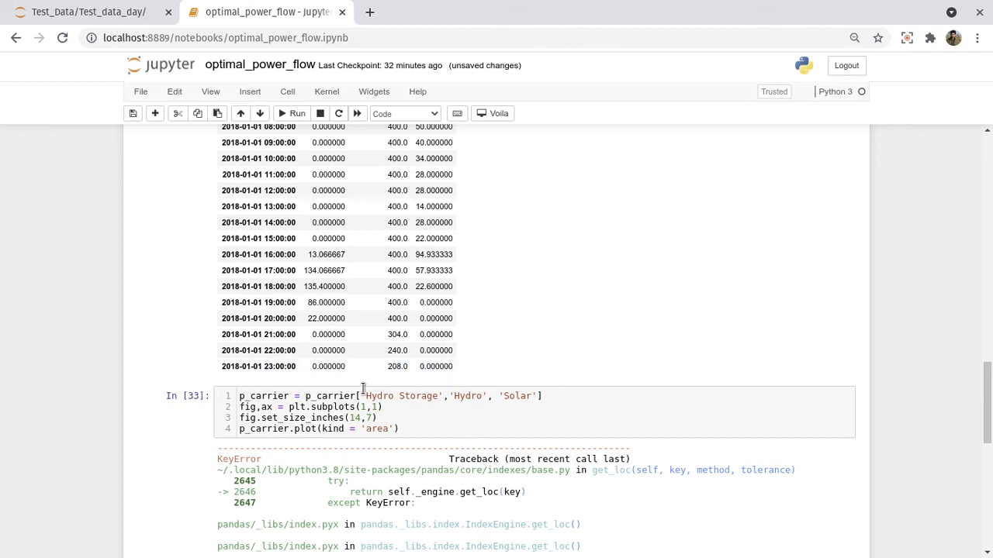
{"action": "left_click", "coordinate": [364, 395]}
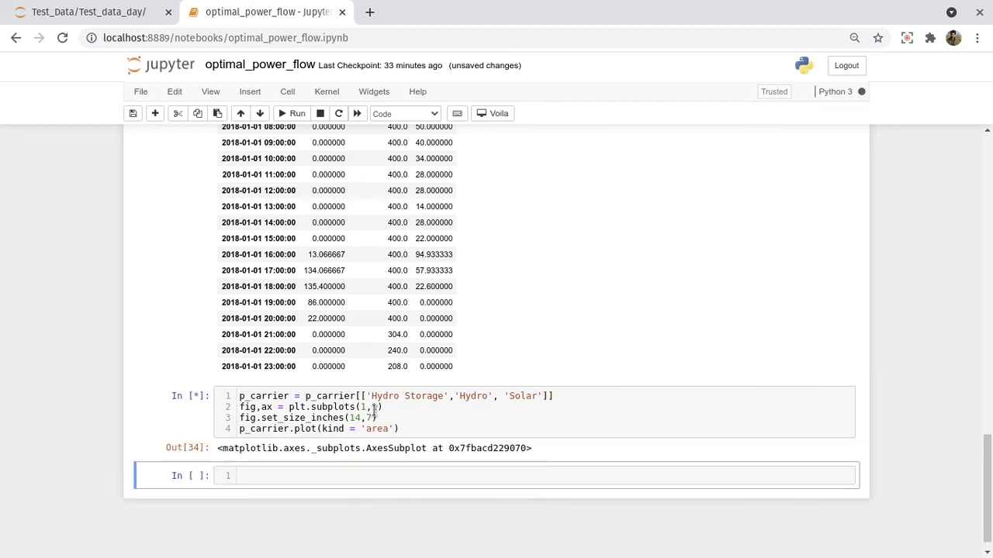
{"action": "left_click", "coordinate": [297, 113]}
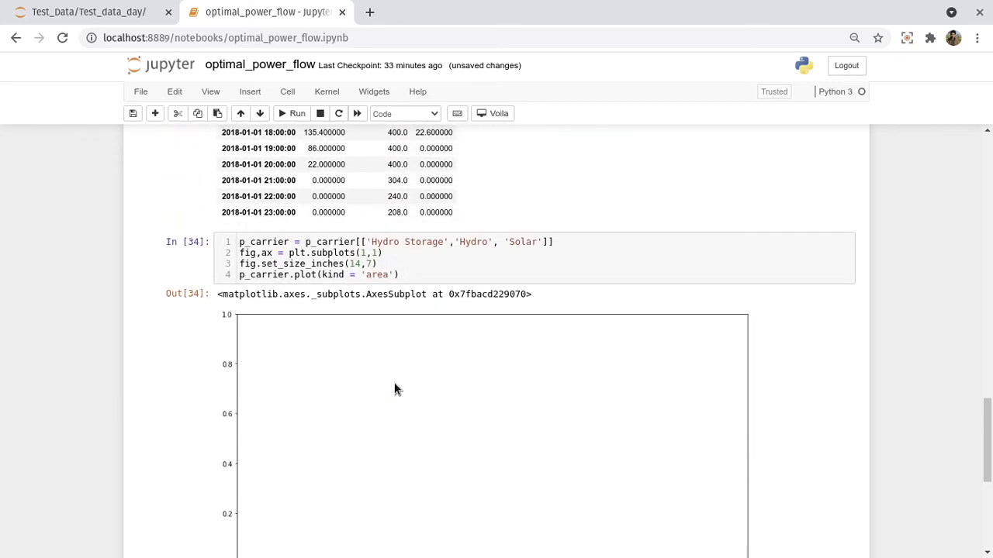
Pass ax=ax and linewidth=1 to p_carrier.plot() and rerun to draw the stacked chart
{"action": "left_click", "coordinate": [396, 274]}
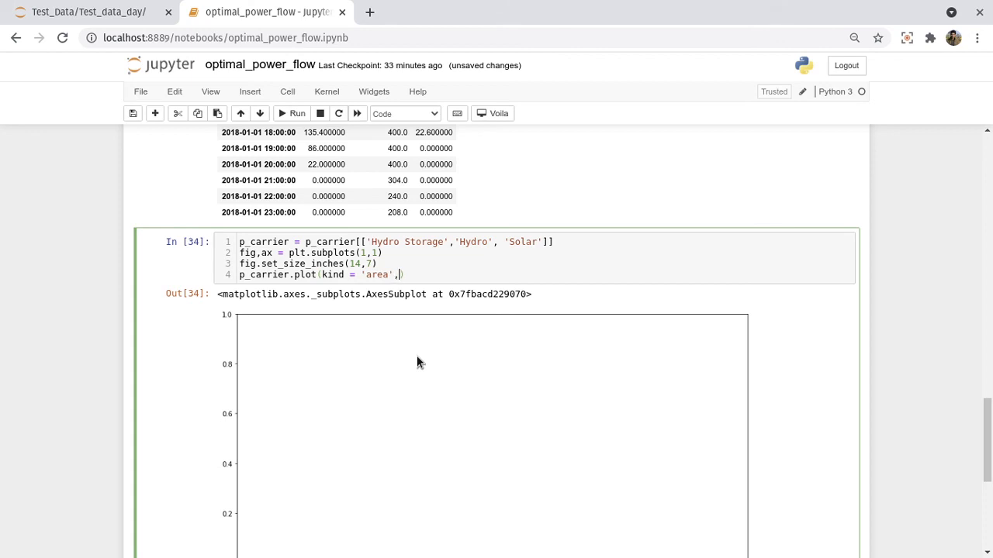
{"action": "type", "text": "ax"}
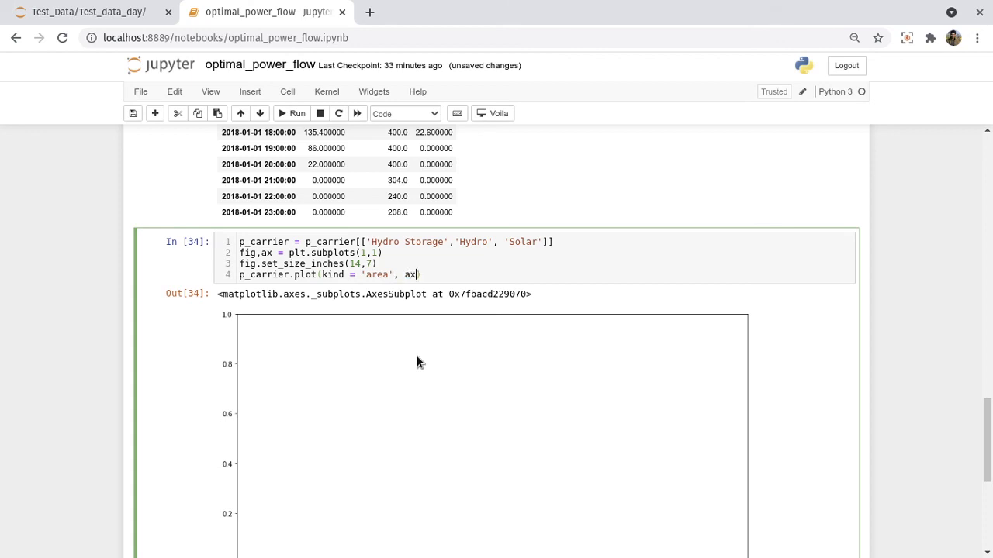
{"action": "type", "text": "=ax,"}
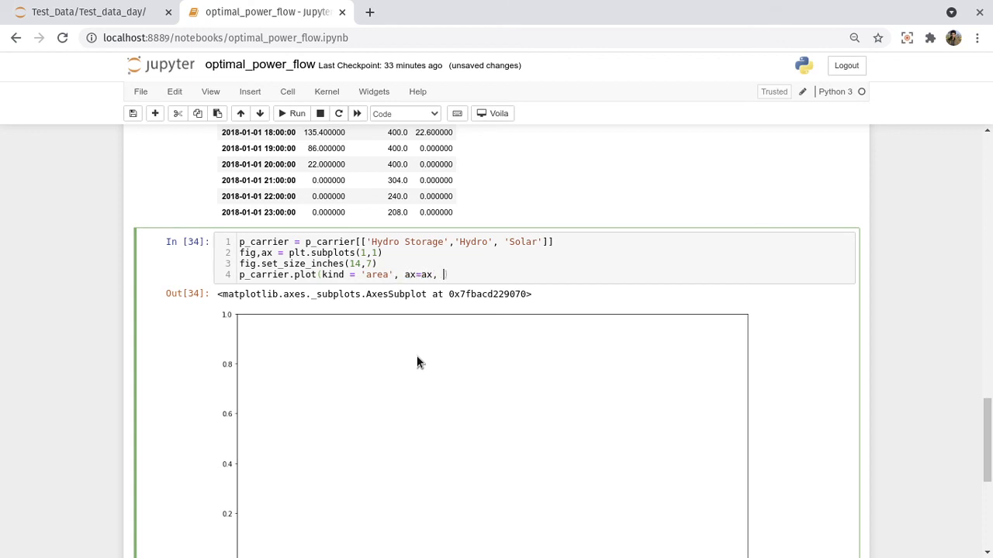
{"action": "type", "text": "linewit"}
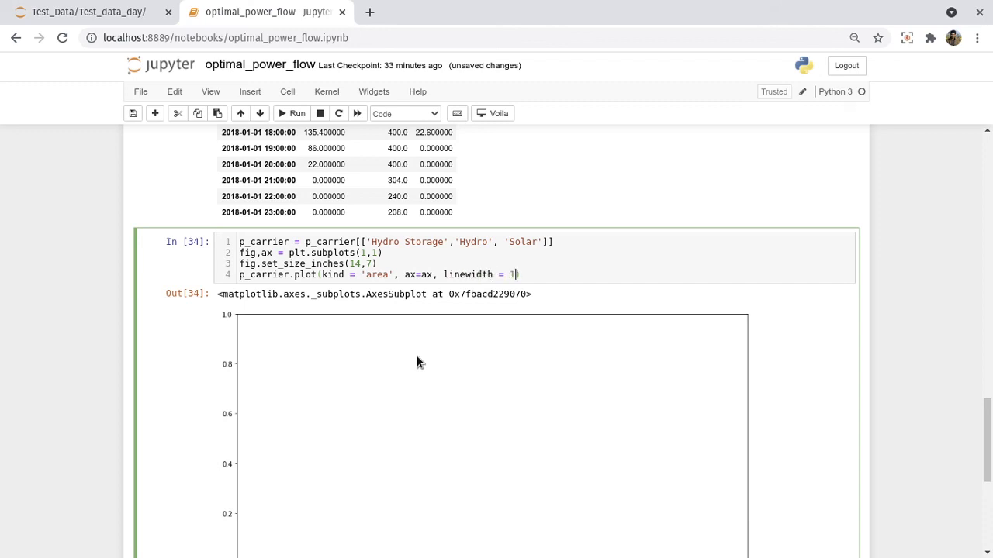
{"action": "left_click", "coordinate": [292, 113]}
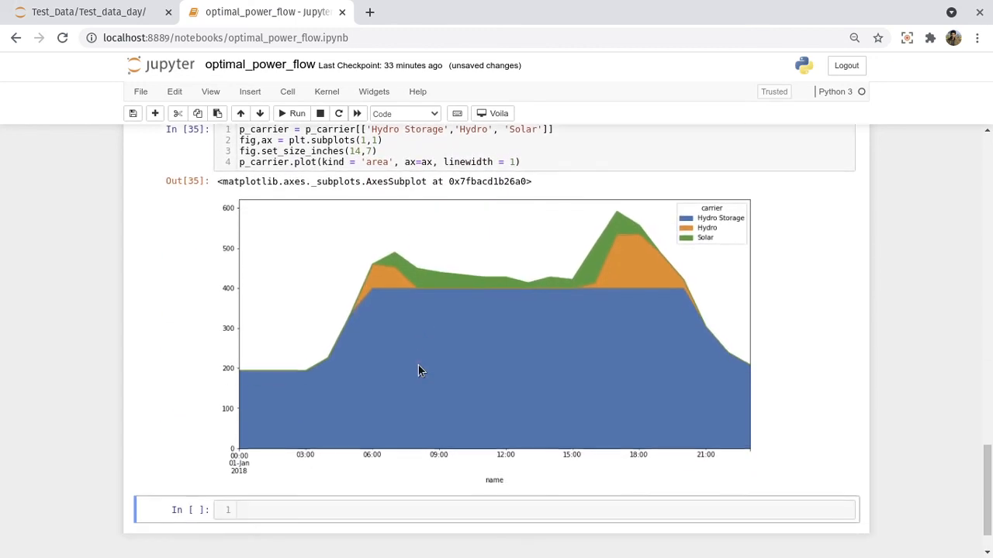
{"action": "scroll", "scroll_direction": "down", "scroll_amount": 3}
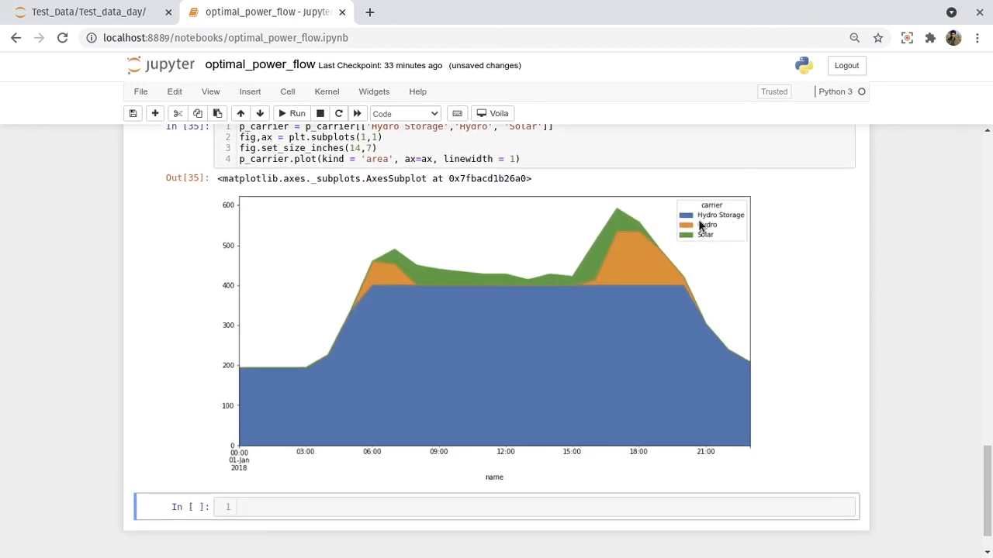
{"action": "mouse_move", "coordinate": [288, 467]}
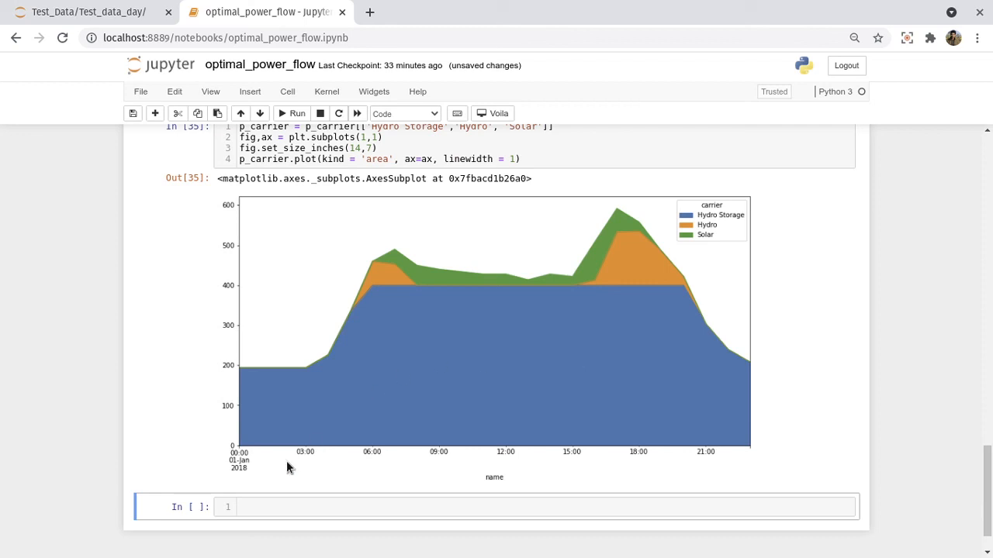
{"action": "mouse_move", "coordinate": [407, 428]}
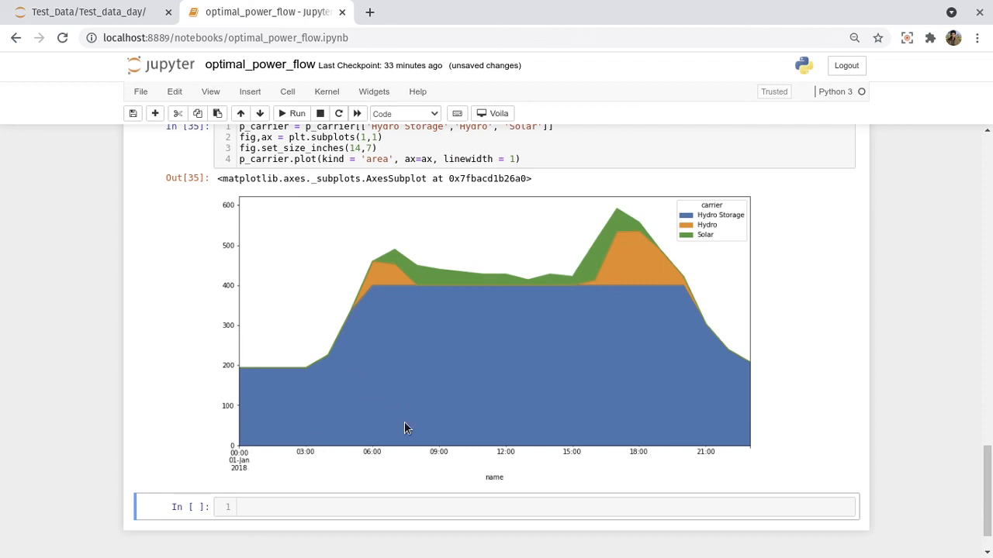
{"action": "mouse_move", "coordinate": [381, 418]}
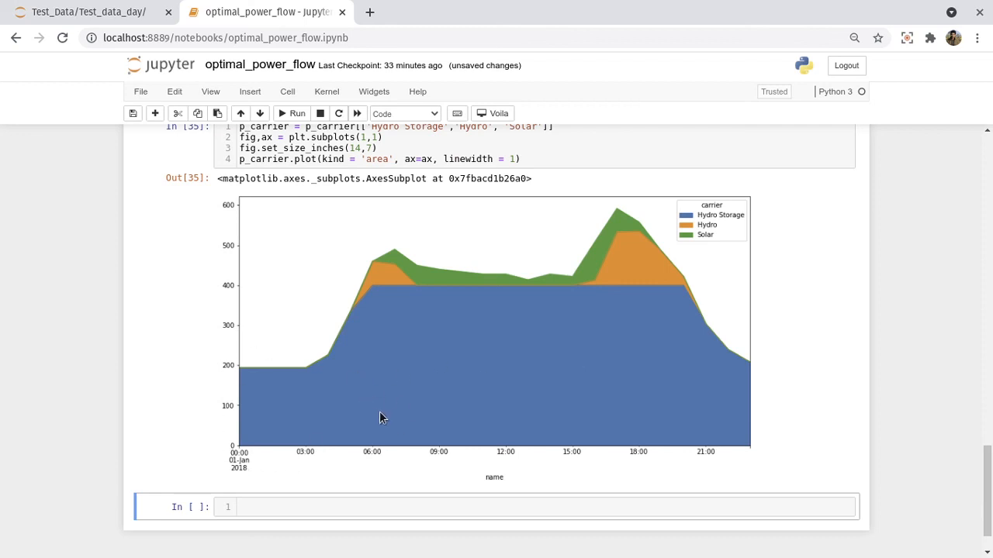
{"action": "scroll", "scroll_direction": "down", "scroll_amount": 3}
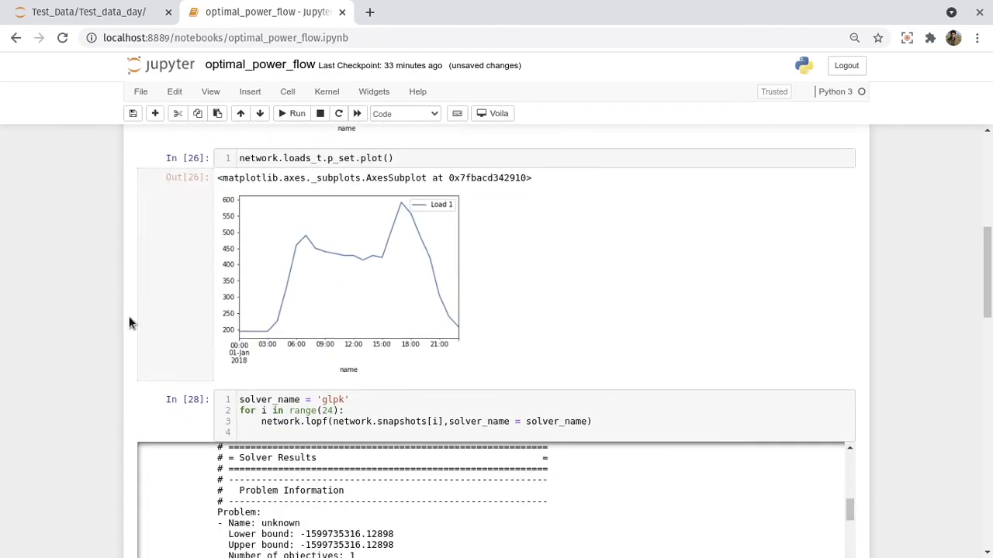
{"action": "scroll", "scroll_direction": "down", "scroll_amount": 3}
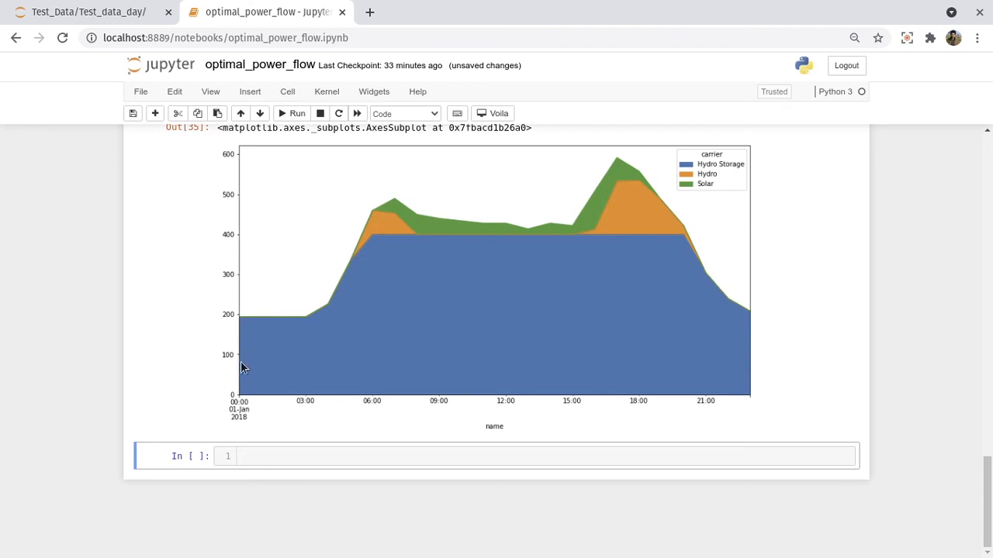
{"action": "mouse_move", "coordinate": [371, 361]}
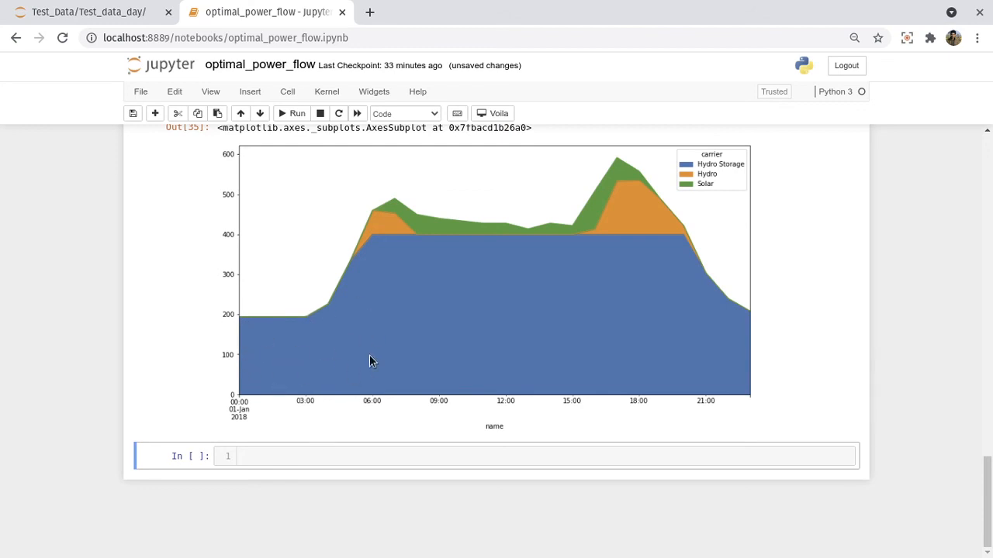
{"action": "mouse_move", "coordinate": [367, 326]}
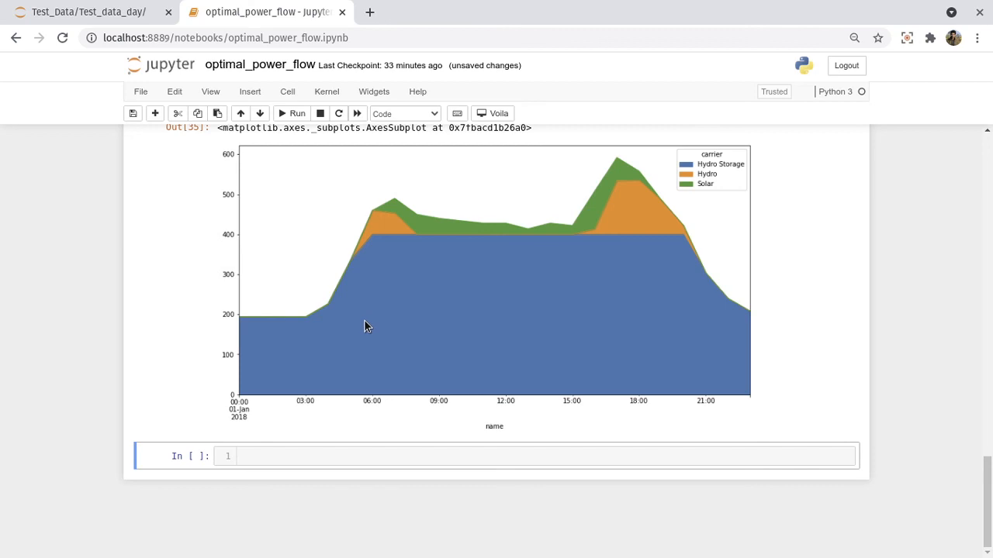
{"action": "mouse_move", "coordinate": [435, 379]}
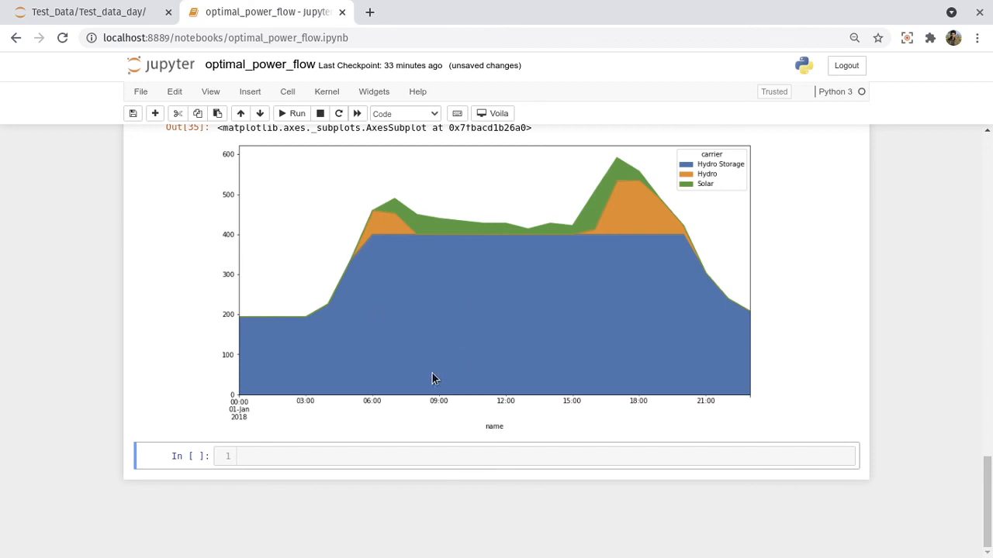